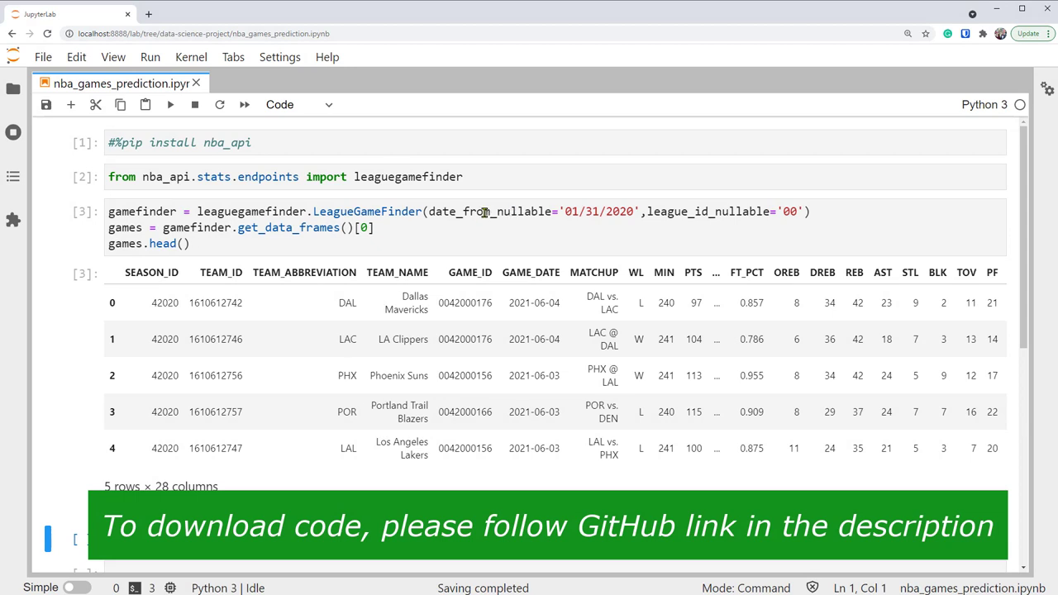
Add a games.columns cell to show all 28 column names
{"action": "left_click", "coordinate": [801, 212]}
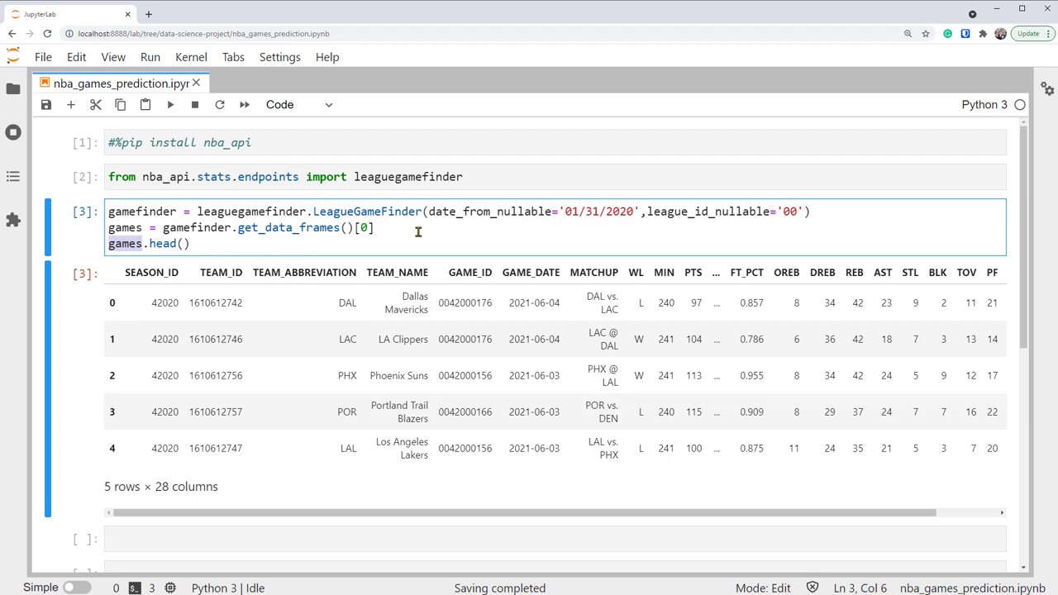
{"action": "mouse_move", "coordinate": [450, 244]}
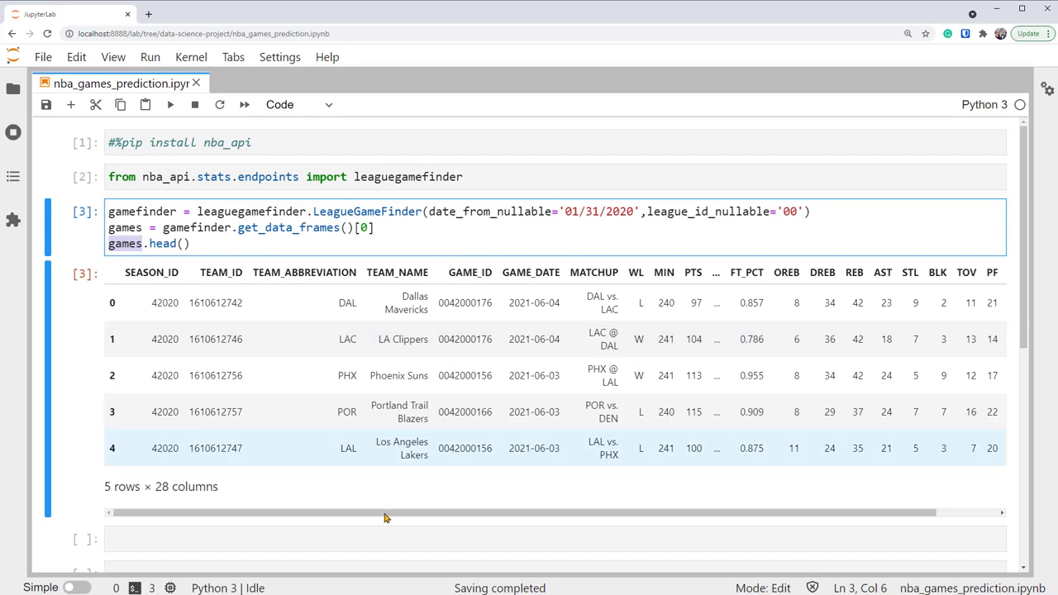
{"action": "type", "text": "games.columns"}
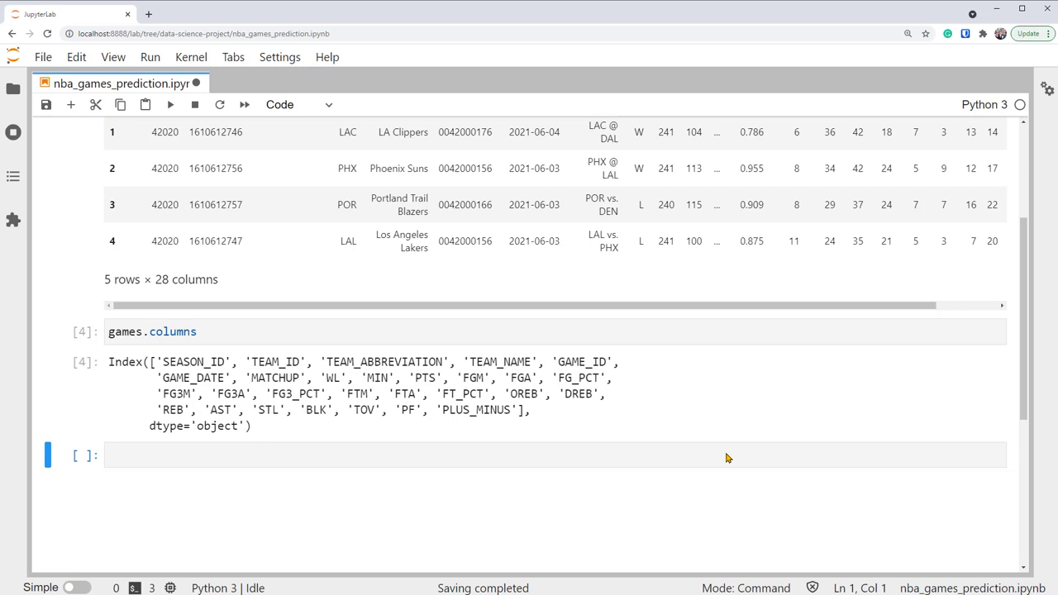
Write games=games[[...]] keeping TEAM_NAME, GAME_ID, GAME_DATE, MATCHUP, WL and PLUS_MINUS
{"action": "left_click", "coordinate": [554, 455]}
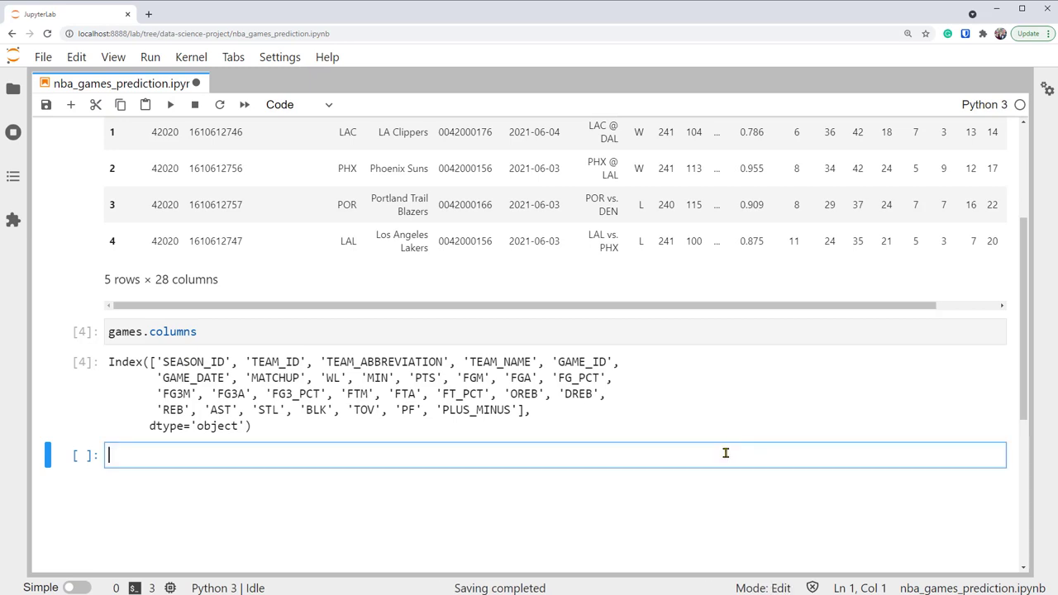
{"action": "mouse_move", "coordinate": [729, 496]}
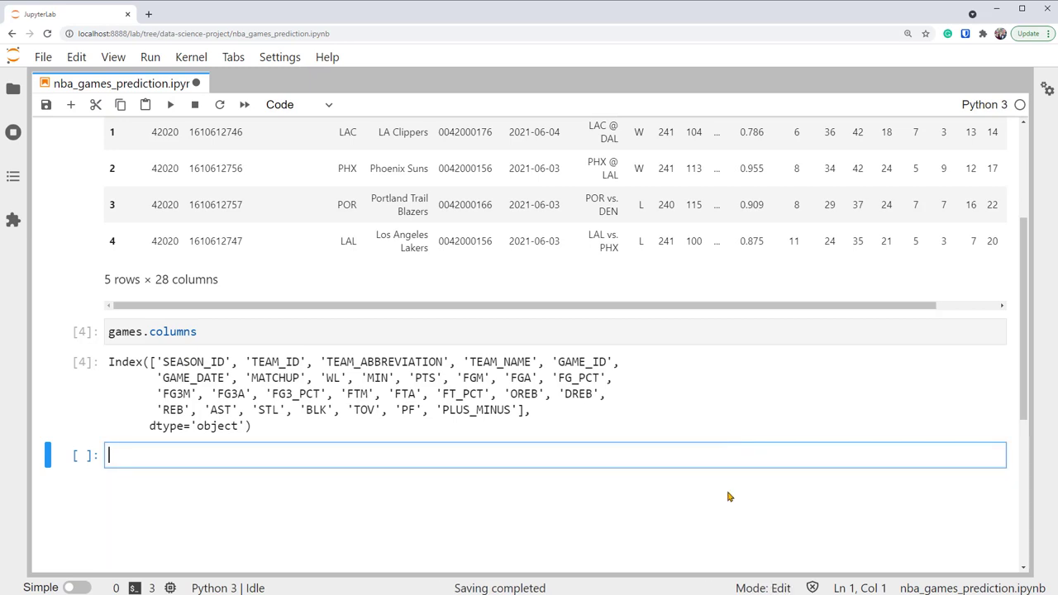
{"action": "type", "text": "games"}
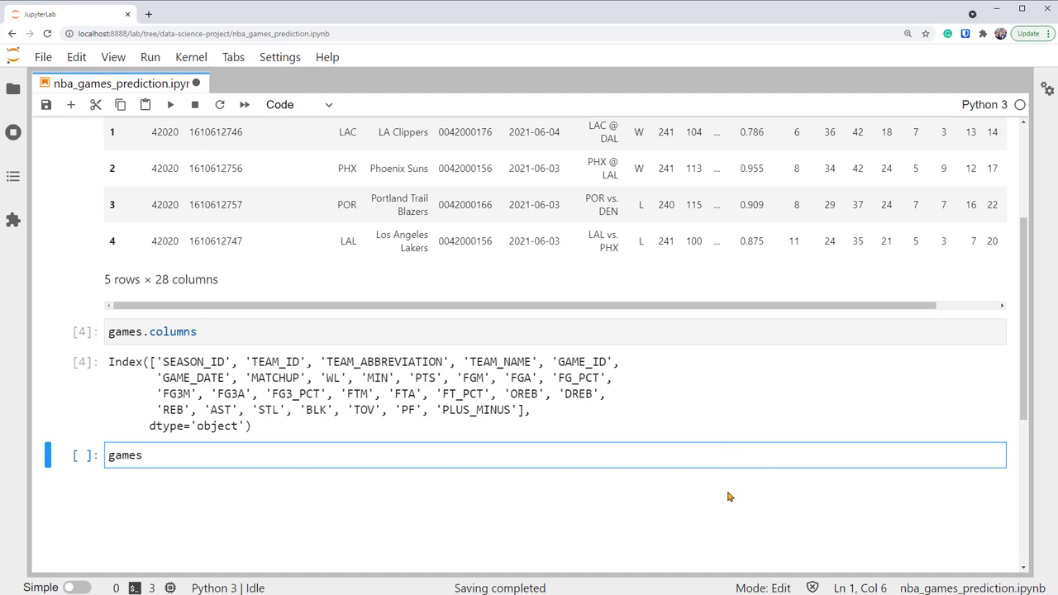
{"action": "type", "text": "=games[]"}
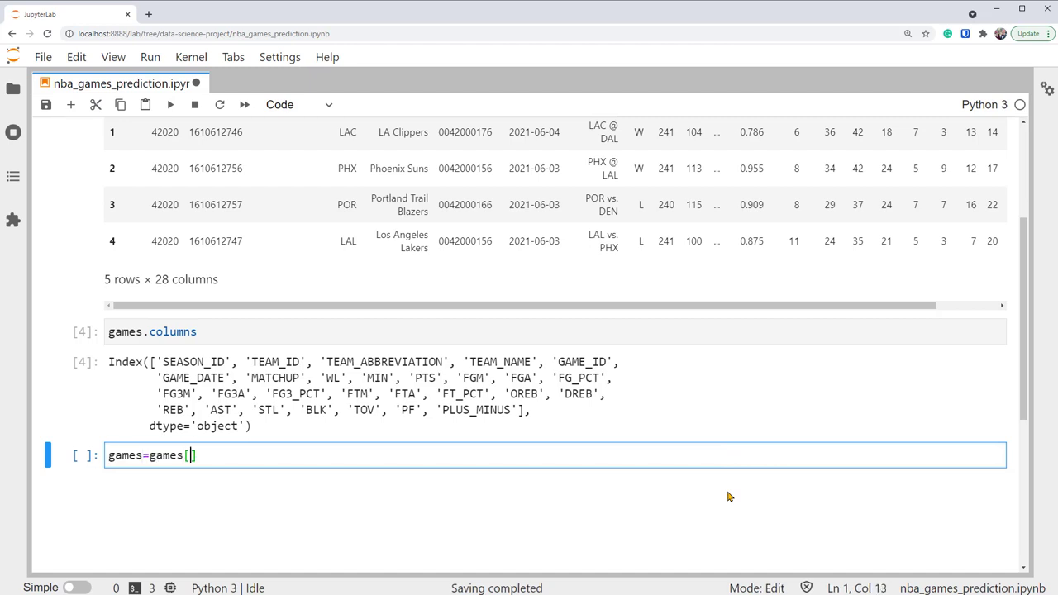
{"action": "type", "text": "["}
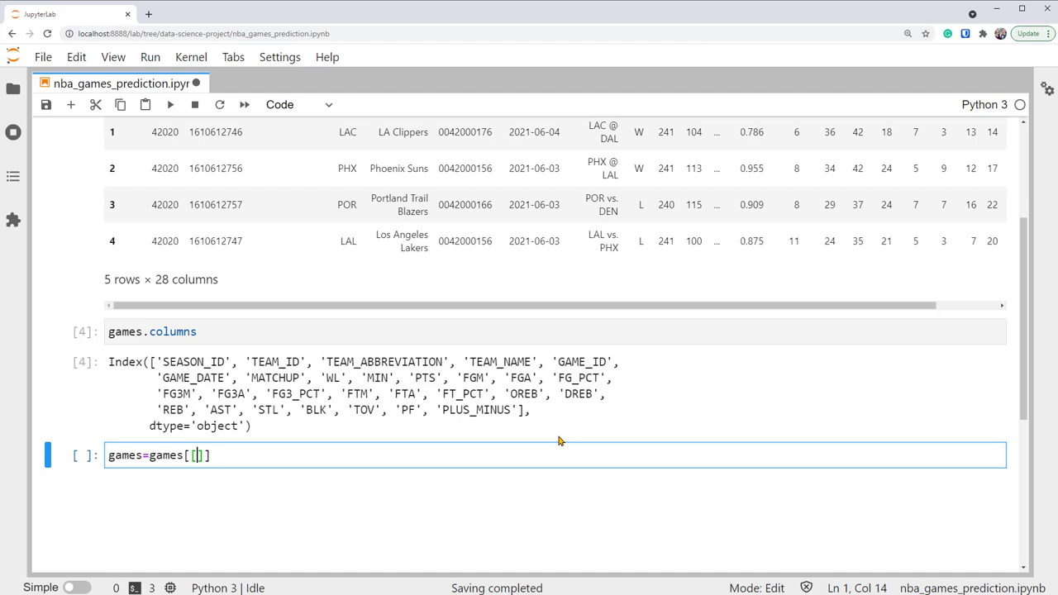
{"action": "double_click", "coordinate": [499, 362]}
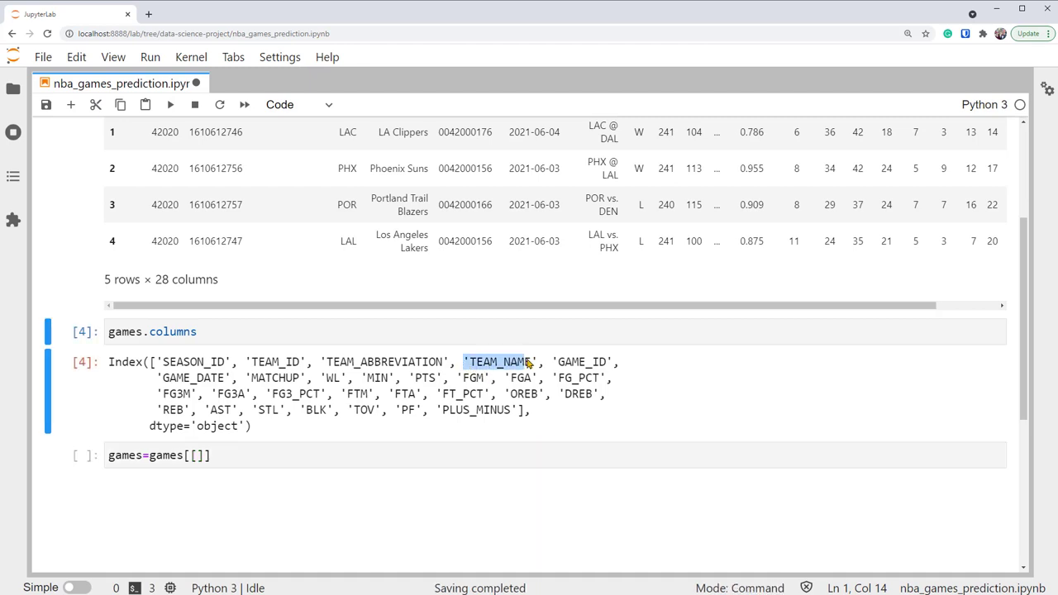
{"action": "type", "text": "'TEAM_NAME',"}
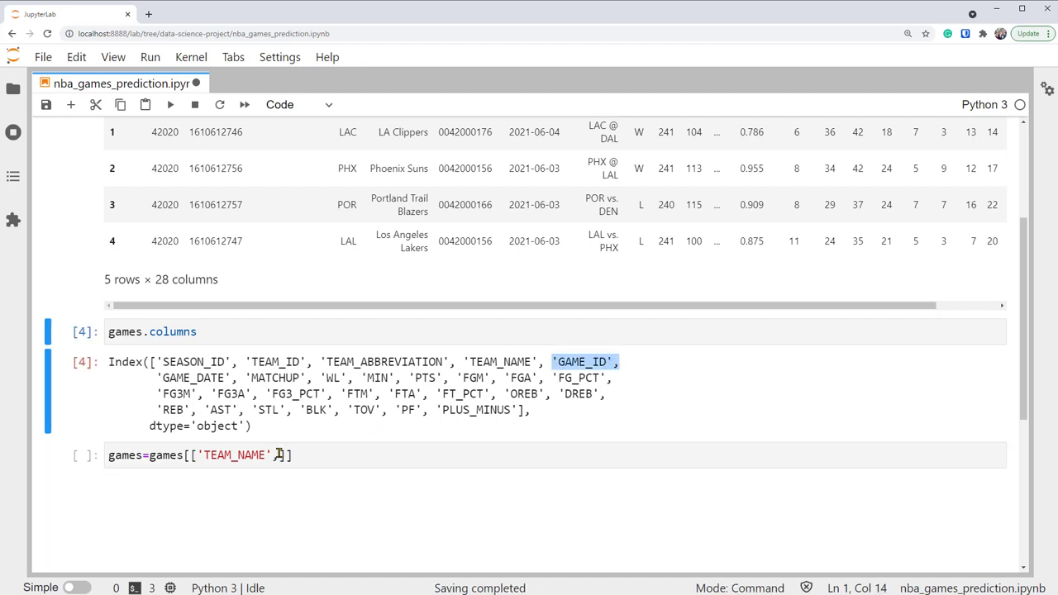
{"action": "type", "text": "'GAME_ID',"}
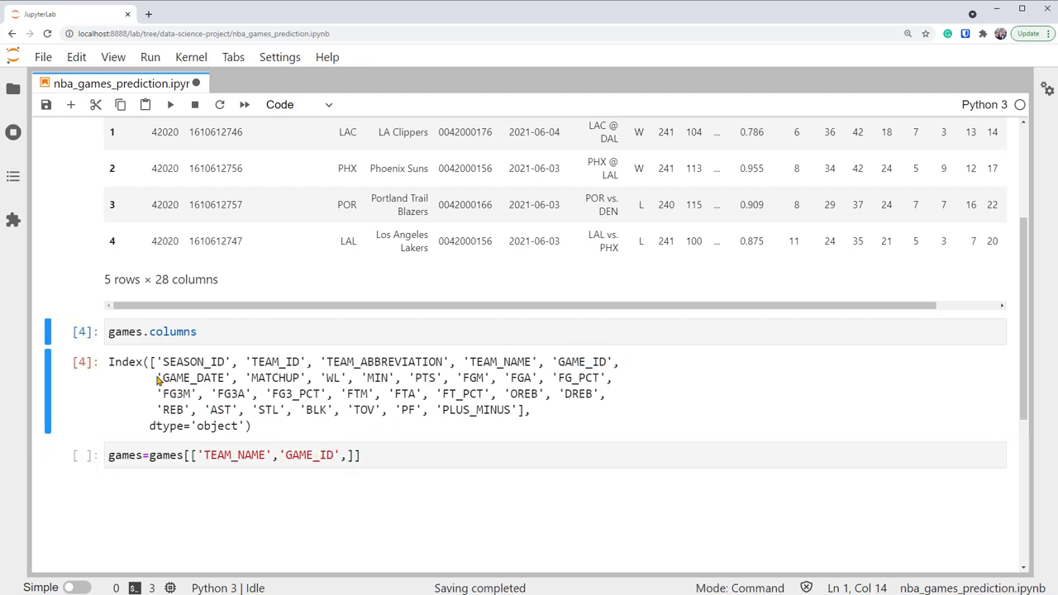
{"action": "double_click", "coordinate": [194, 378]}
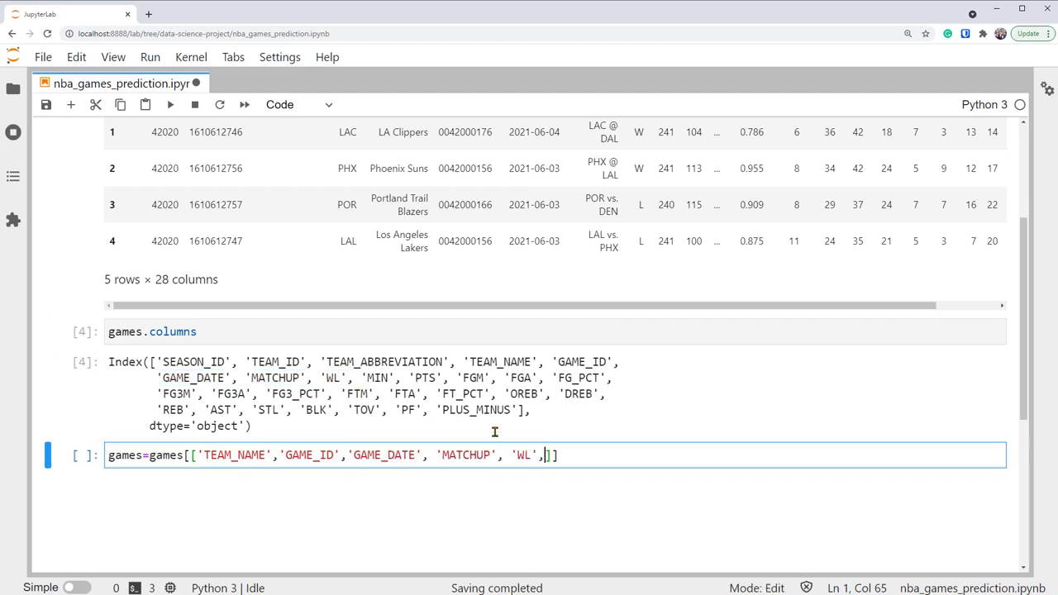
{"action": "double_click", "coordinate": [476, 410]}
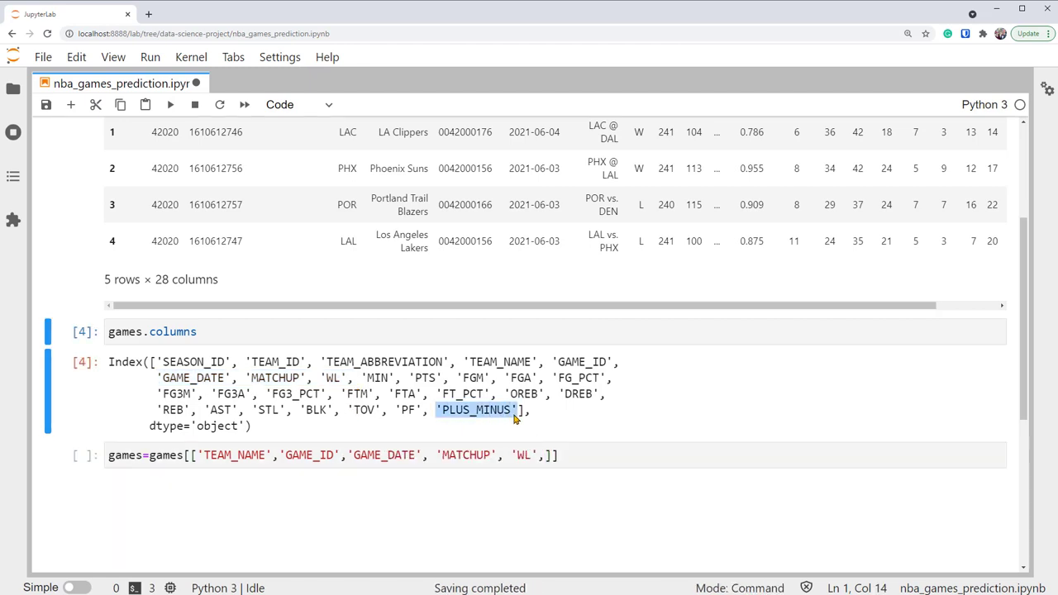
{"action": "type", "text": "'PLUS_MINUS'"}
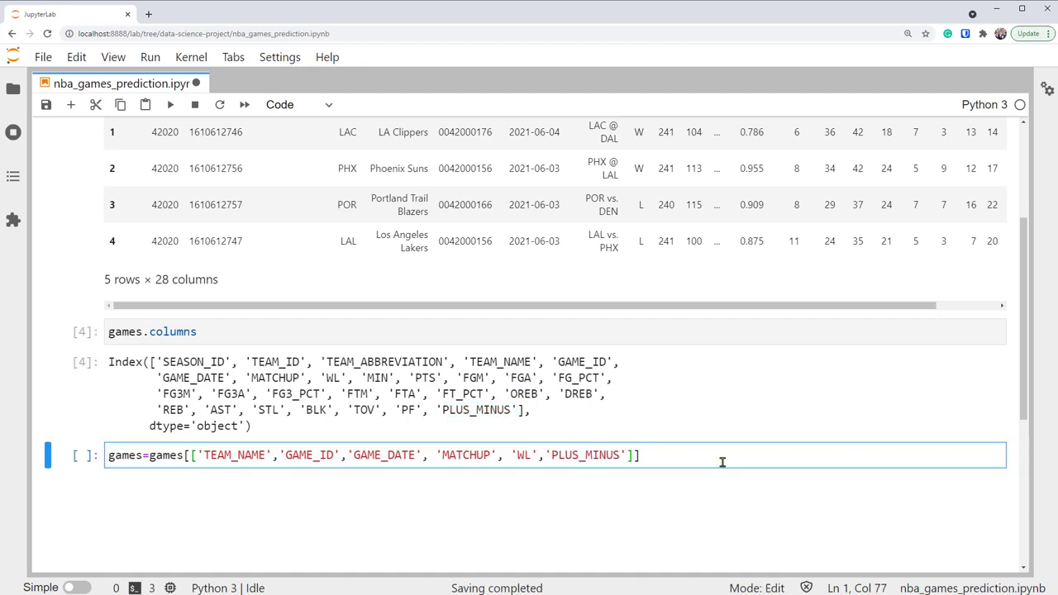
{"action": "key", "text": "shift+enter"}
{"action": "type", "text": "games"}
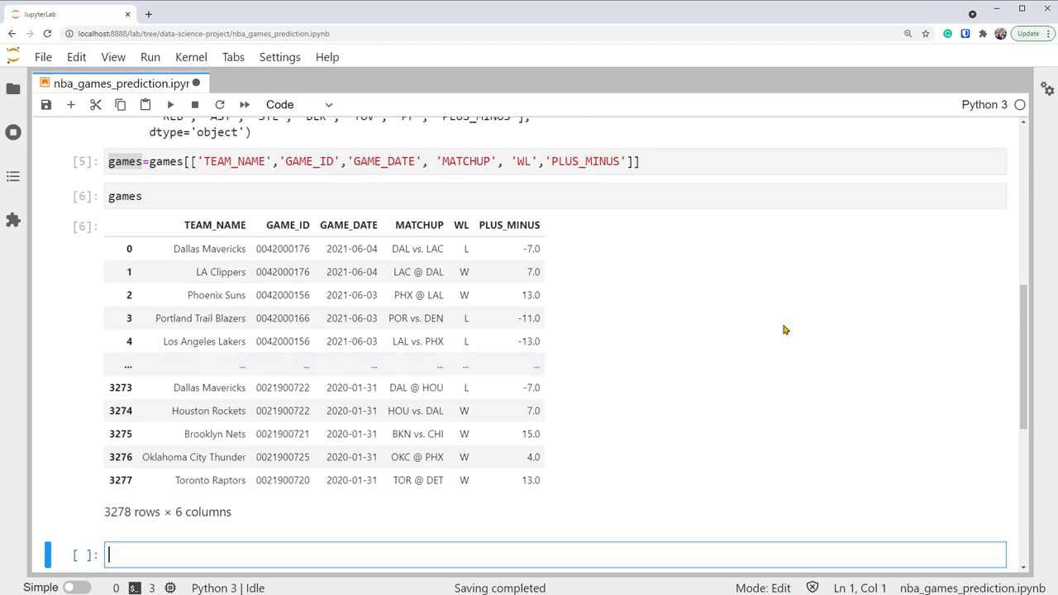
{"action": "mouse_move", "coordinate": [612, 277]}
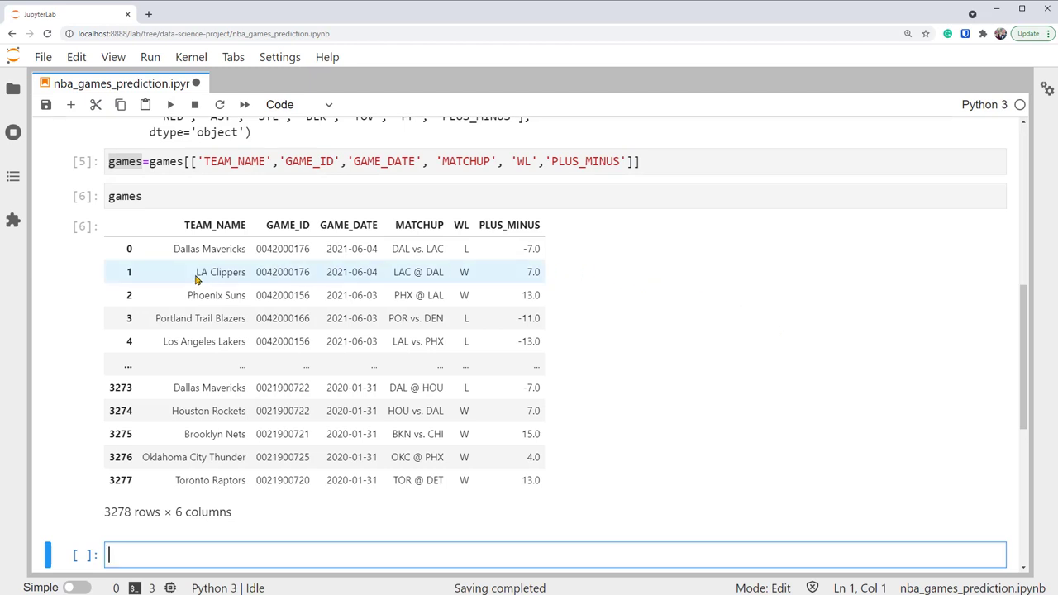
{"action": "double_click", "coordinate": [221, 271]}
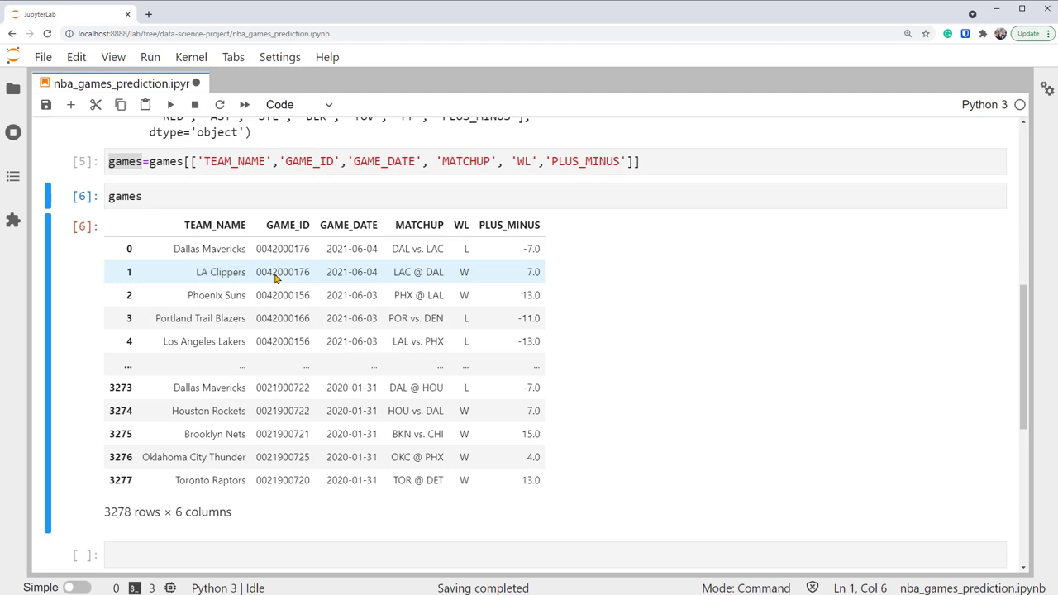
{"action": "double_click", "coordinate": [283, 271]}
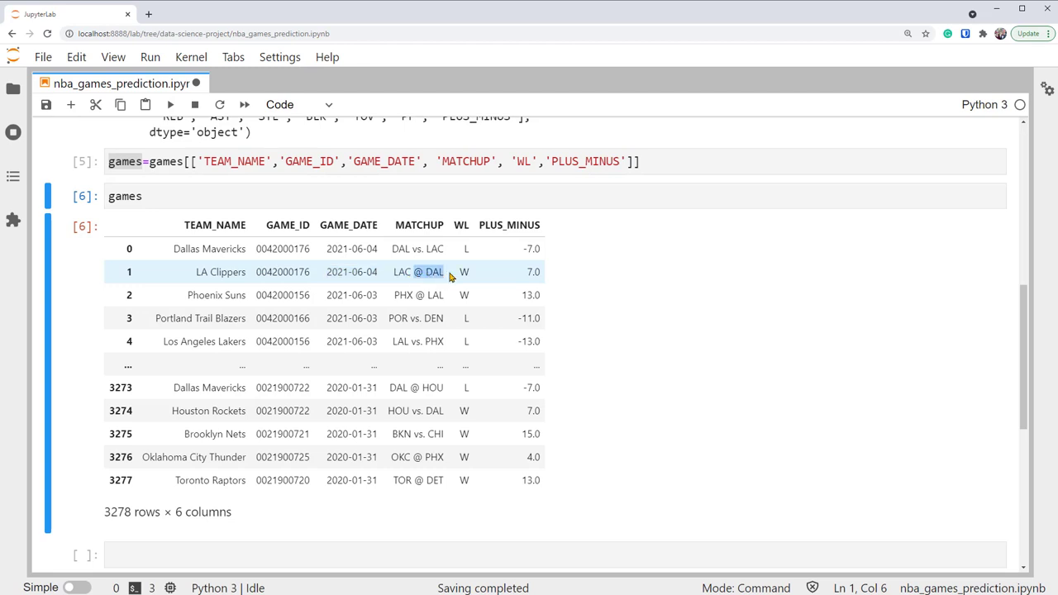
{"action": "mouse_move", "coordinate": [458, 276]}
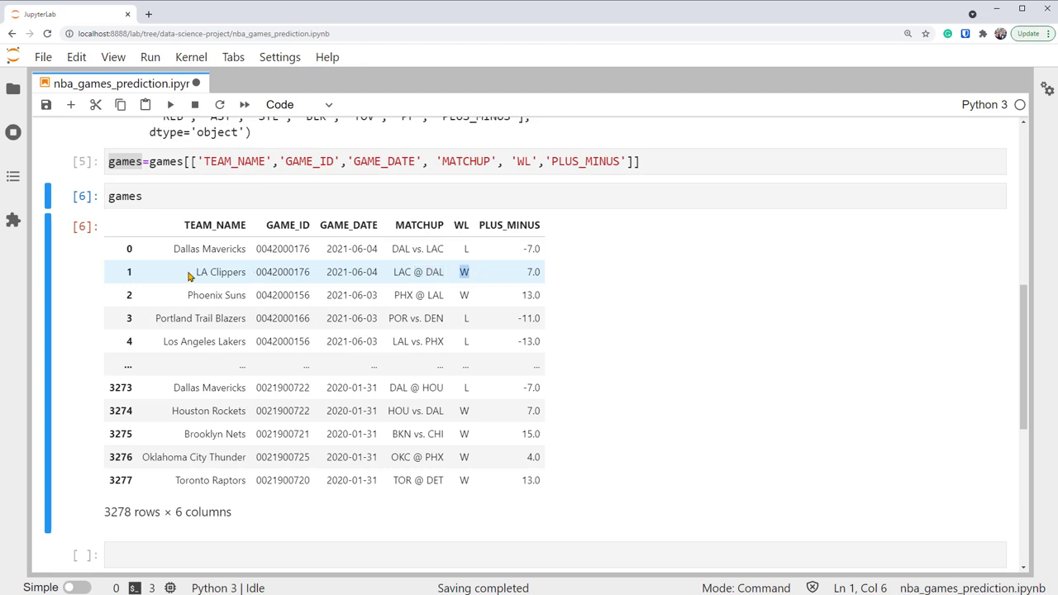
{"action": "double_click", "coordinate": [220, 271]}
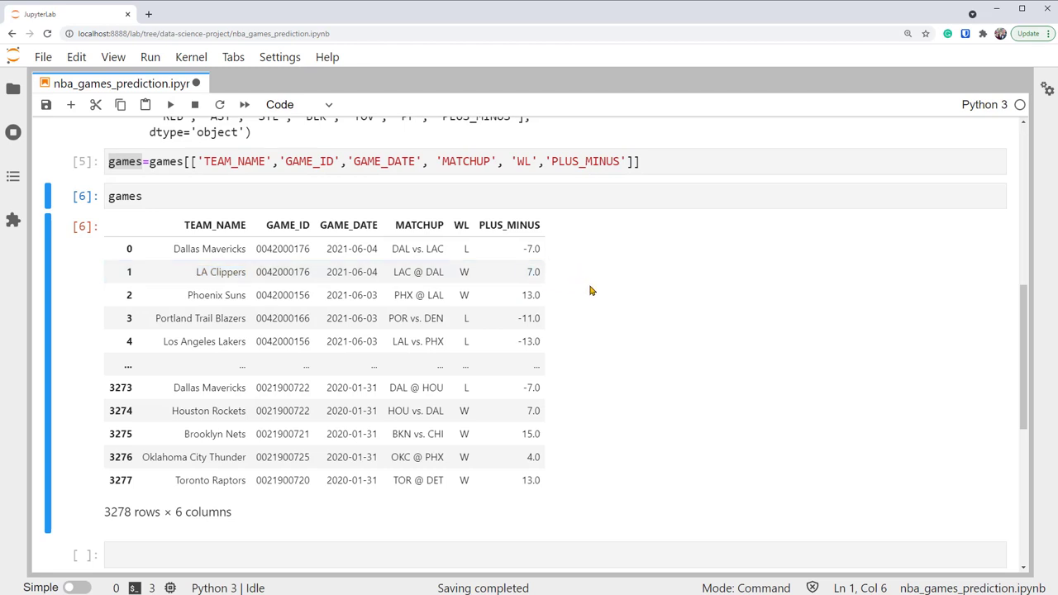
{"action": "mouse_move", "coordinate": [668, 376]}
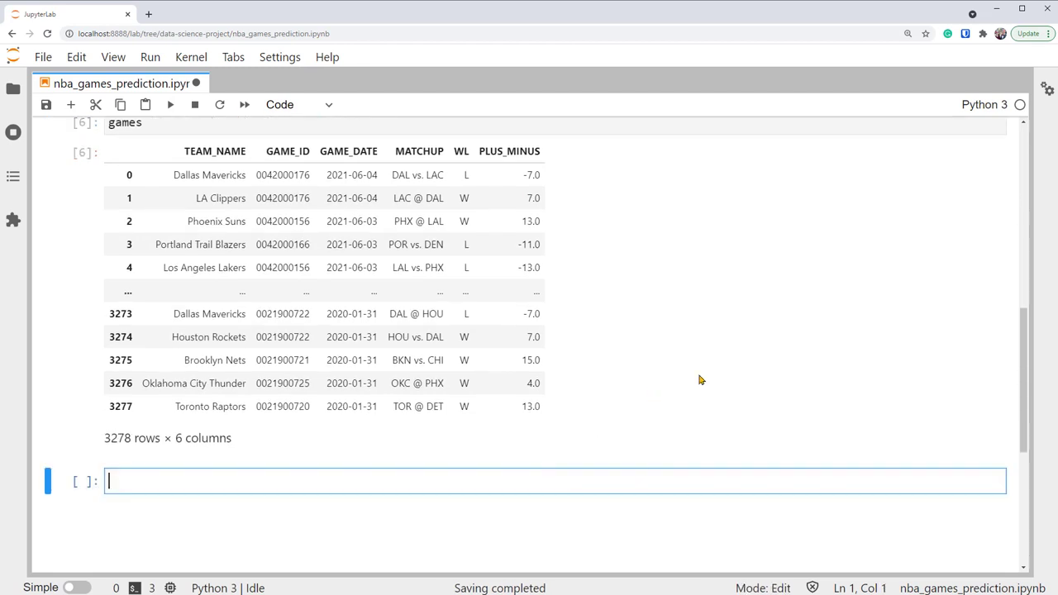
Write a comment: one row per game, game result as target, score stat comparing teams
{"action": "type", "text": "# final dataframe"}
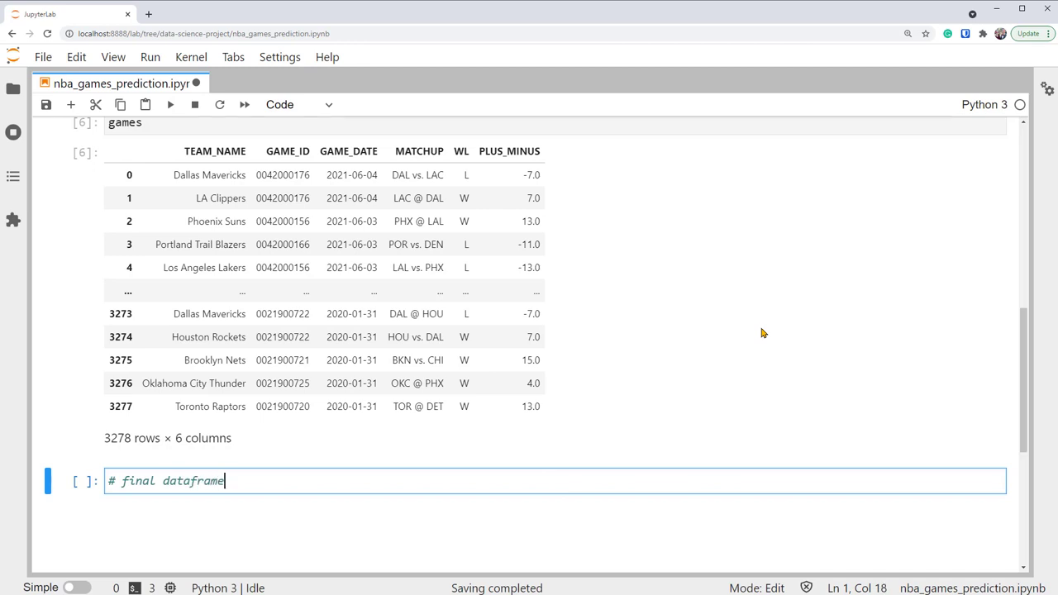
{"action": "type", "text": ": one"}
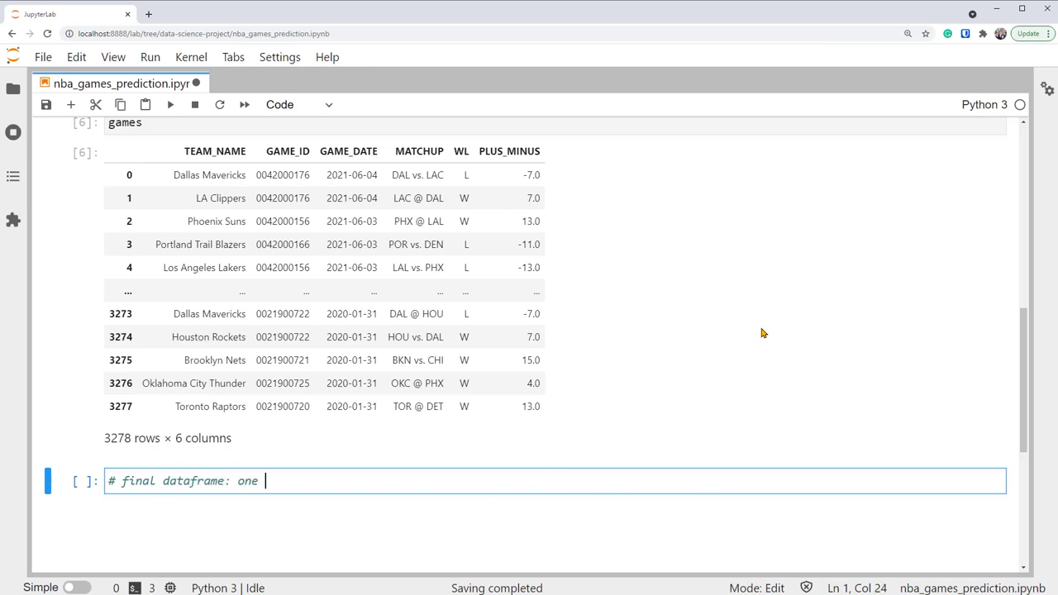
{"action": "type", "text": "row for one game"}
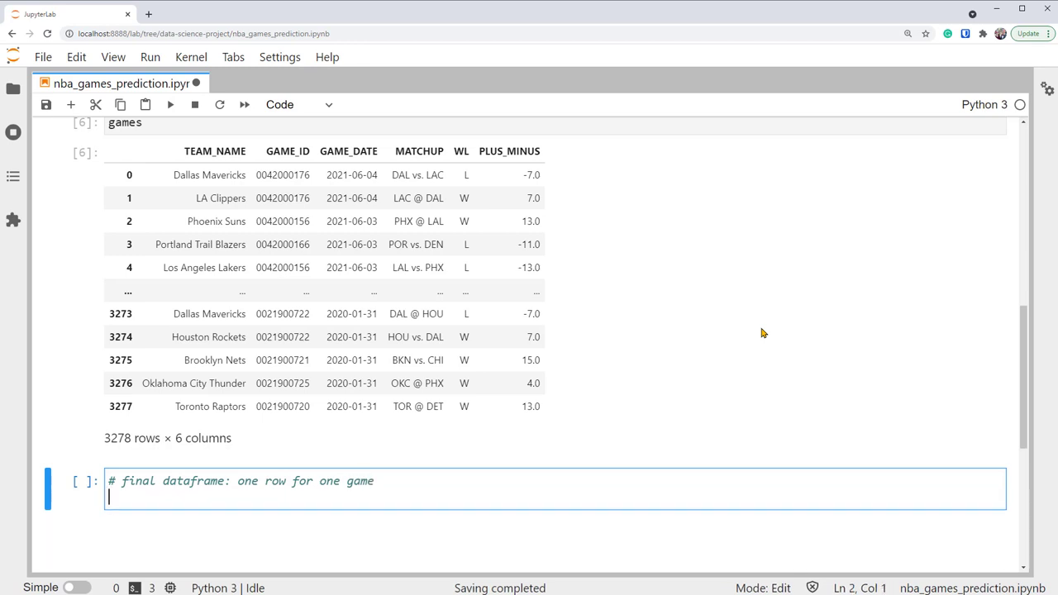
{"action": "type", "text": "# two column"}
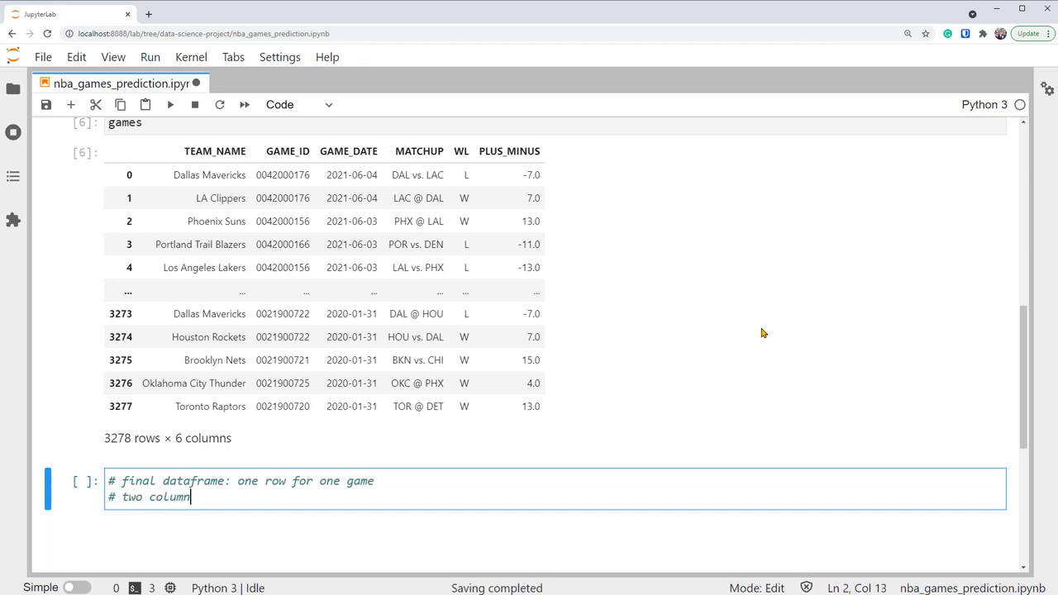
{"action": "type", "text": "s: 1."}
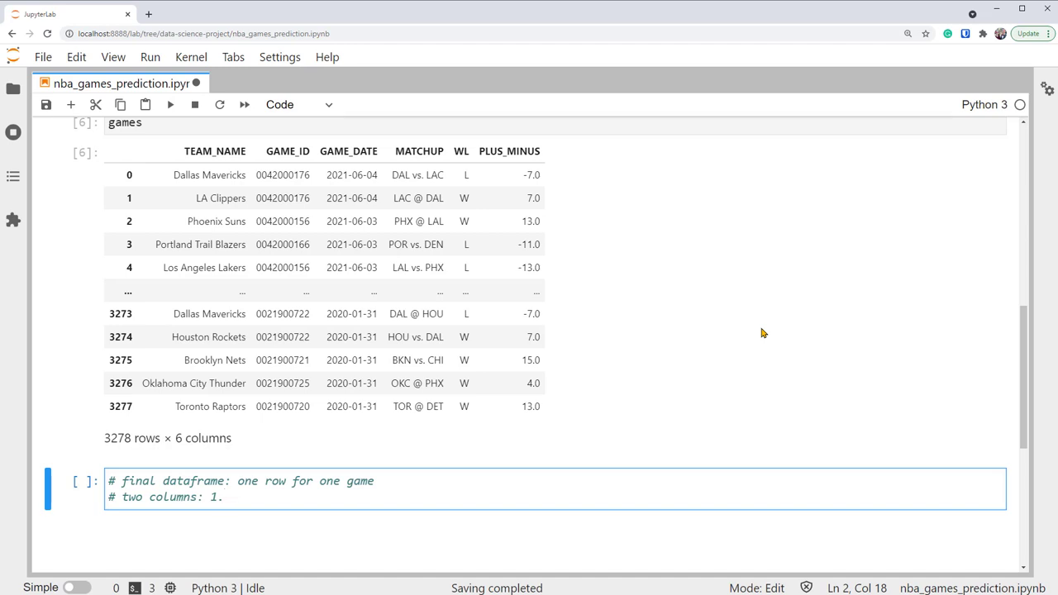
{"action": "type", "text": "result of game:"}
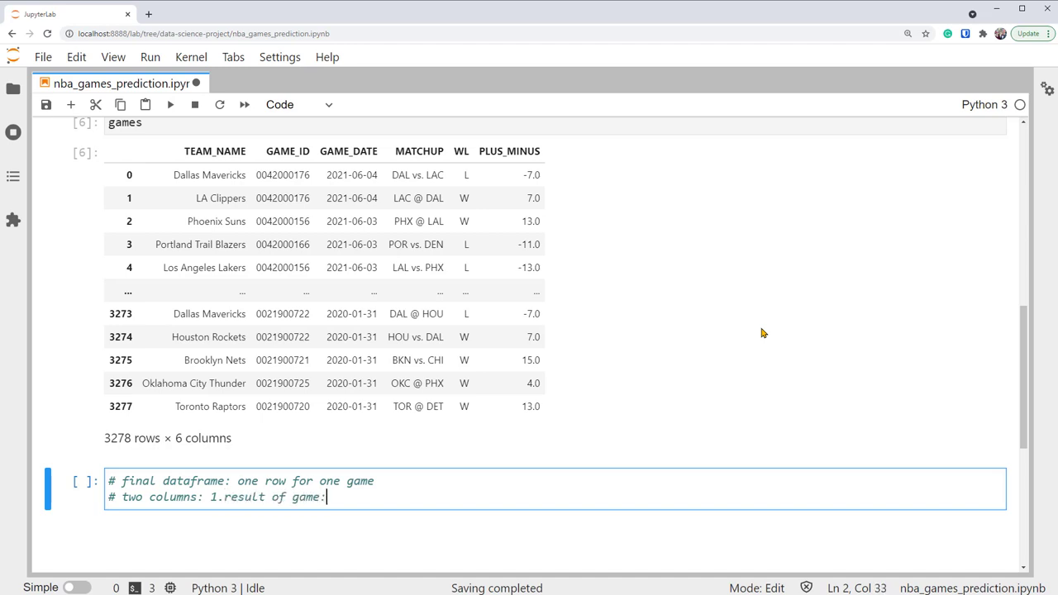
{"action": "type", "text": "target"}
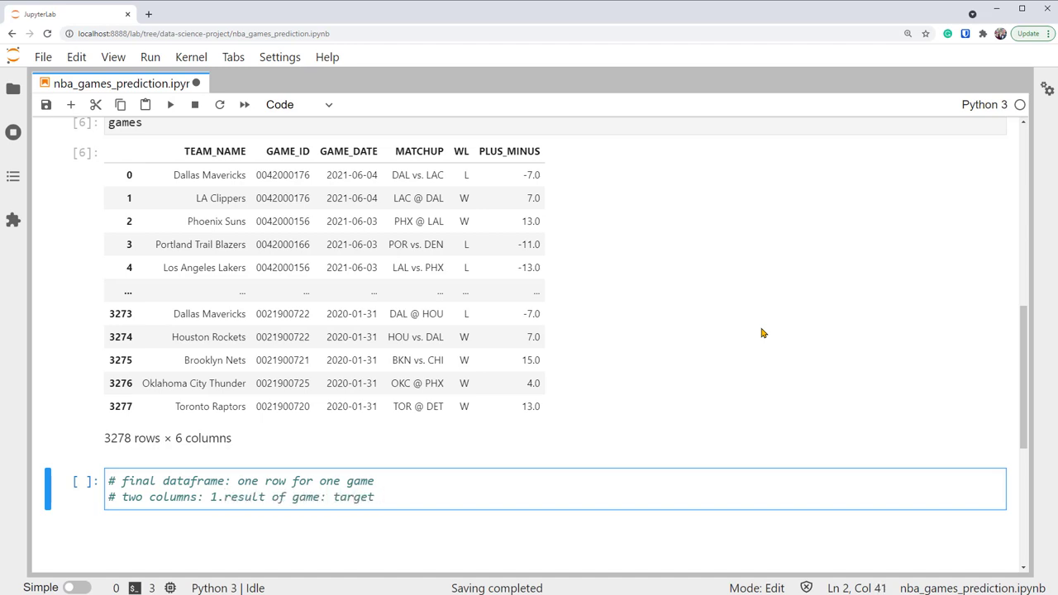
{"action": "type", "text": "2.s"}
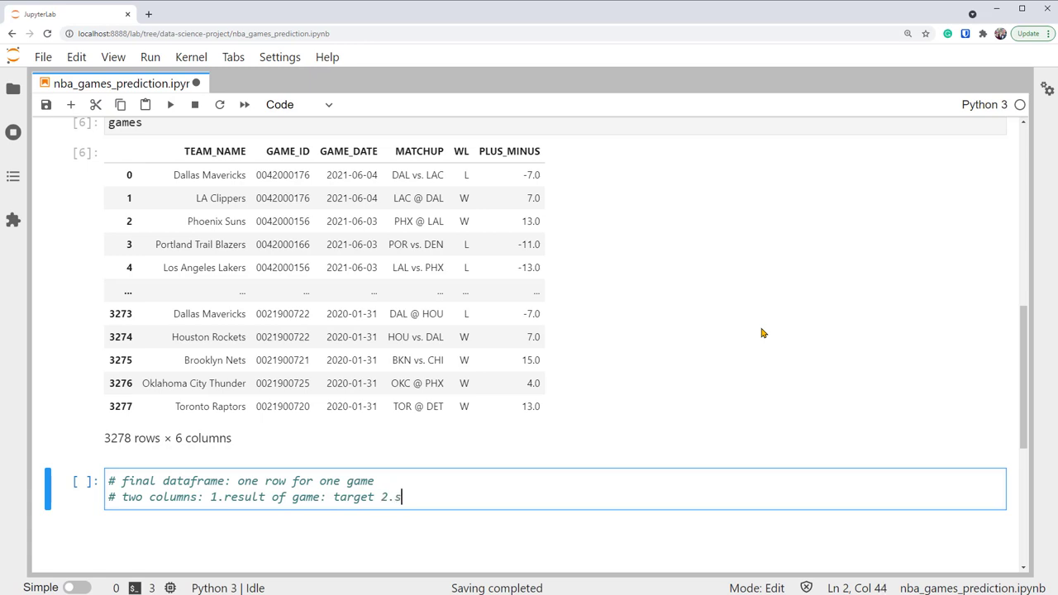
{"action": "type", "text": "core stat"}
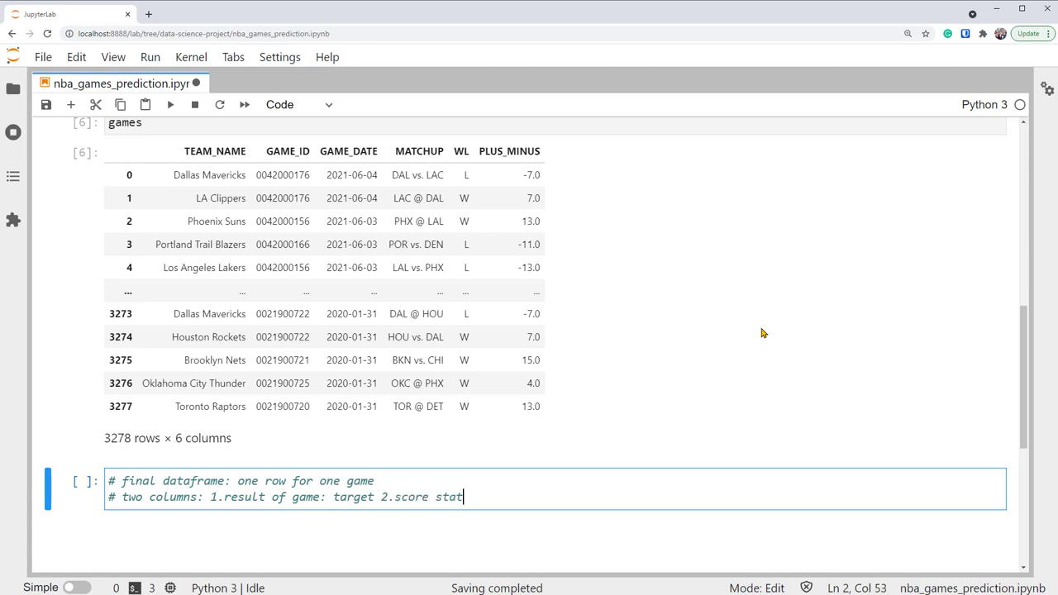
{"action": "type", "text": "comparing two teams: feature"}
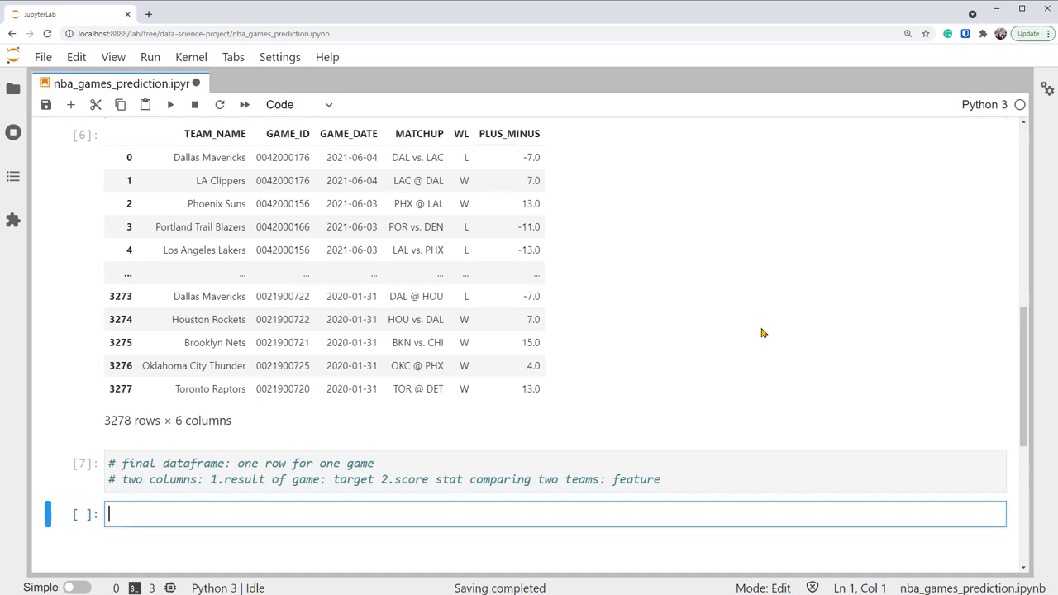
{"action": "scroll", "scroll_direction": "down", "scroll_amount": 3}
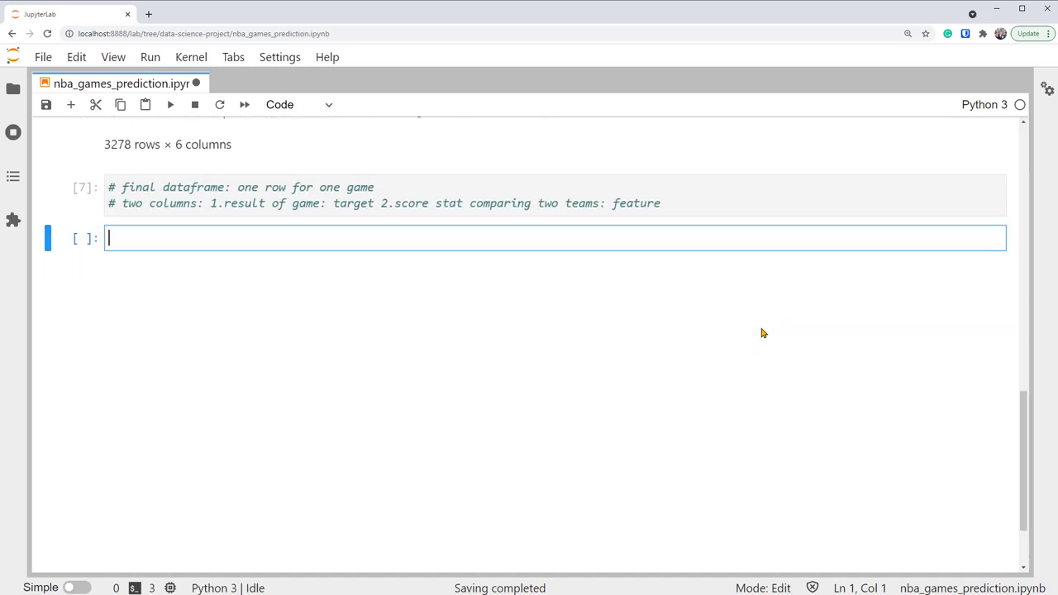
Import pandas as pd and run games.info(), noting GAME_DATE is stored as object
{"action": "type", "text": "import pandas as pd"}
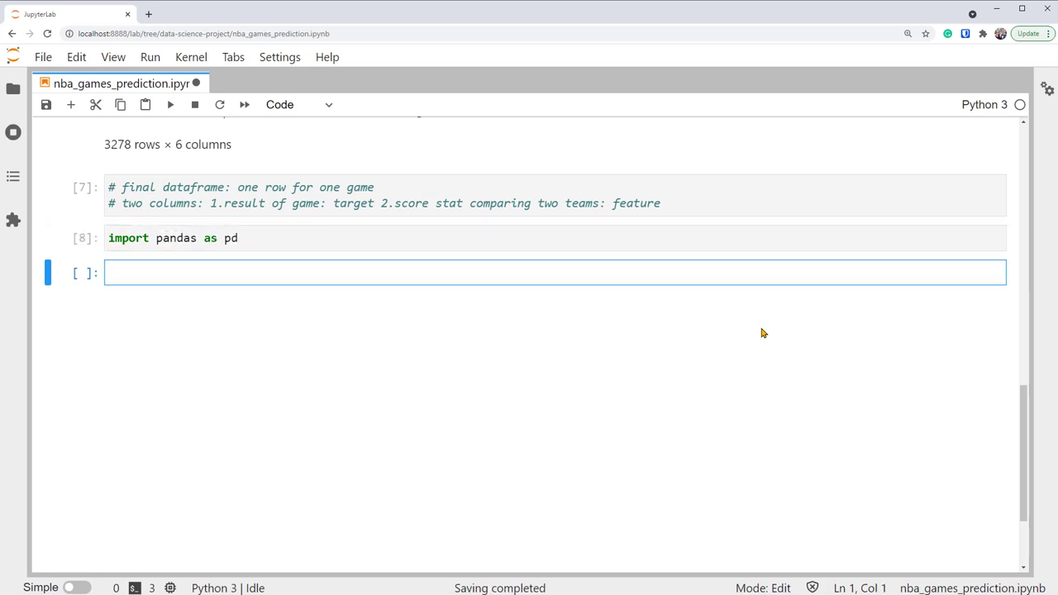
{"action": "type", "text": "games.info("}
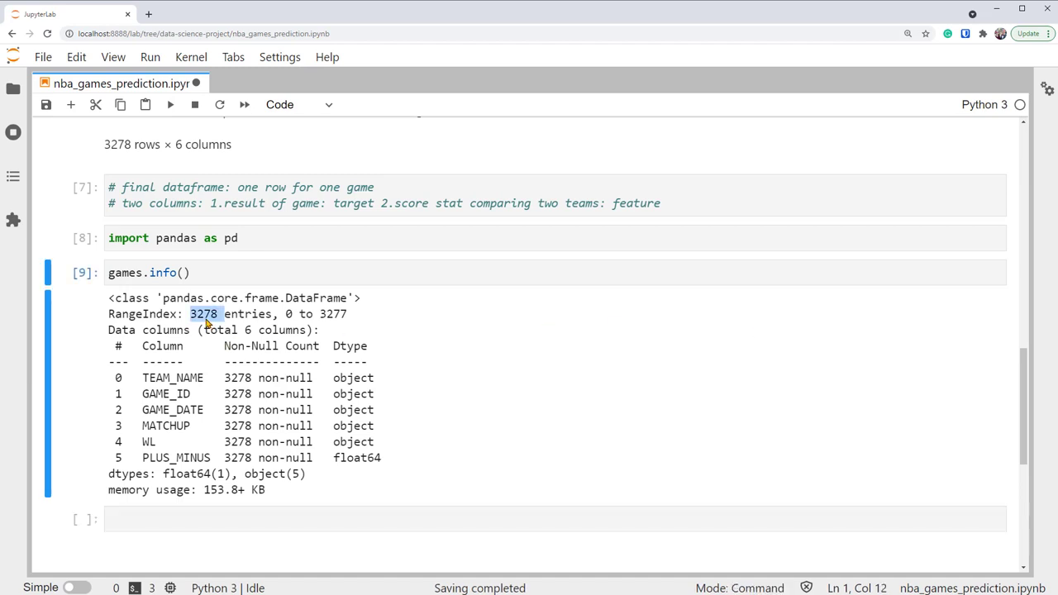
{"action": "mouse_move", "coordinate": [245, 339]}
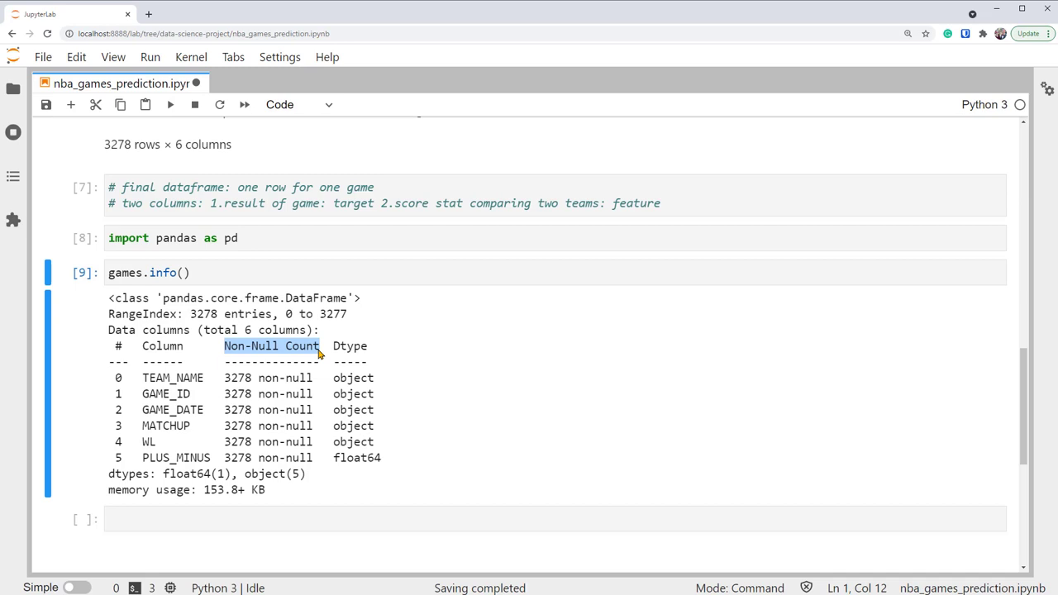
{"action": "mouse_move", "coordinate": [288, 412]}
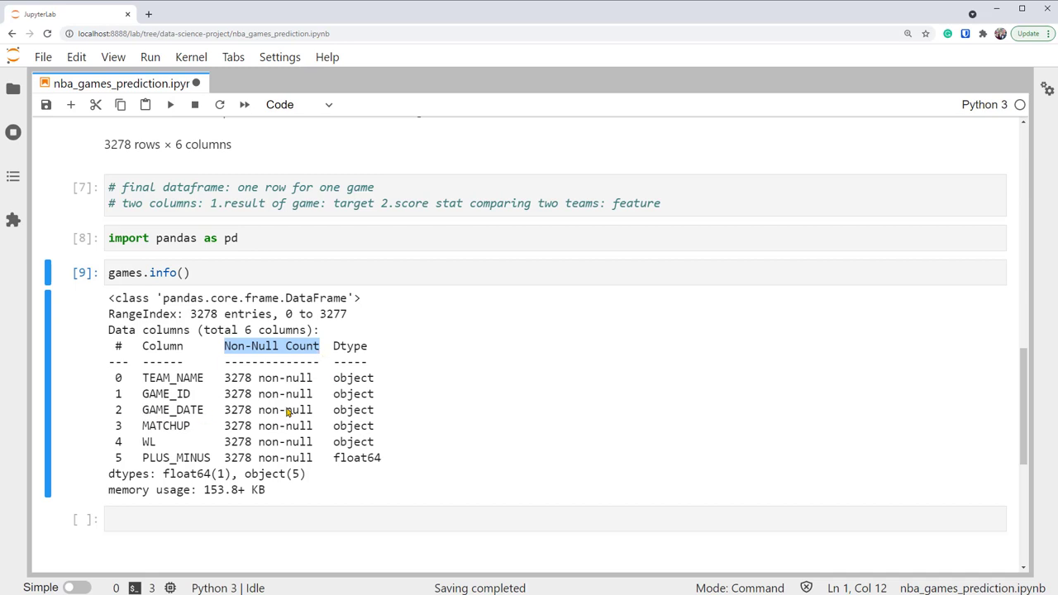
{"action": "double_click", "coordinate": [172, 411]}
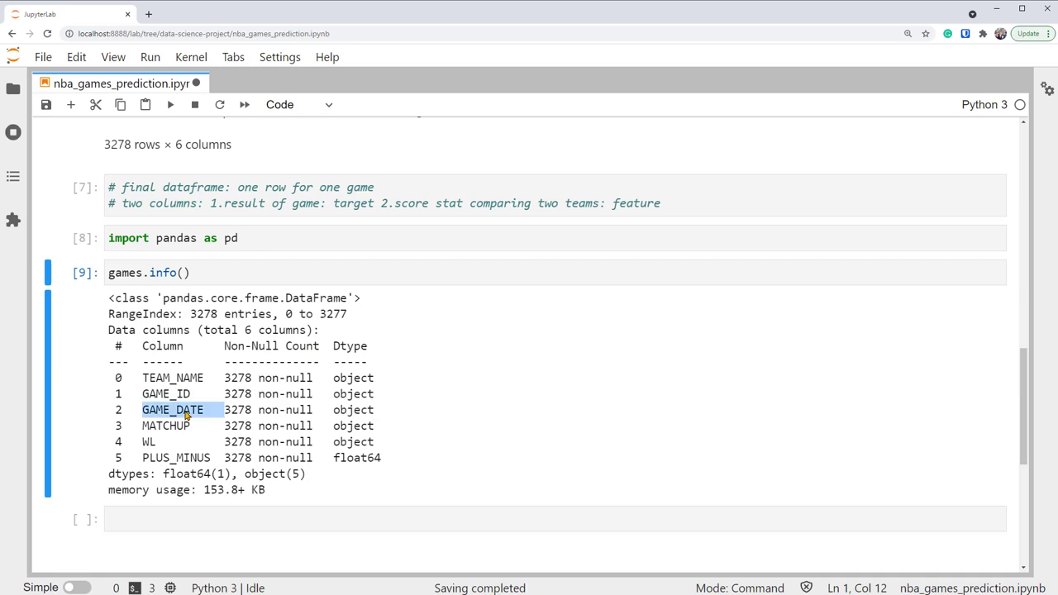
{"action": "mouse_move", "coordinate": [354, 416]}
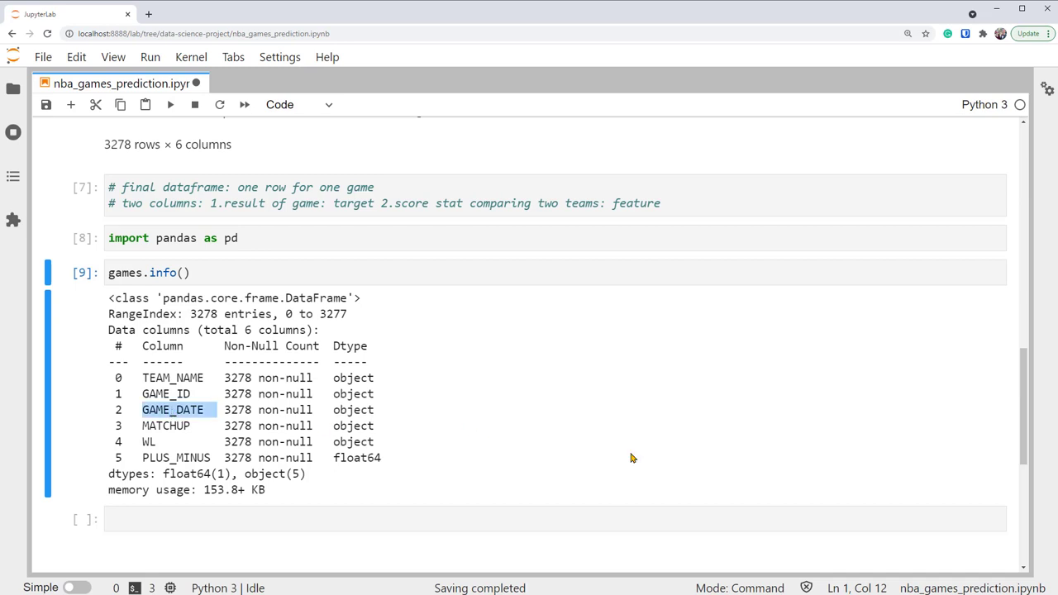
Convert GAME_DATE with pd.to_datetime and confirm its datetime64 dtype
{"action": "type", "text": "games['GAME_DATE"}
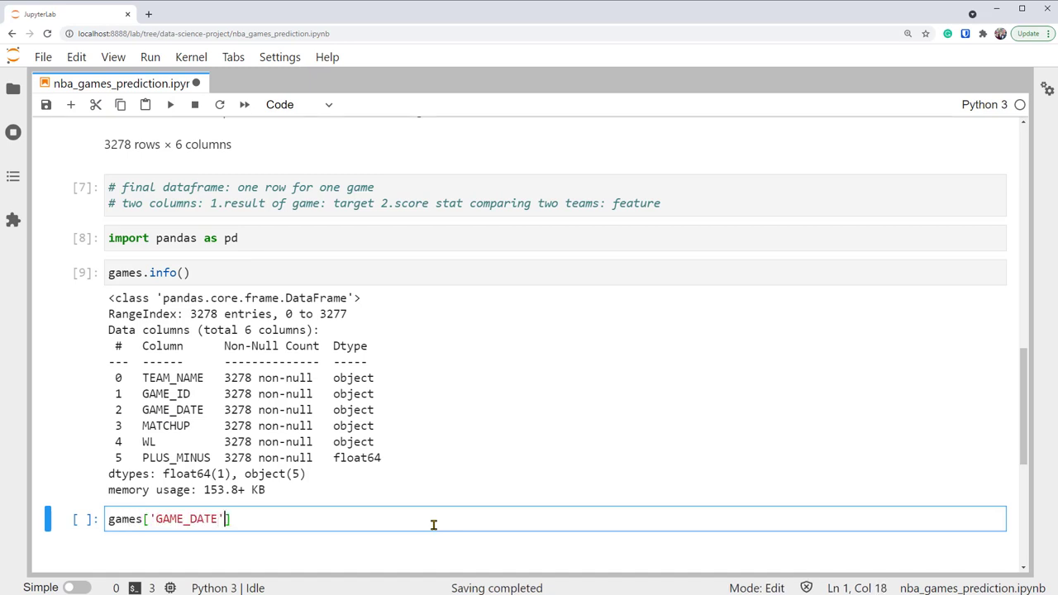
{"action": "type", "text": "=pd.to"}
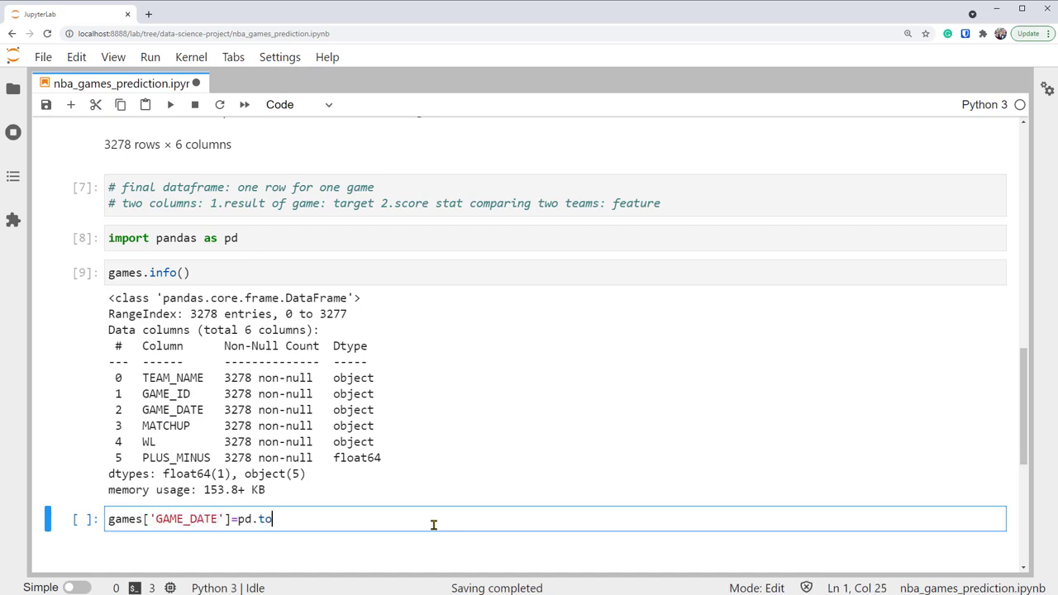
{"action": "type", "text": "_datetime()"}
{"action": "type", "text": "games['GAME_DATE']"}
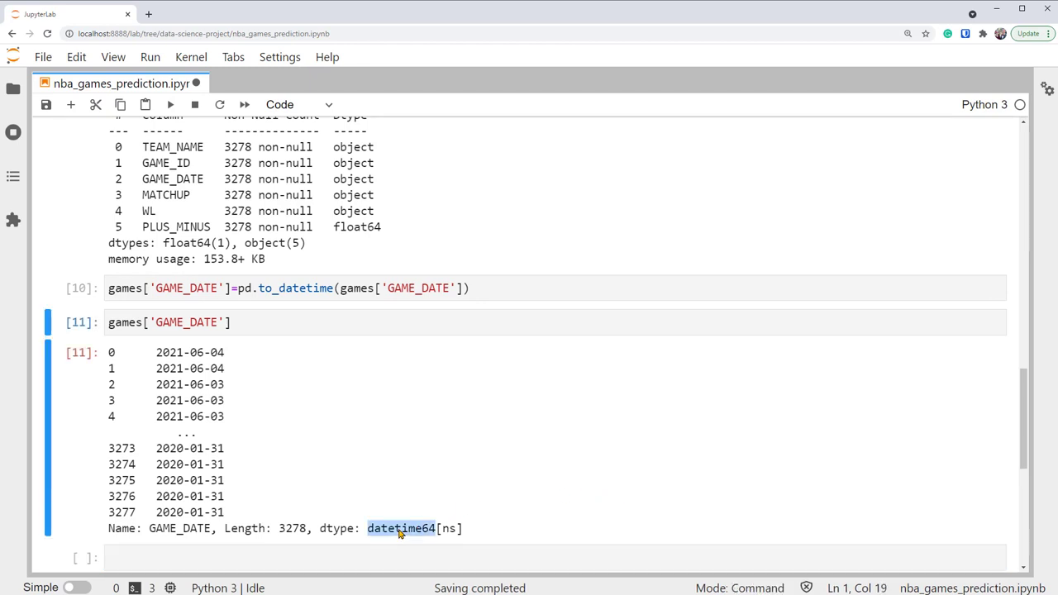
{"action": "scroll", "scroll_direction": "down", "scroll_amount": 3}
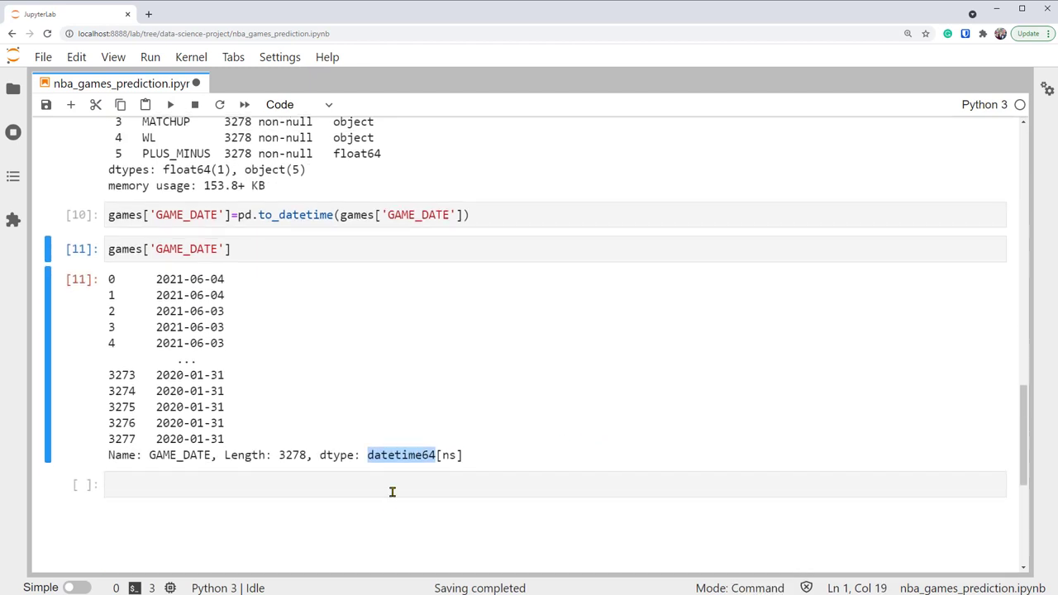
Sort games with sort_values('GAME_DATE')
{"action": "type", "text": "games."}
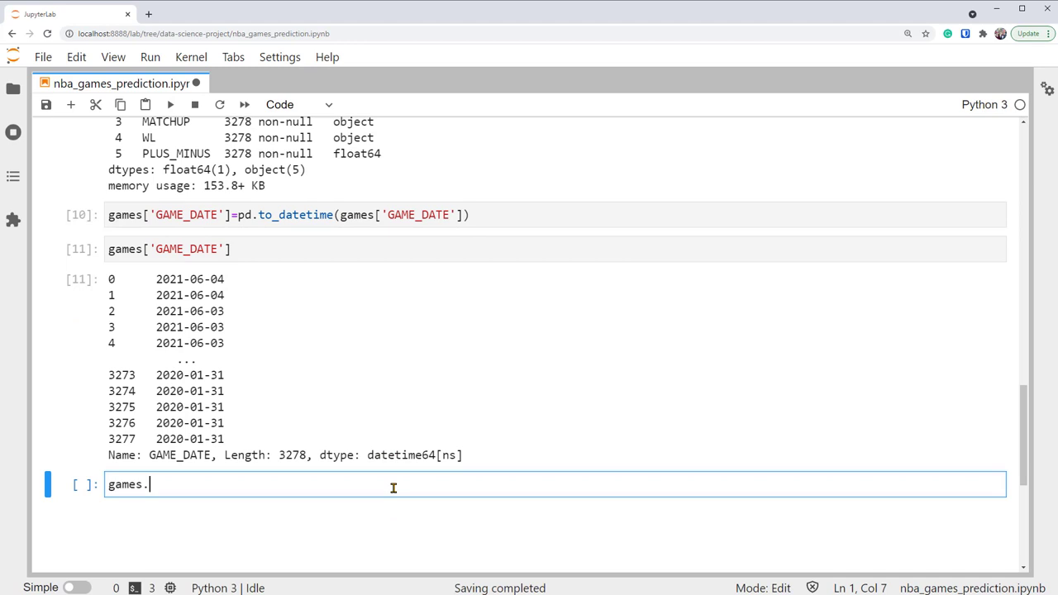
{"action": "type", "text": "sort_values"}
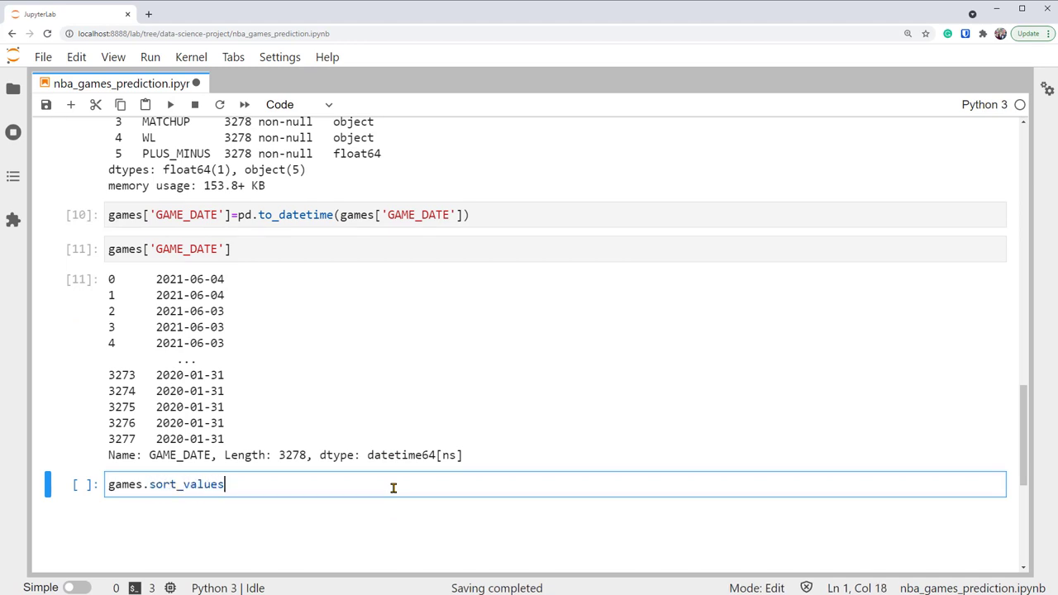
{"action": "type", "text": "('')"}
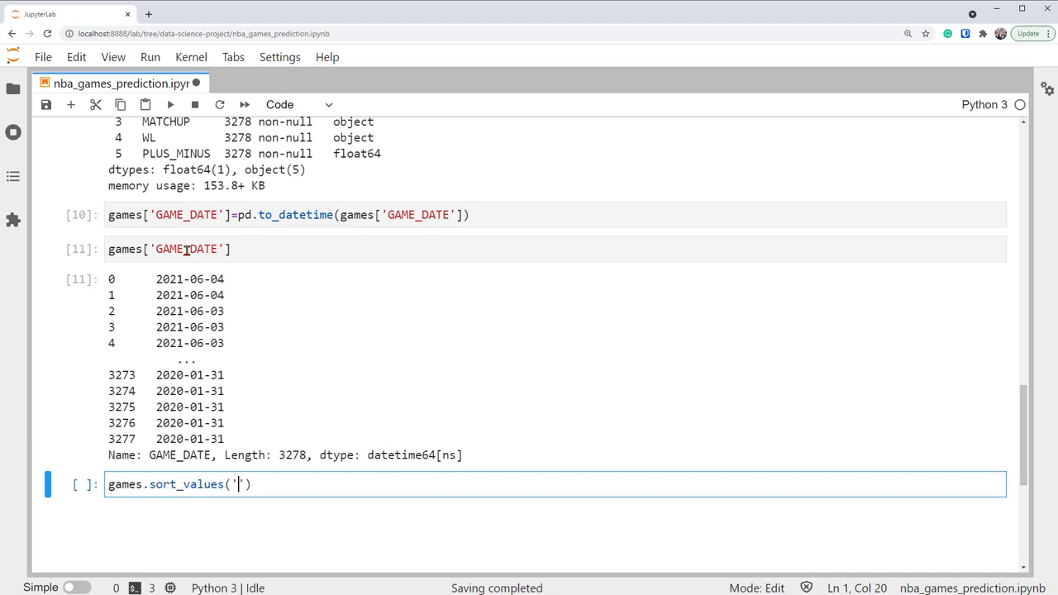
{"action": "type", "text": "GAME_DATE"}
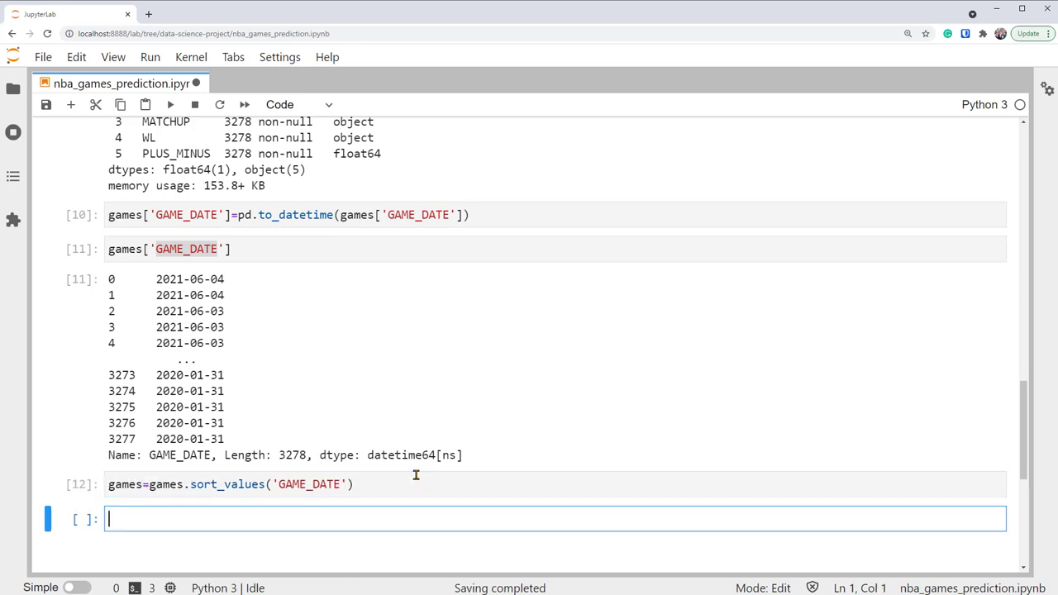
Display the sorted table, checking the latest date and the TEAM_NAME and PLUS_MINUS columns
{"action": "type", "text": "games"}
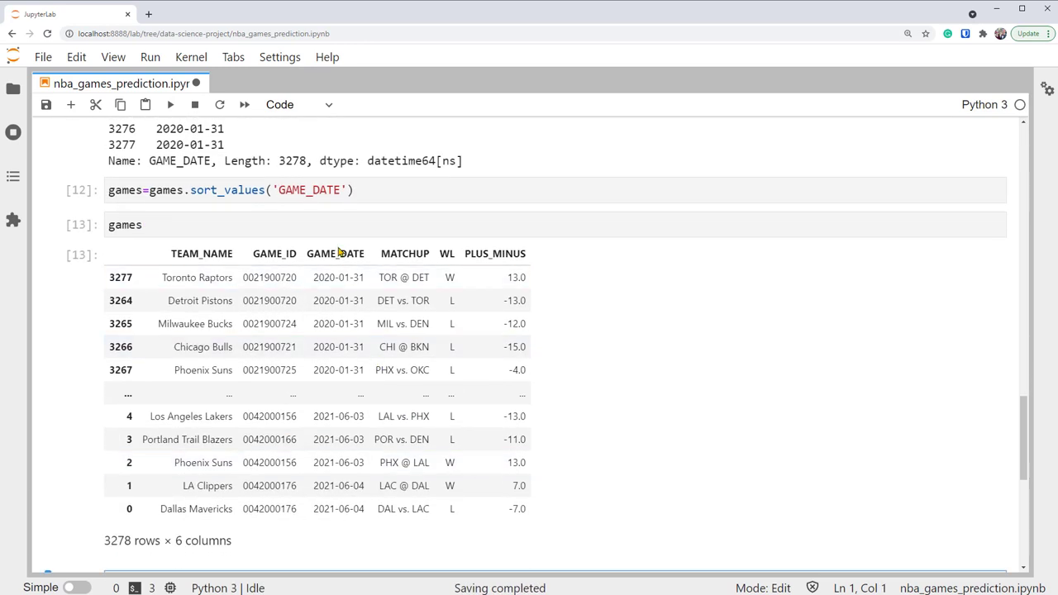
{"action": "left_click", "coordinate": [336, 277]}
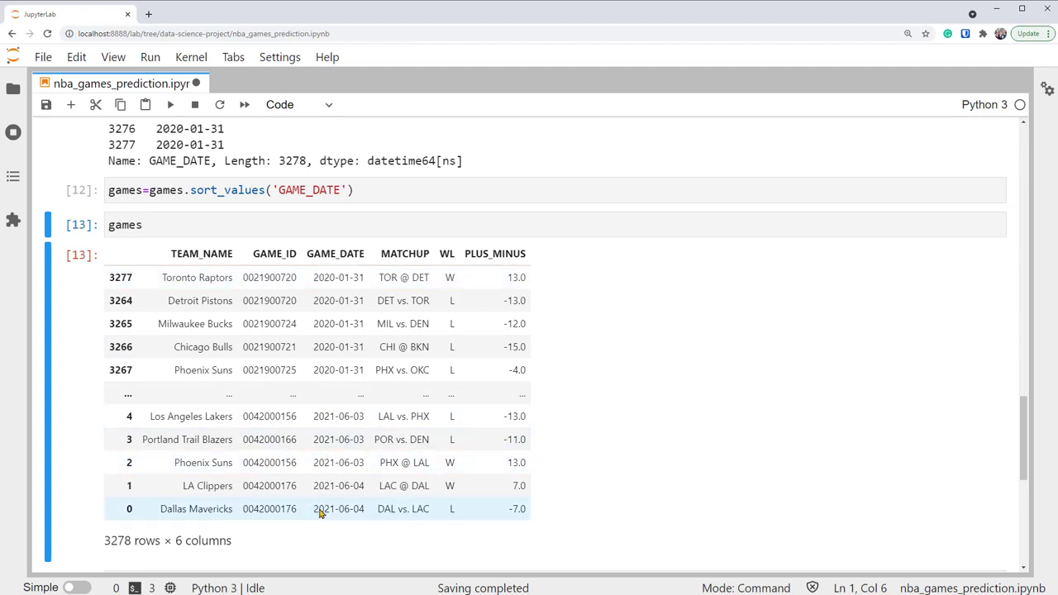
{"action": "double_click", "coordinate": [337, 509]}
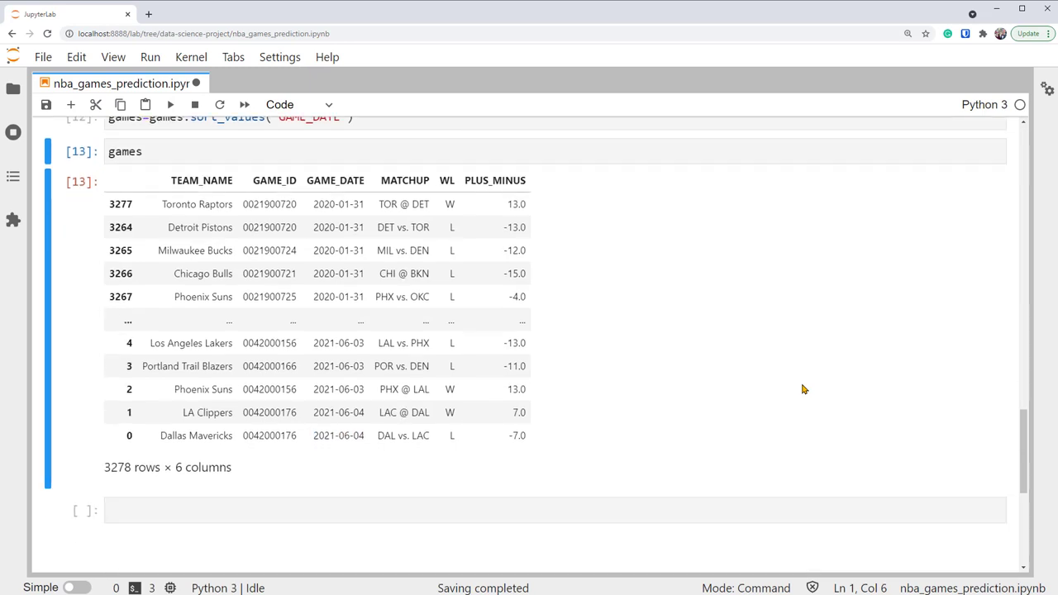
{"action": "double_click", "coordinate": [202, 180]}
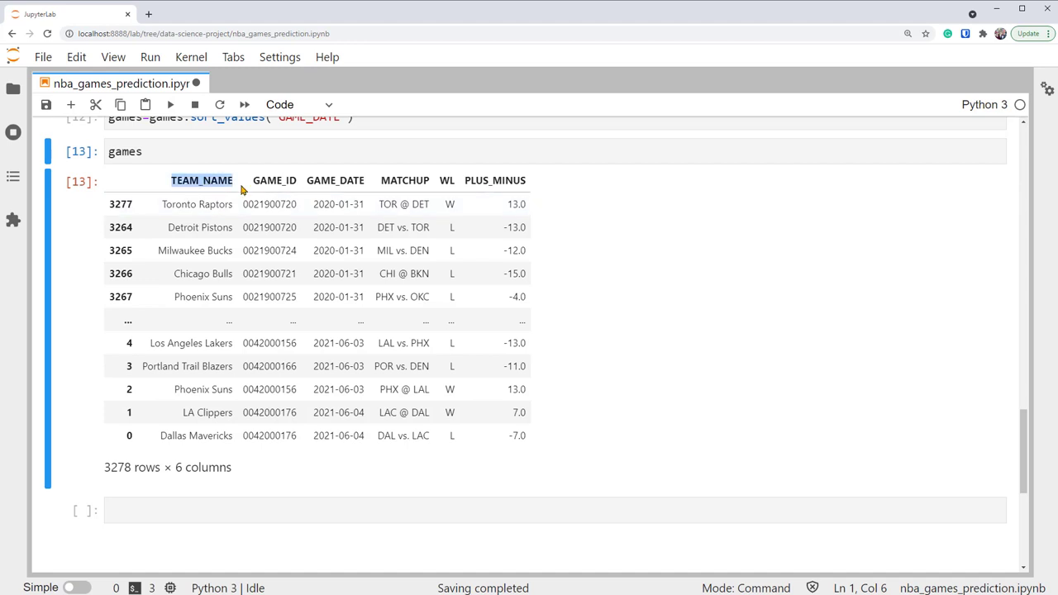
{"action": "mouse_move", "coordinate": [487, 188]}
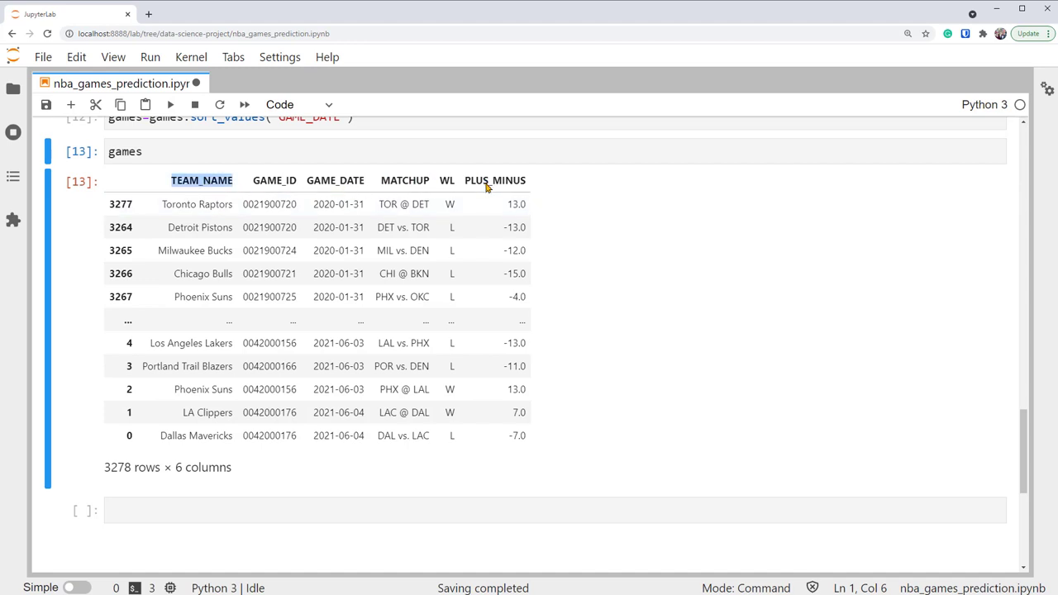
{"action": "mouse_move", "coordinate": [493, 195]}
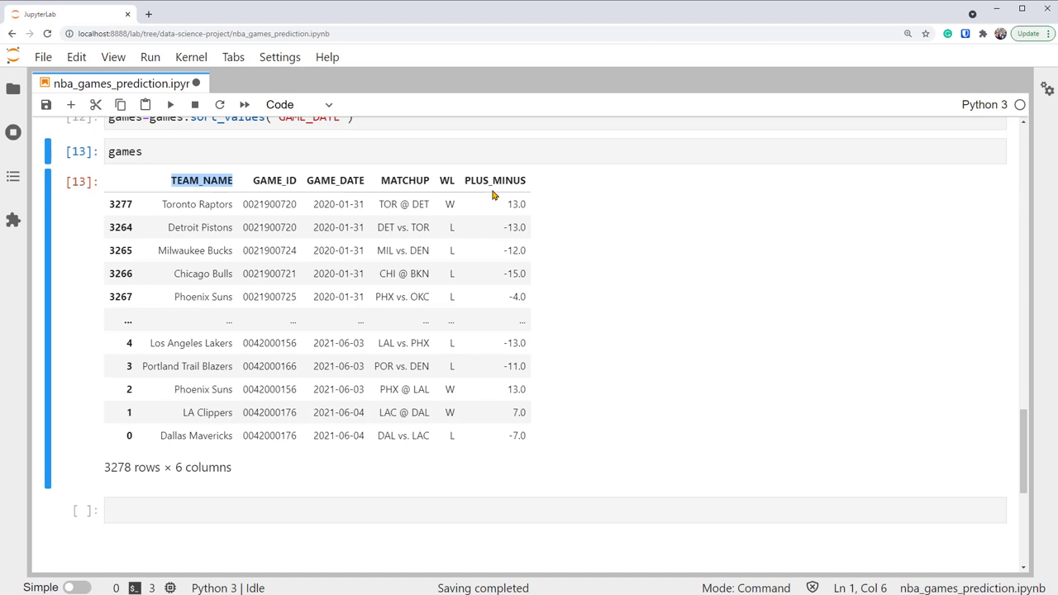
{"action": "mouse_move", "coordinate": [490, 186]}
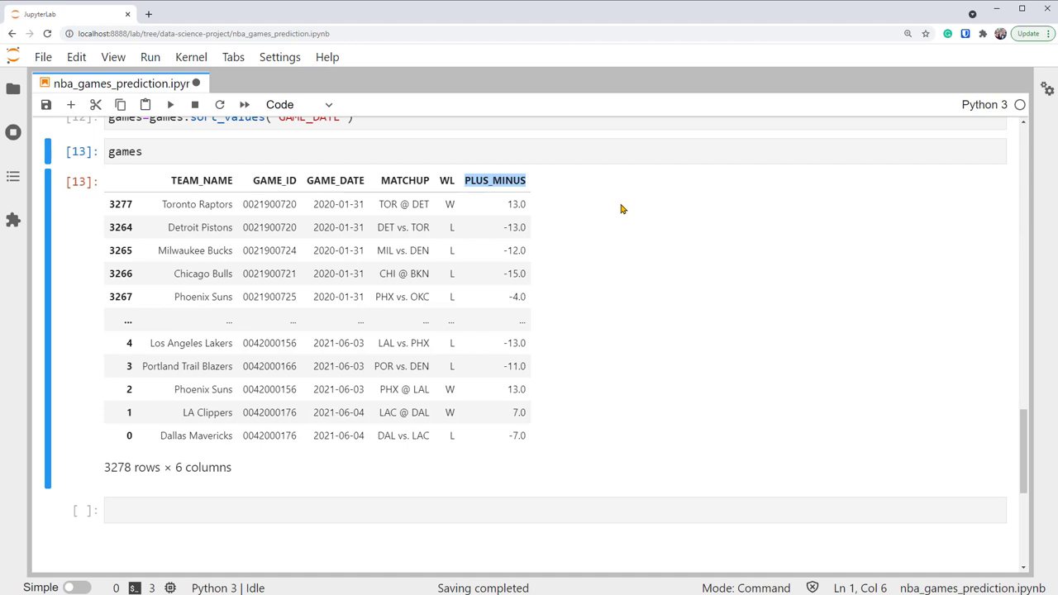
{"action": "mouse_move", "coordinate": [623, 230]}
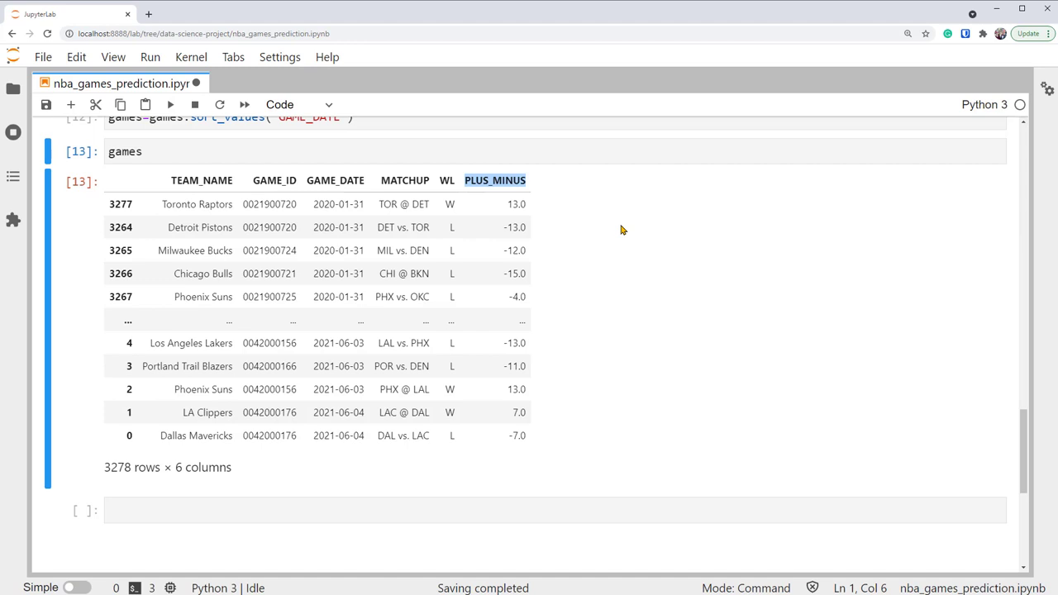
{"action": "mouse_move", "coordinate": [395, 209]}
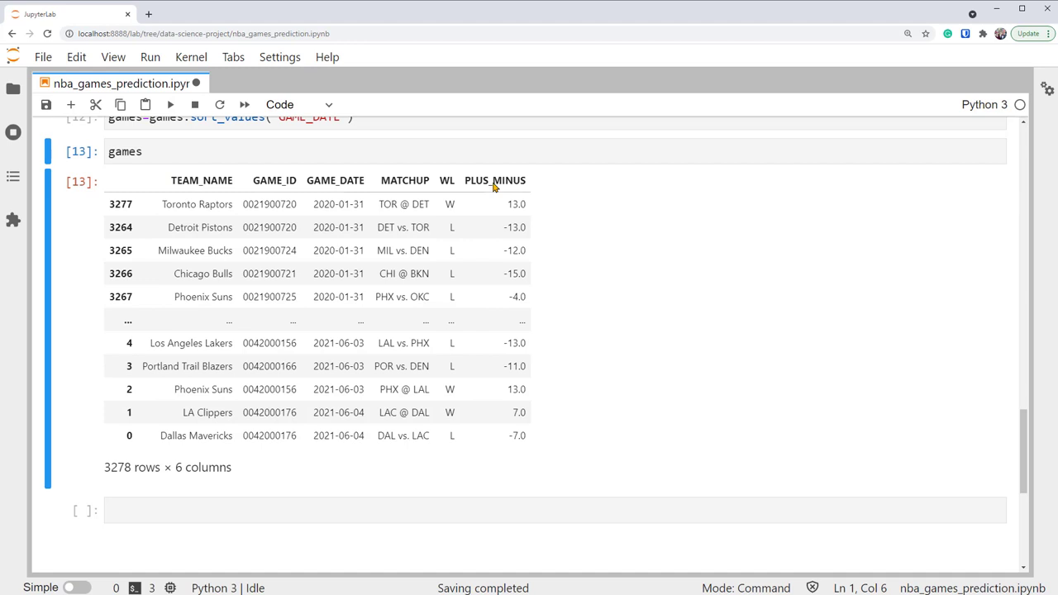
{"action": "double_click", "coordinate": [494, 181]}
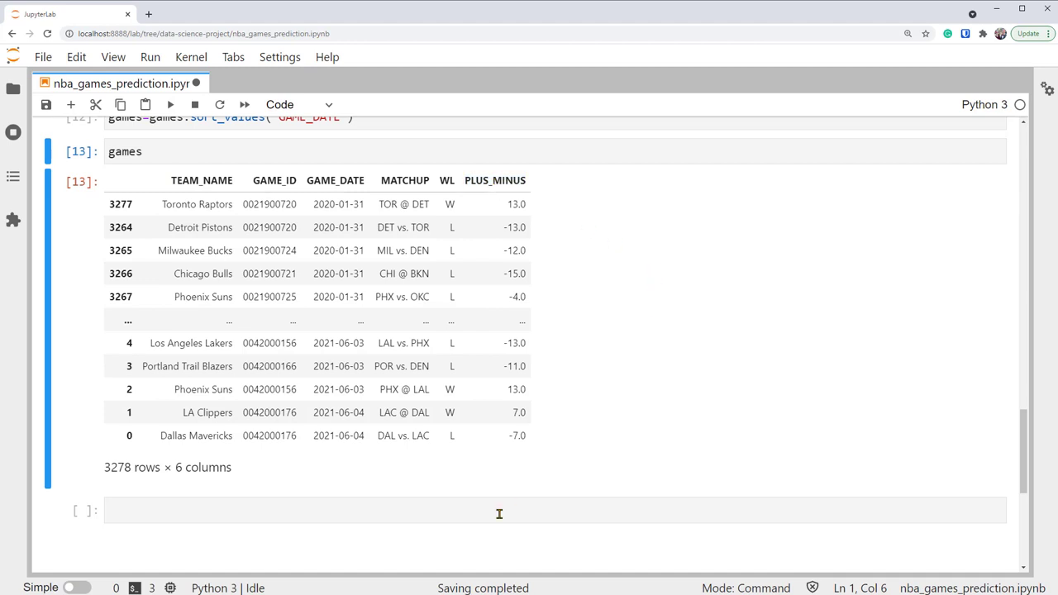
Start the expression games.groupby('TEAM_NAME')['PLUS_MINUS']
{"action": "left_click", "coordinate": [499, 511]}
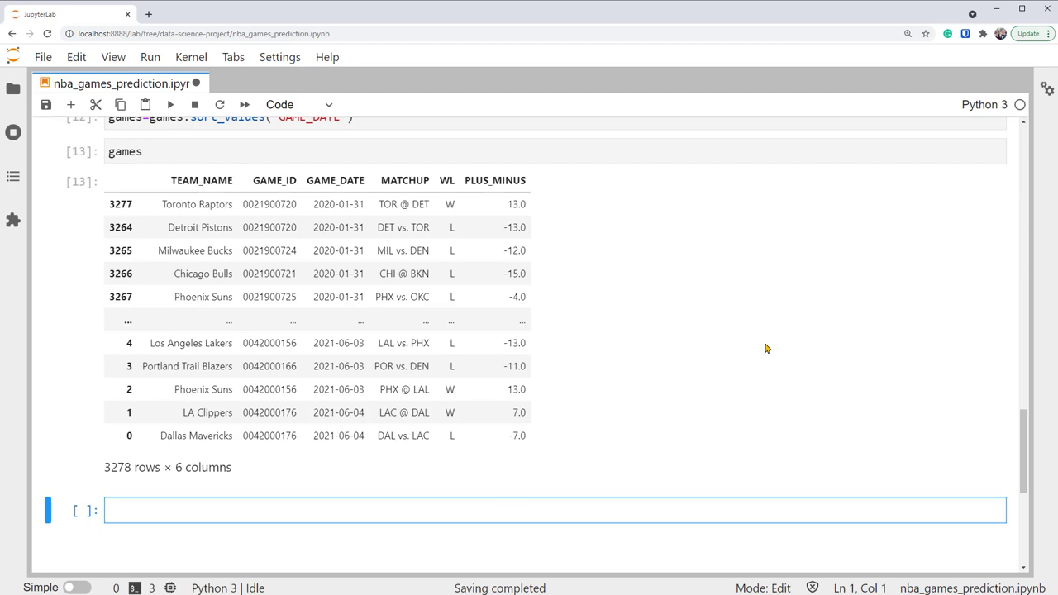
{"action": "type", "text": "games."}
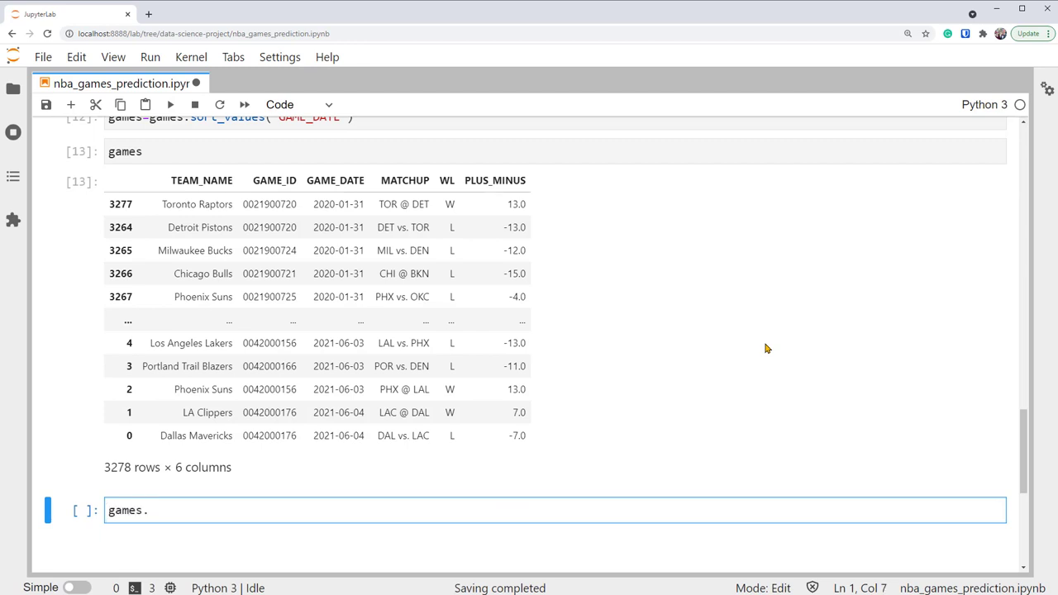
{"action": "type", "text": "groupby()"}
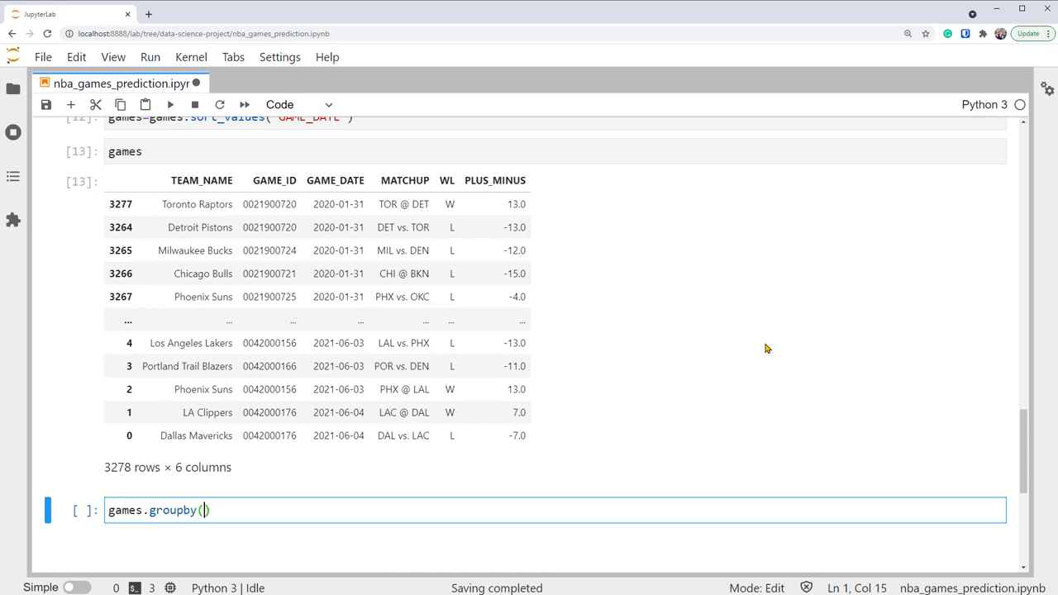
{"action": "type", "text": "''"}
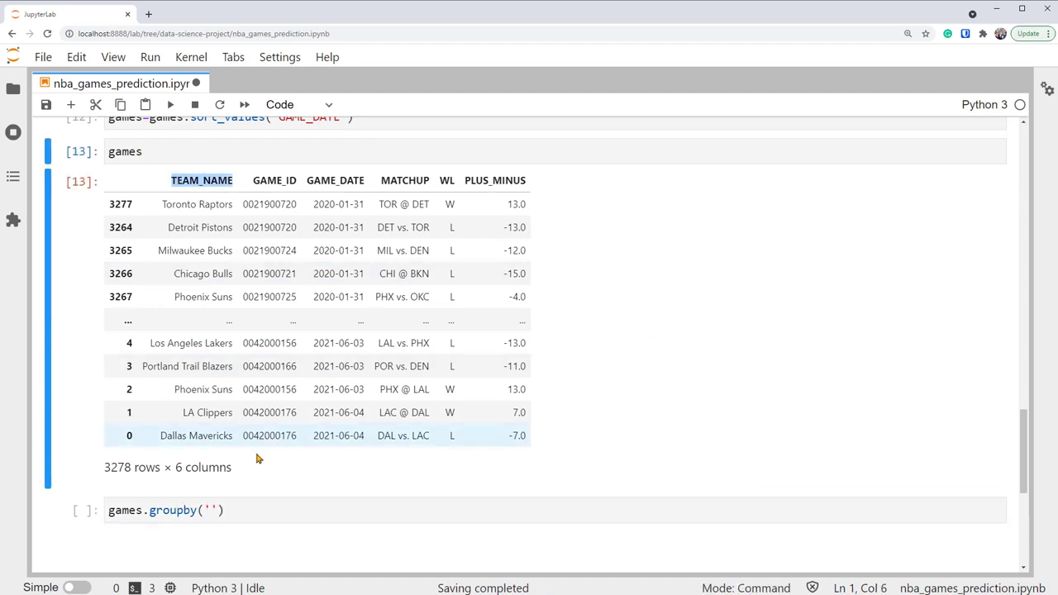
{"action": "type", "text": "TEAM_NAME"}
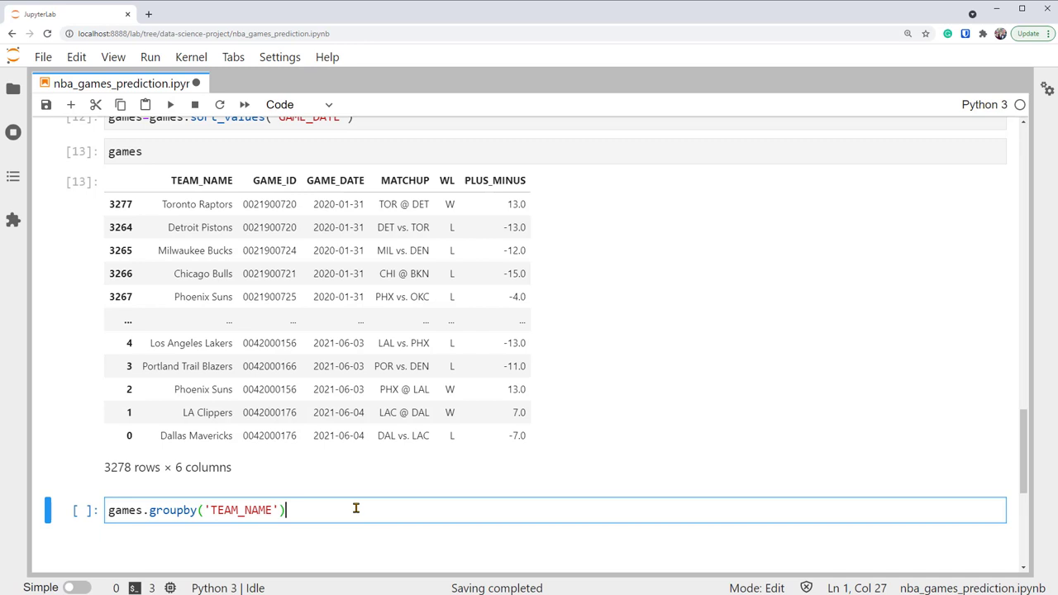
{"action": "mouse_move", "coordinate": [356, 505]}
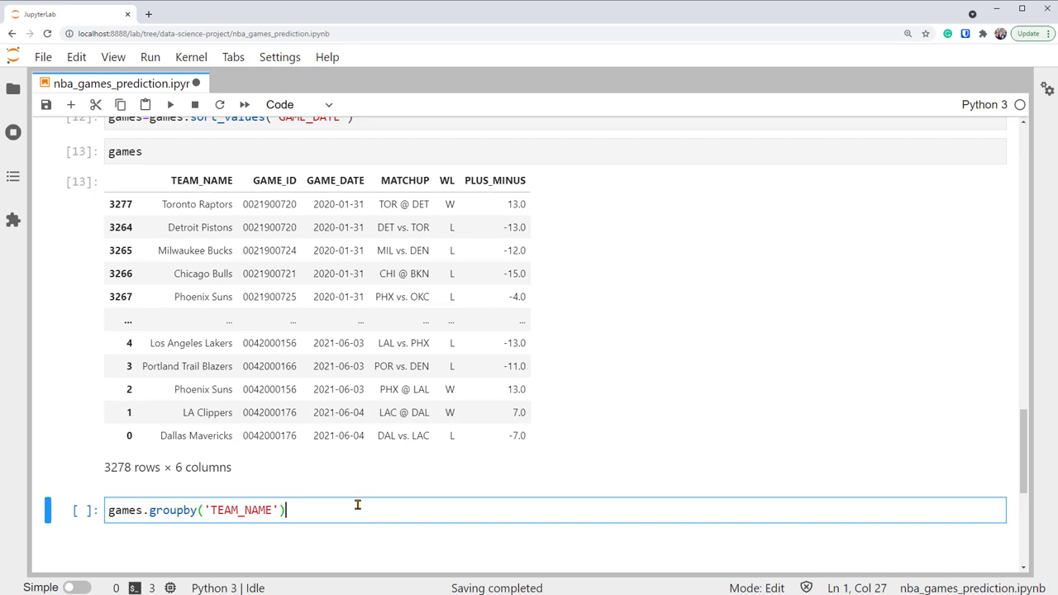
{"action": "type", "text": "['']"}
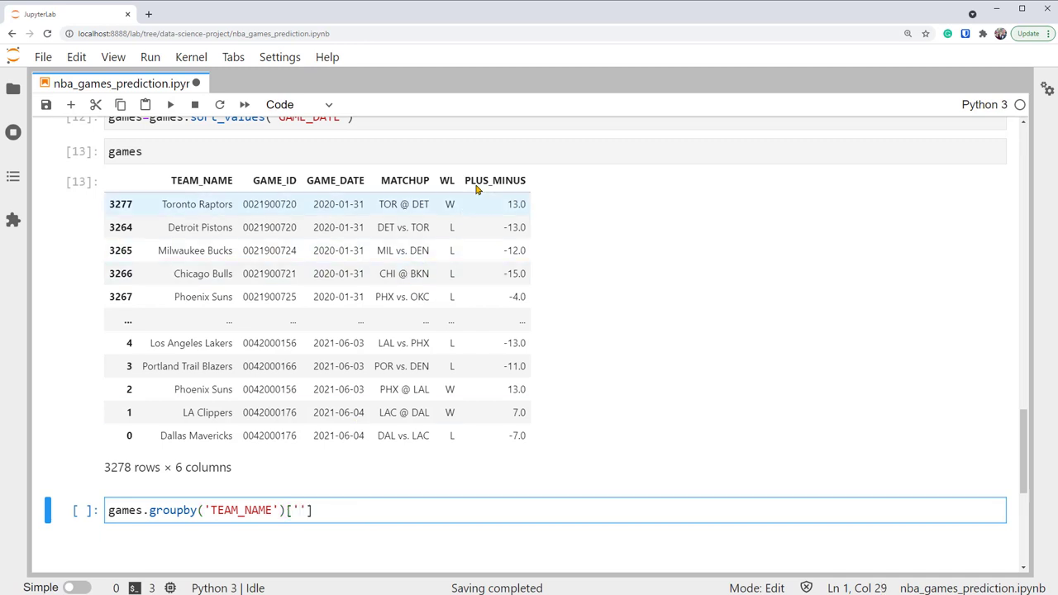
{"action": "type", "text": "PLUS_MINUS"}
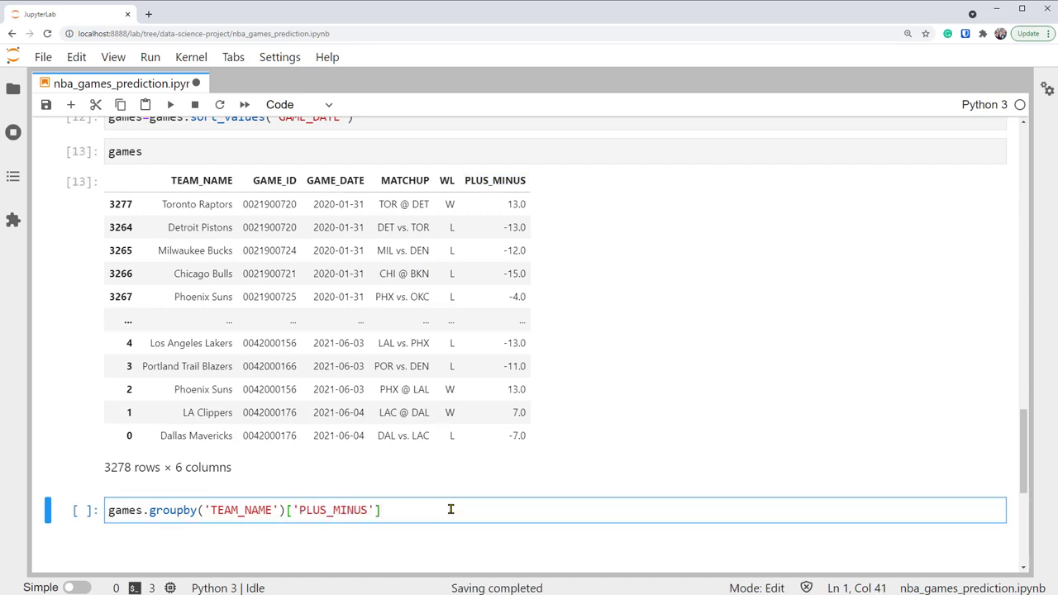
Append .transform(lambda x: x.rolling(30).mean()) for each team's 30-game rolling mean
{"action": "type", "text": ".tran"}
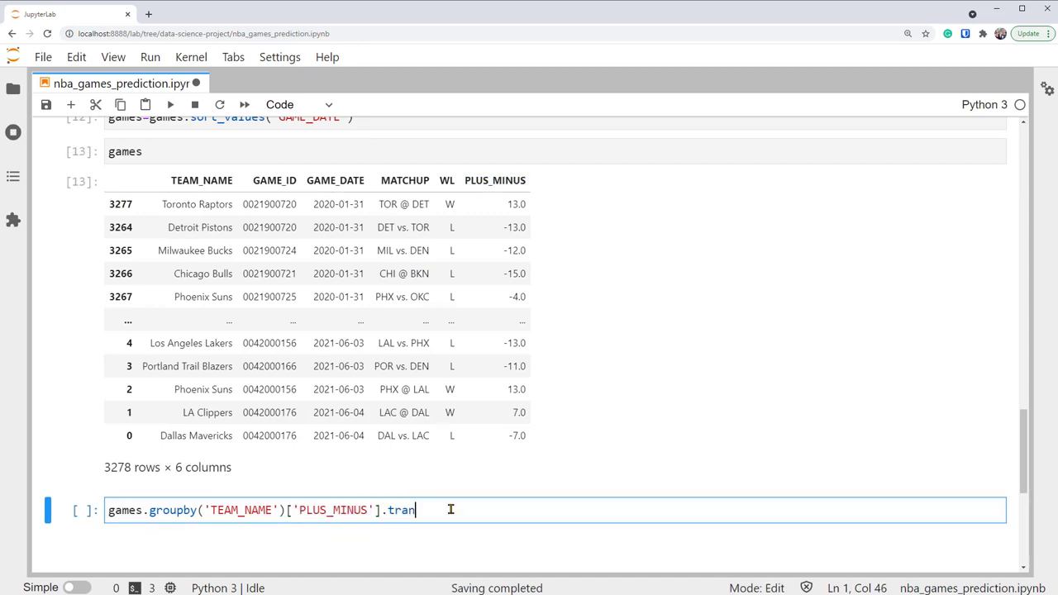
{"action": "type", "text": "sform()"}
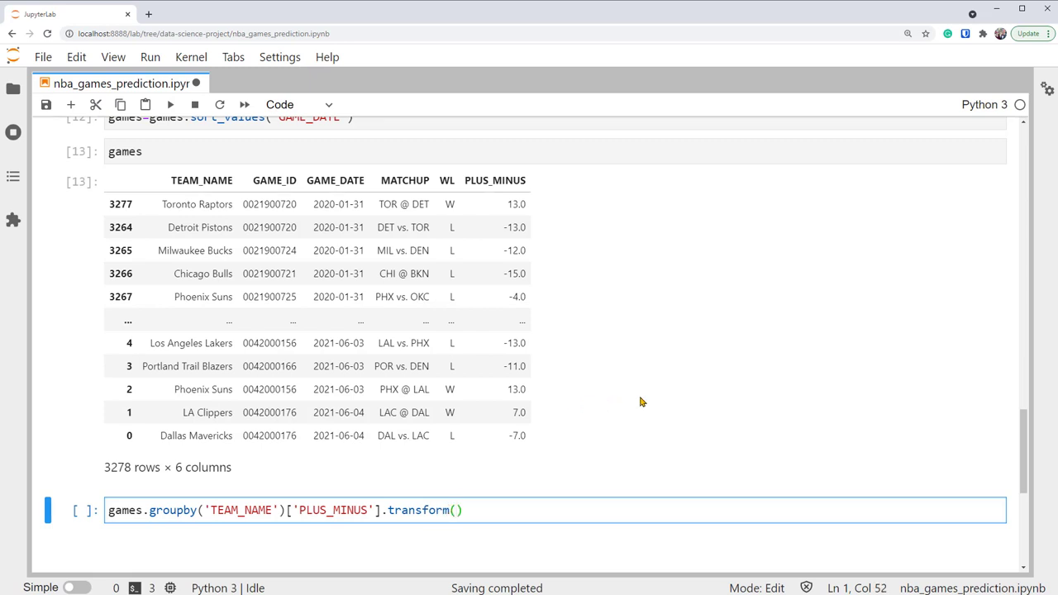
{"action": "mouse_move", "coordinate": [744, 386]}
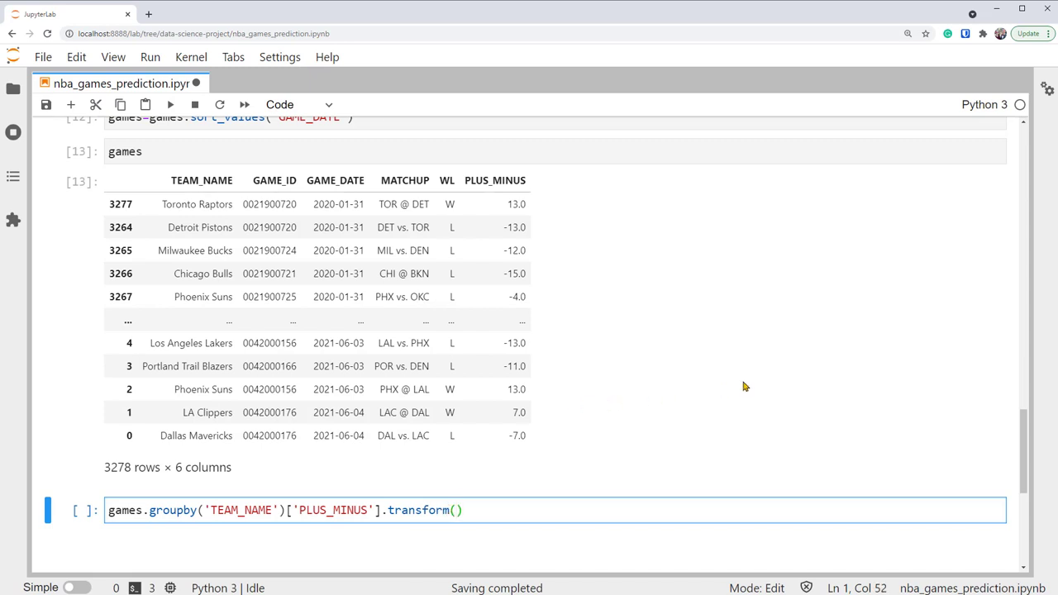
{"action": "type", "text": "1"}
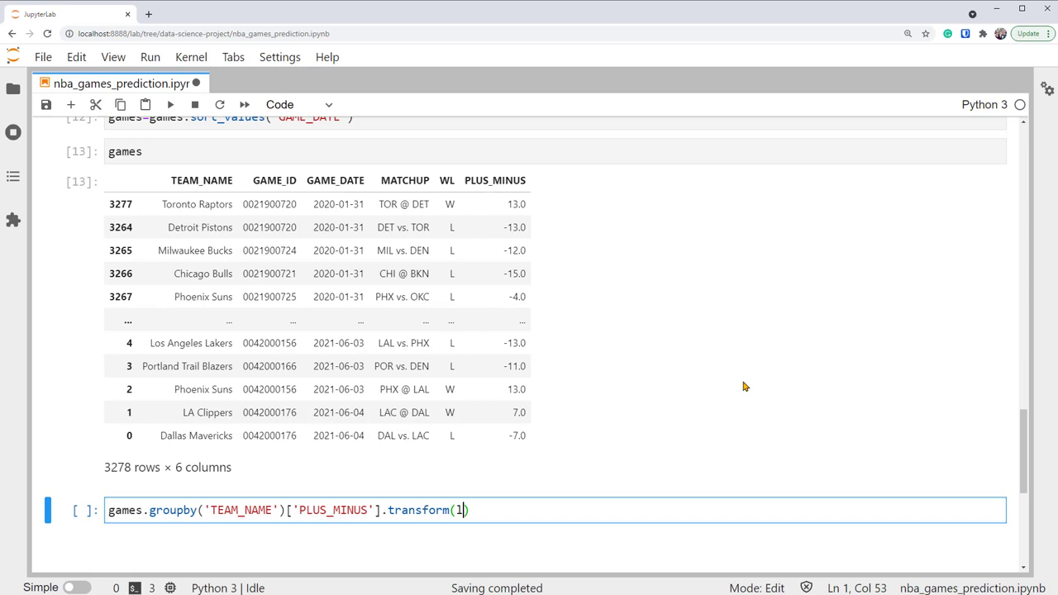
{"action": "type", "text": "lambda x"}
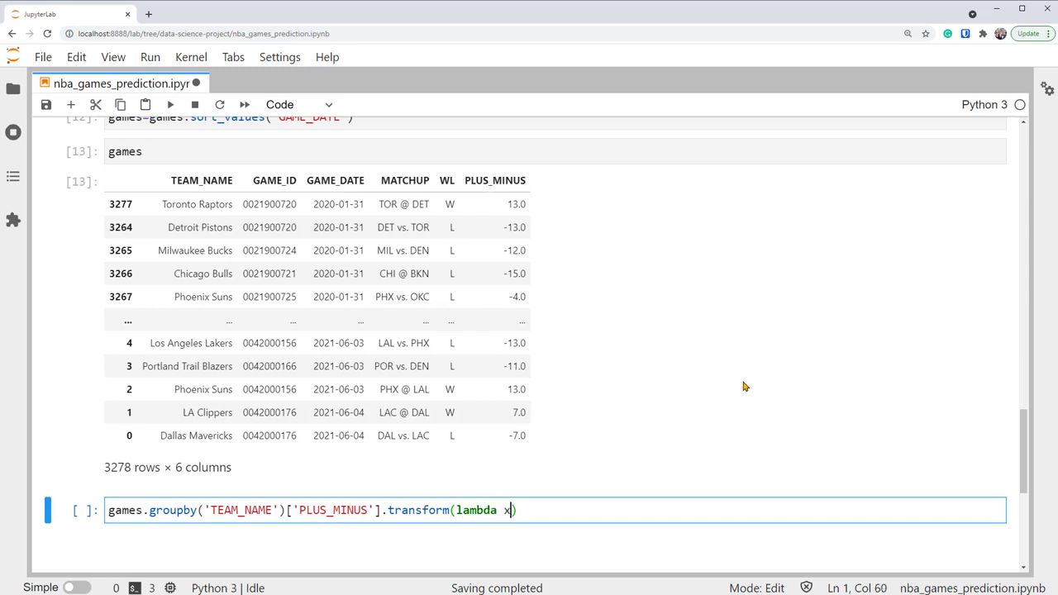
{"action": "type", "text": ": x.rolling("}
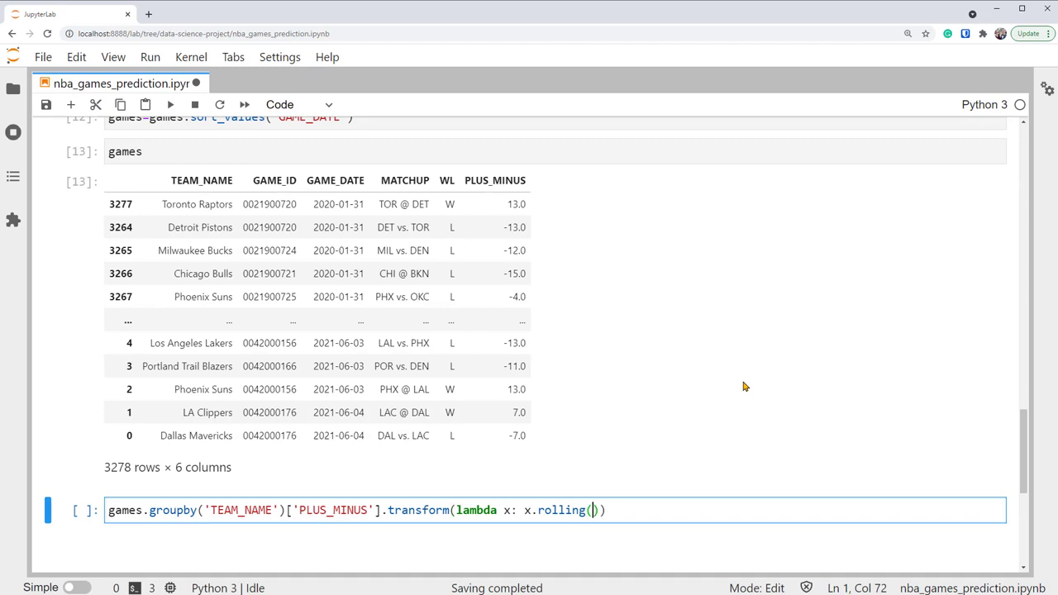
{"action": "type", "text": "30"}
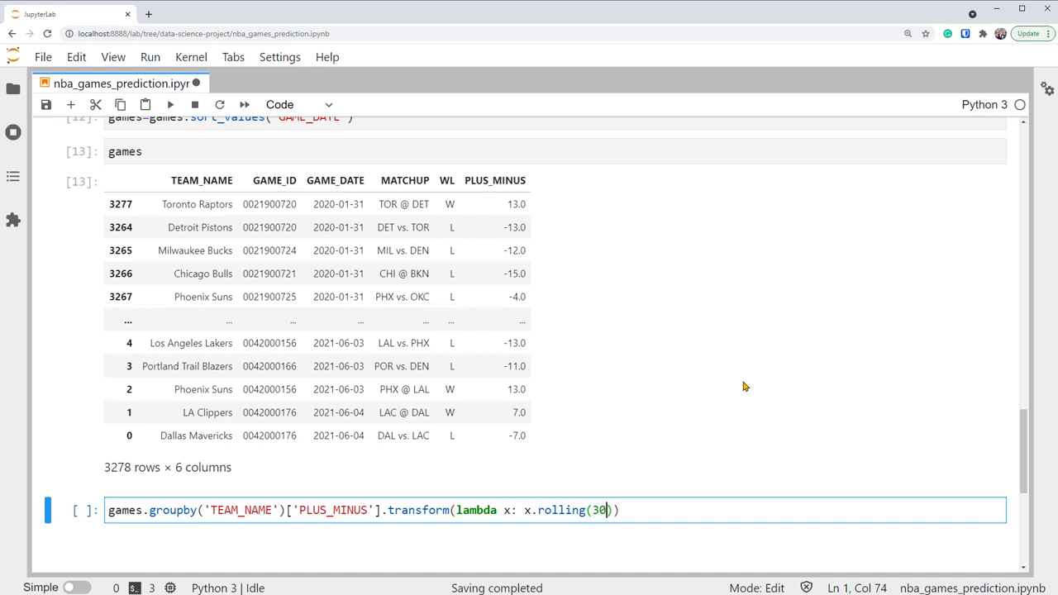
{"action": "mouse_move", "coordinate": [713, 407]}
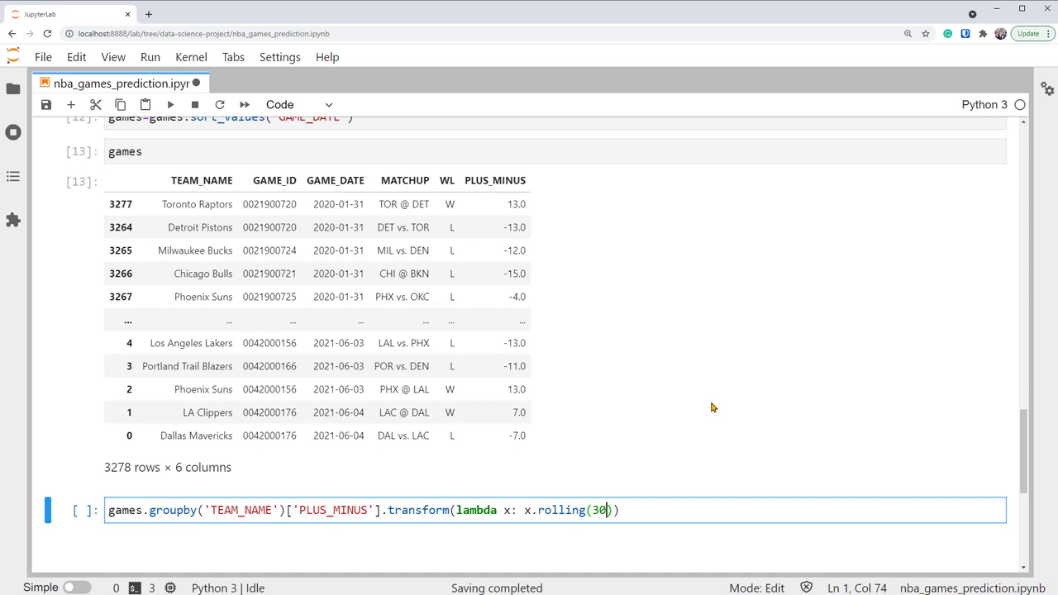
{"action": "mouse_move", "coordinate": [715, 412]}
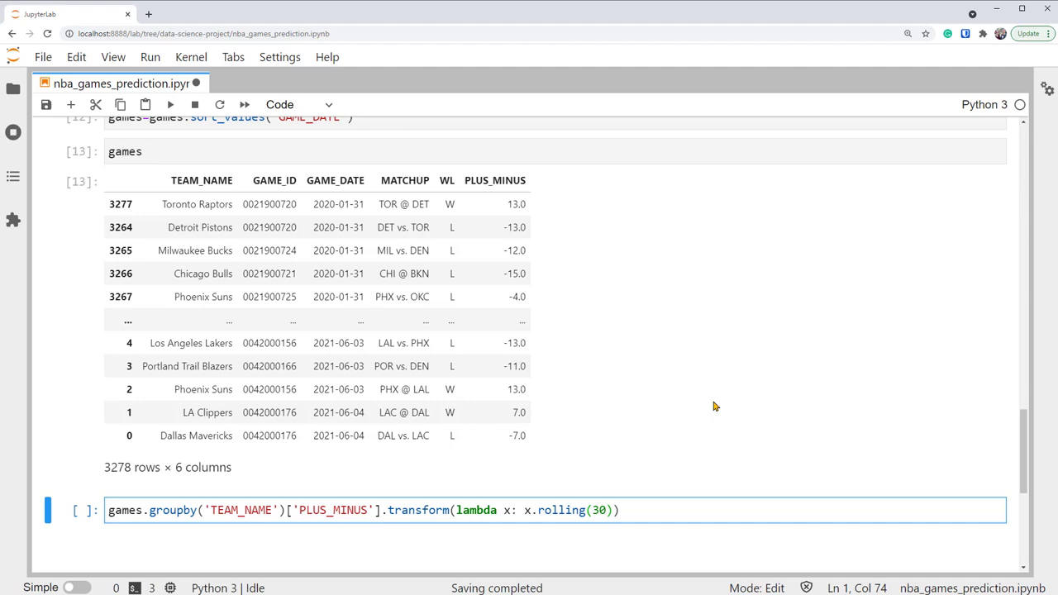
{"action": "left_click", "coordinate": [606, 510]}
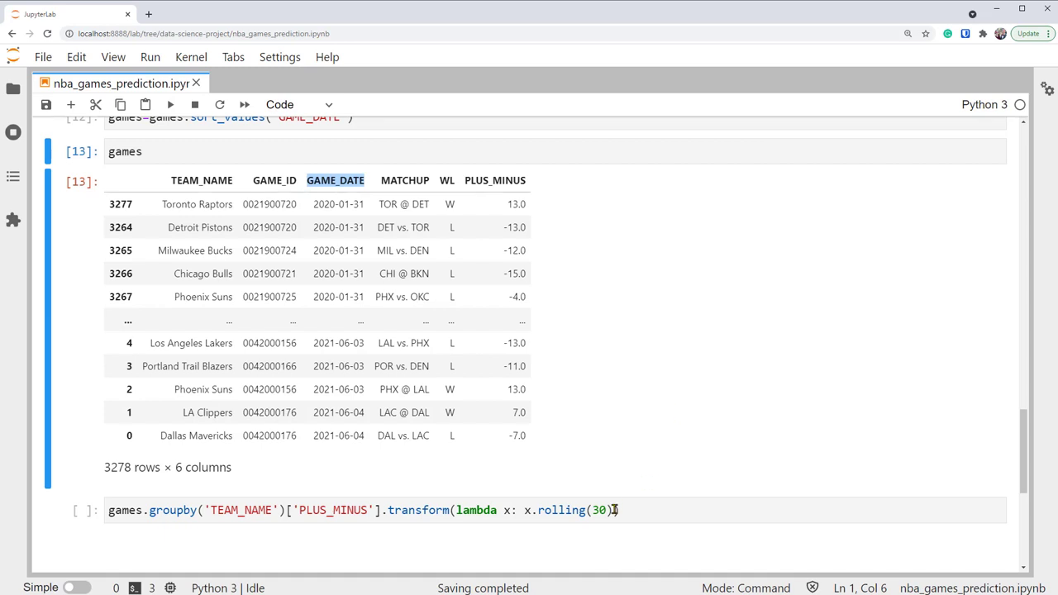
{"action": "type", "text": ".mean"}
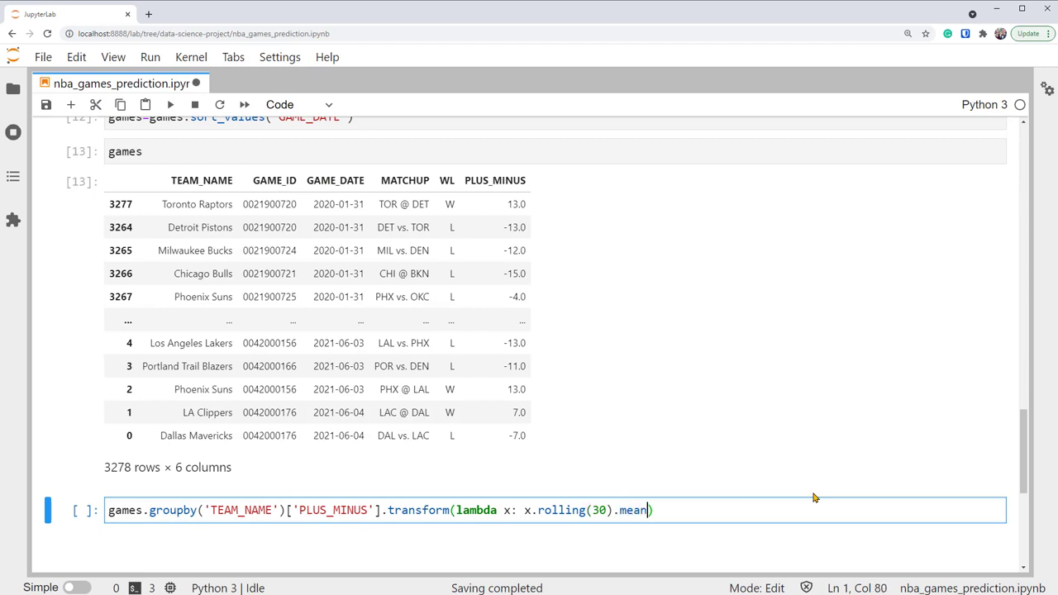
{"action": "type", "text": "()"}
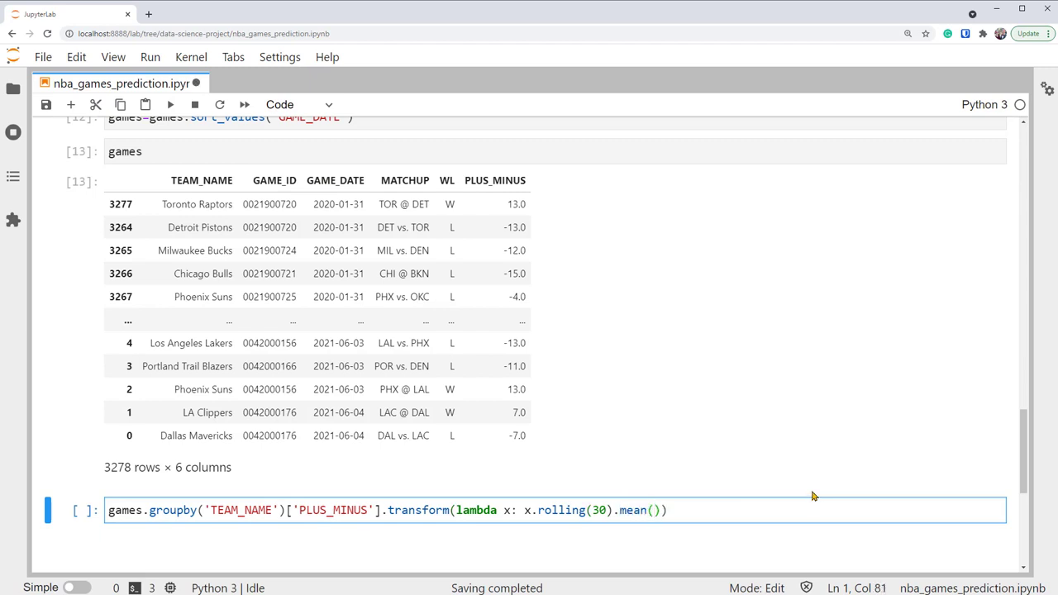
{"action": "mouse_move", "coordinate": [810, 500]}
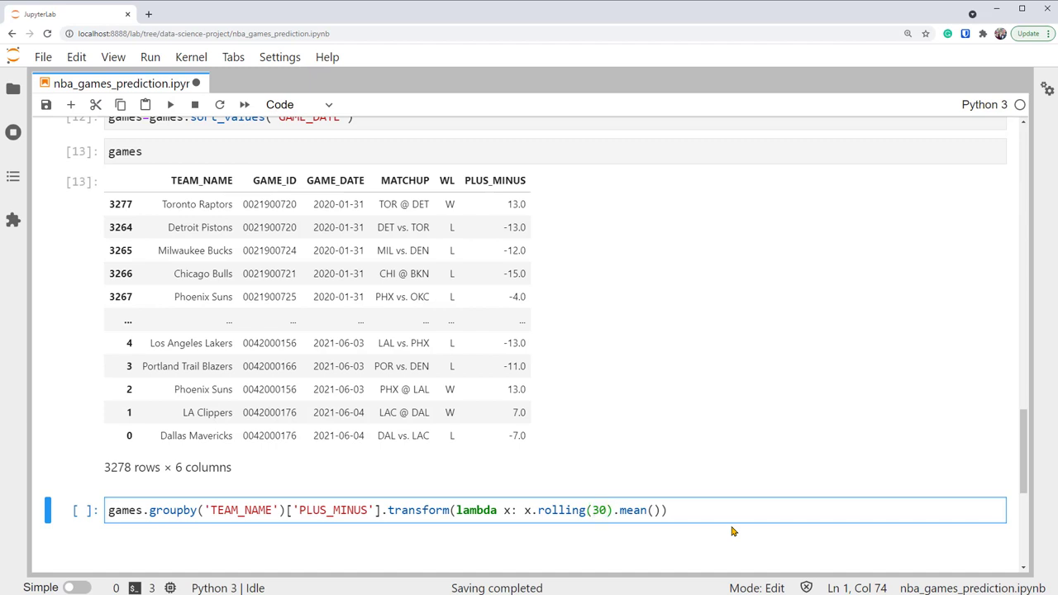
Add closed='left' to rolling(30) so each window excludes the current game
{"action": "type", "text": ","}
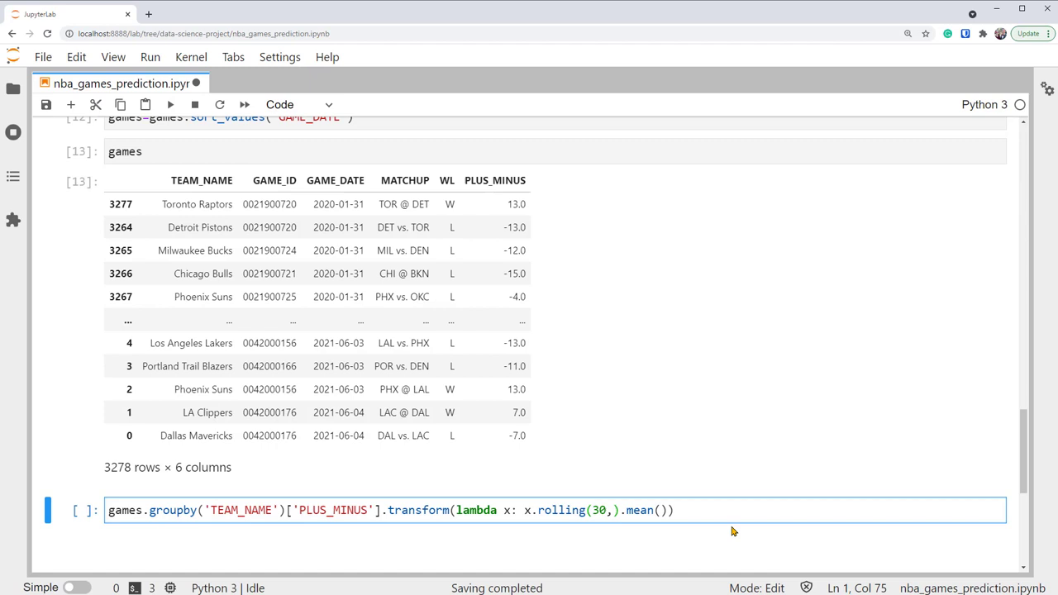
{"action": "type", "text": "closed='"}
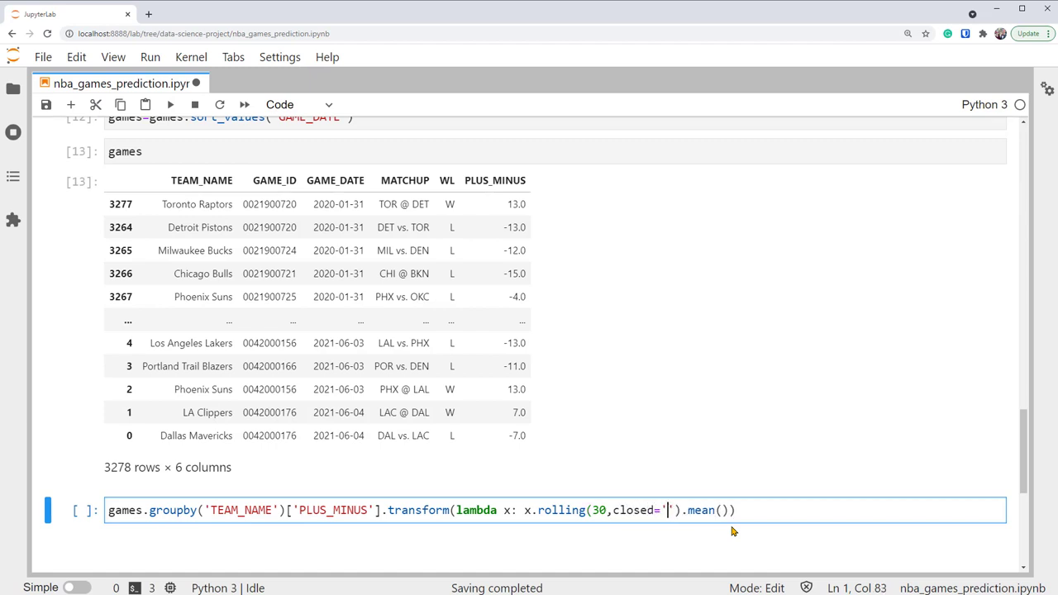
{"action": "type", "text": "left"}
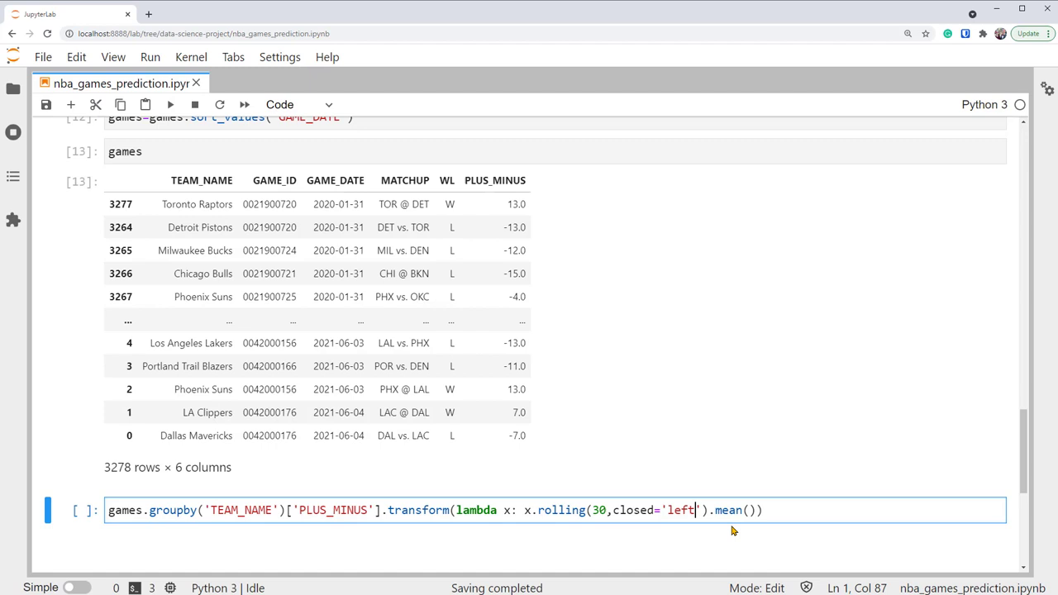
{"action": "scroll", "scroll_direction": "down", "scroll_amount": 3}
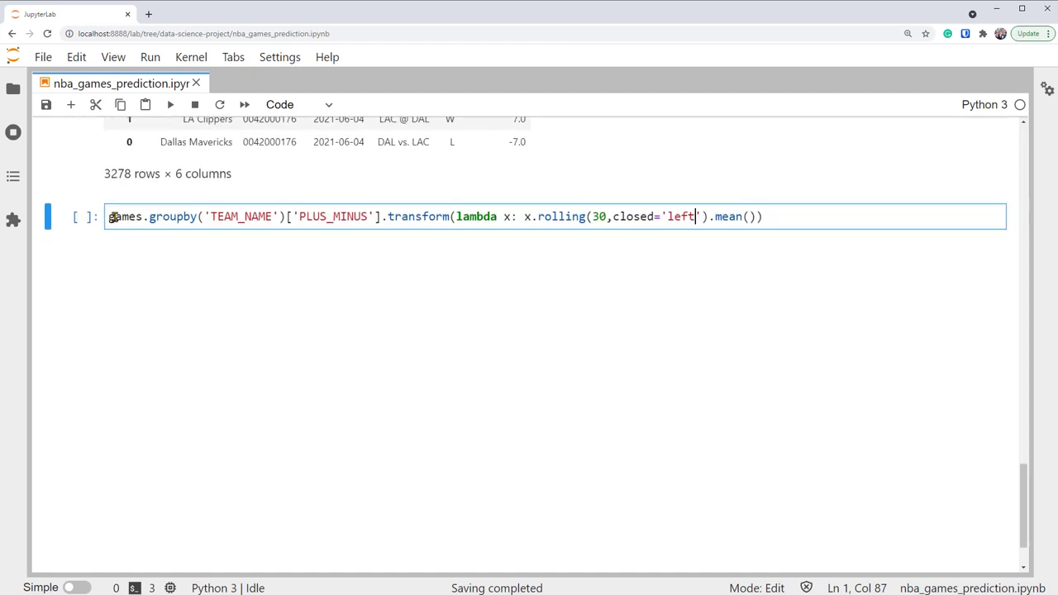
Assign the rolling mean to games['avg_30_plus_minus'] and run the cell
{"action": "left_click", "coordinate": [108, 216]}
{"action": "type", "text": "="}
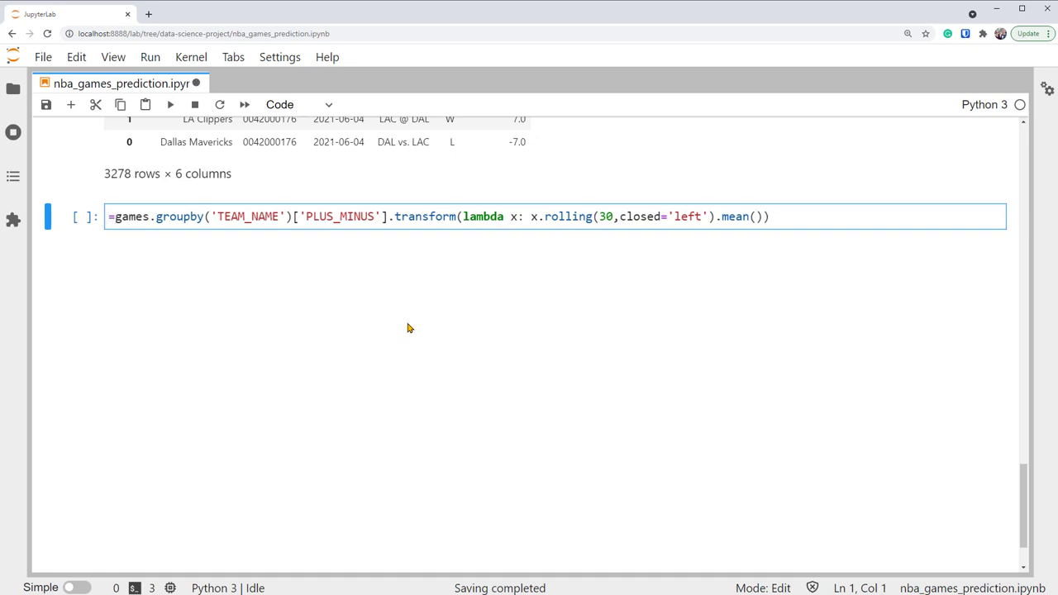
{"action": "type", "text": "games["}
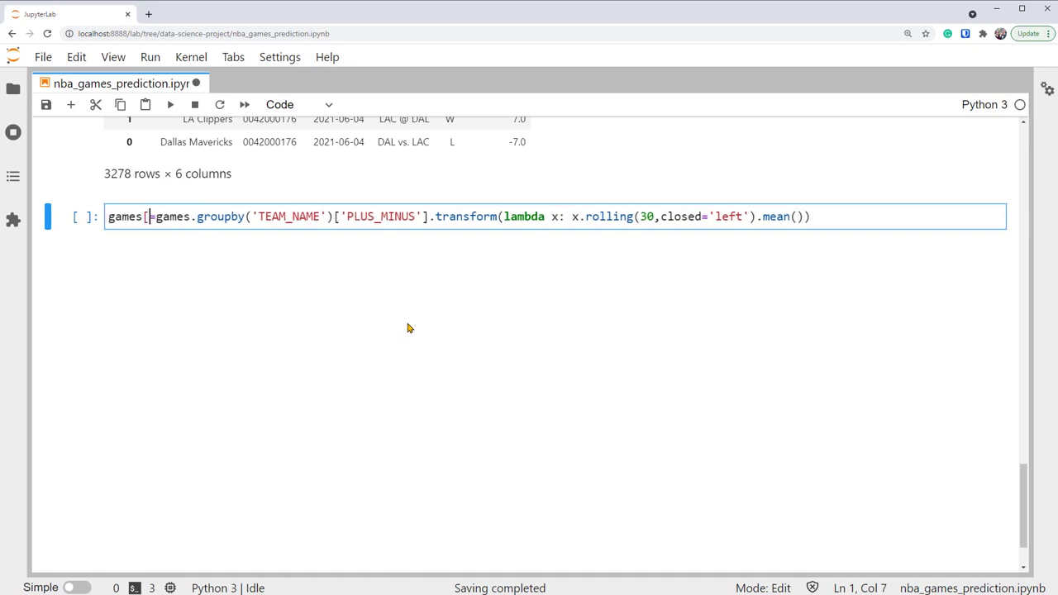
{"action": "type", "text": "'avg_"}
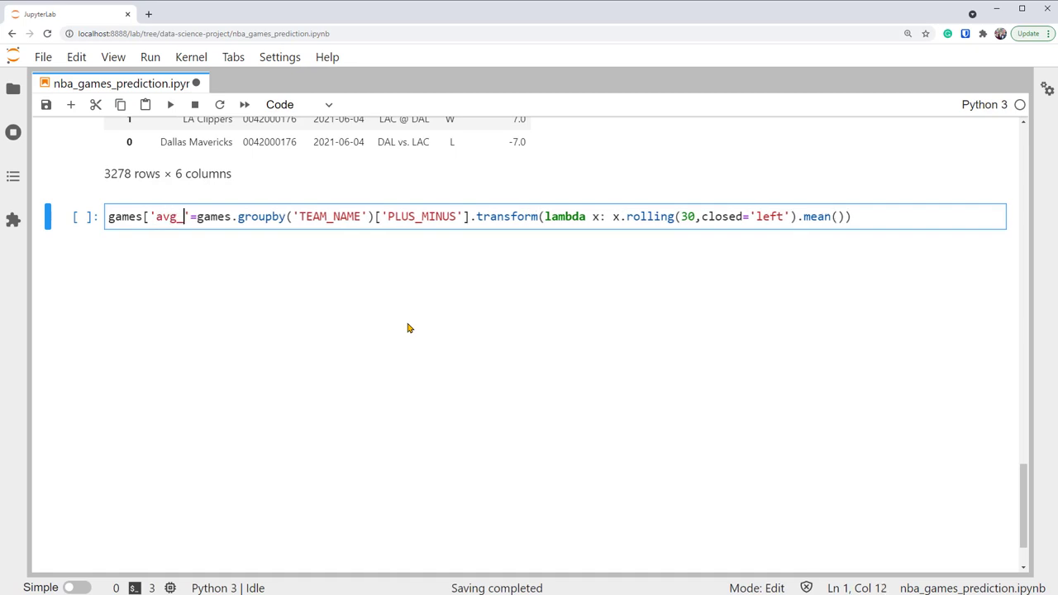
{"action": "type", "text": "30_plus_minus"}
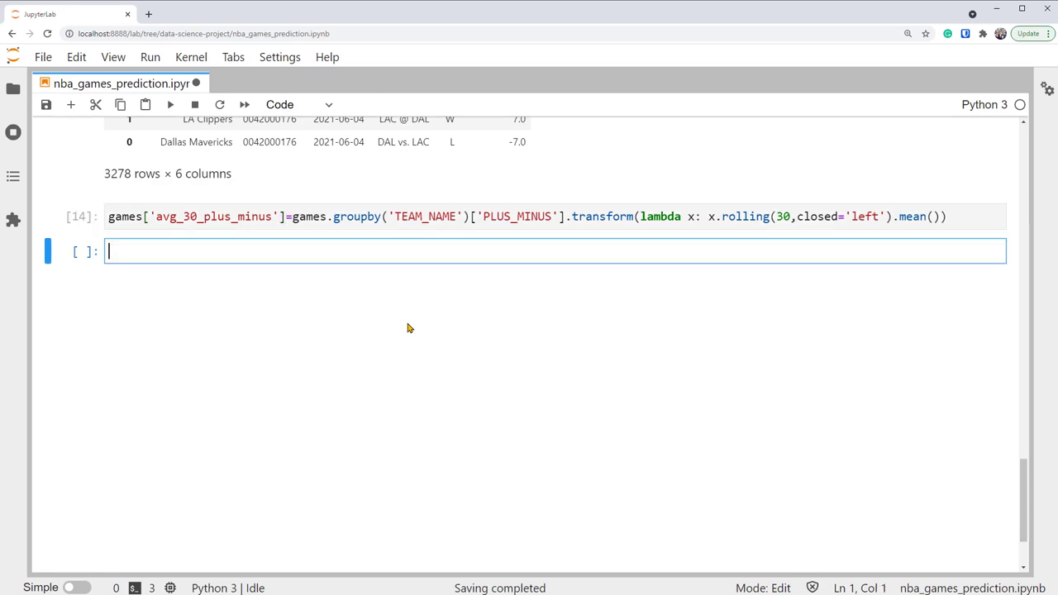
{"action": "type", "text": "games"}
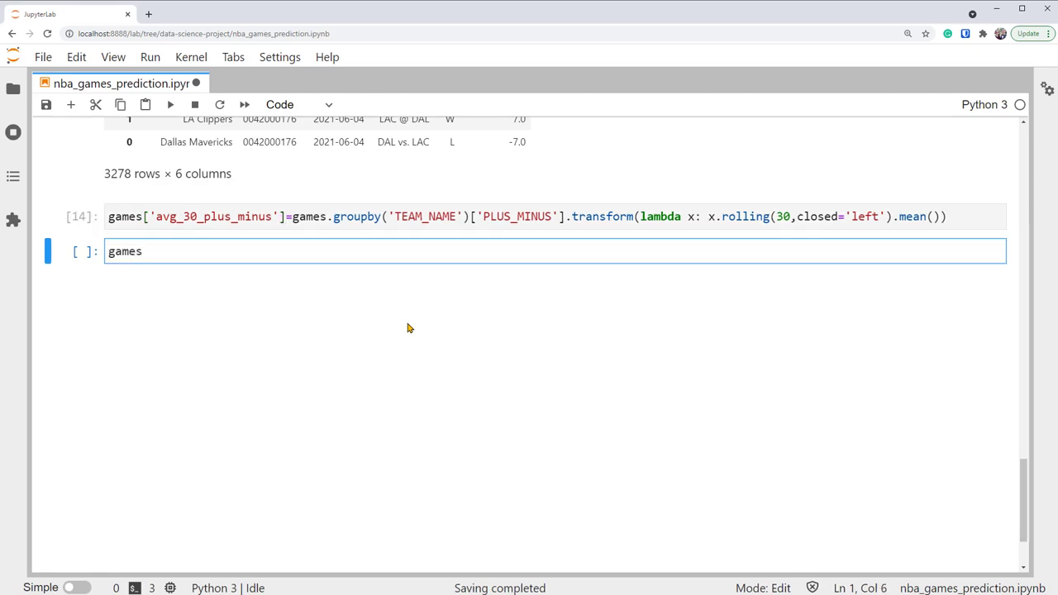
{"action": "type", "text": "[games]"}
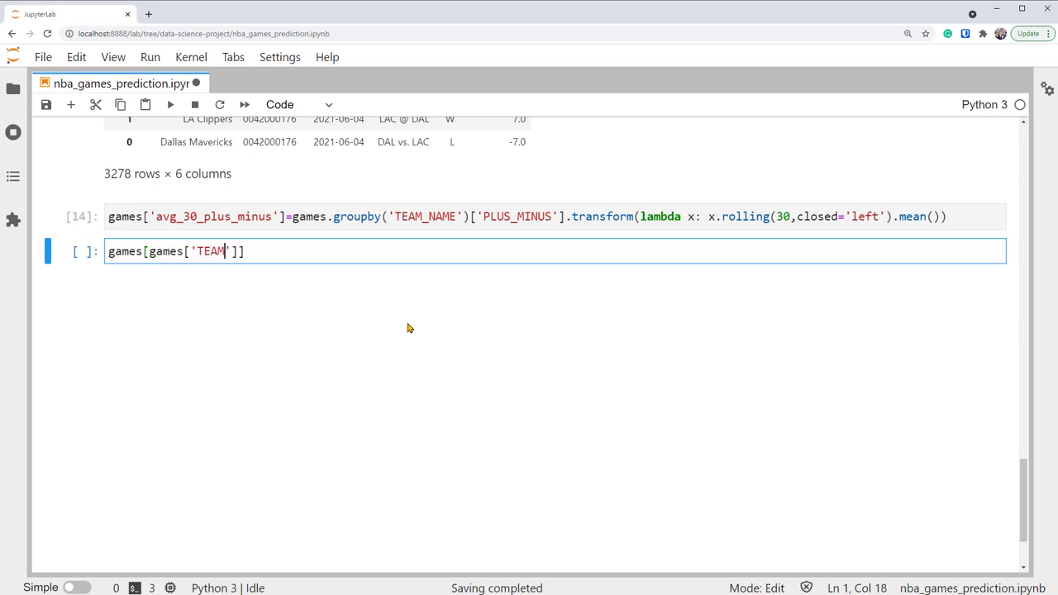
{"action": "type", "text": "_NAME']=='Tor"}
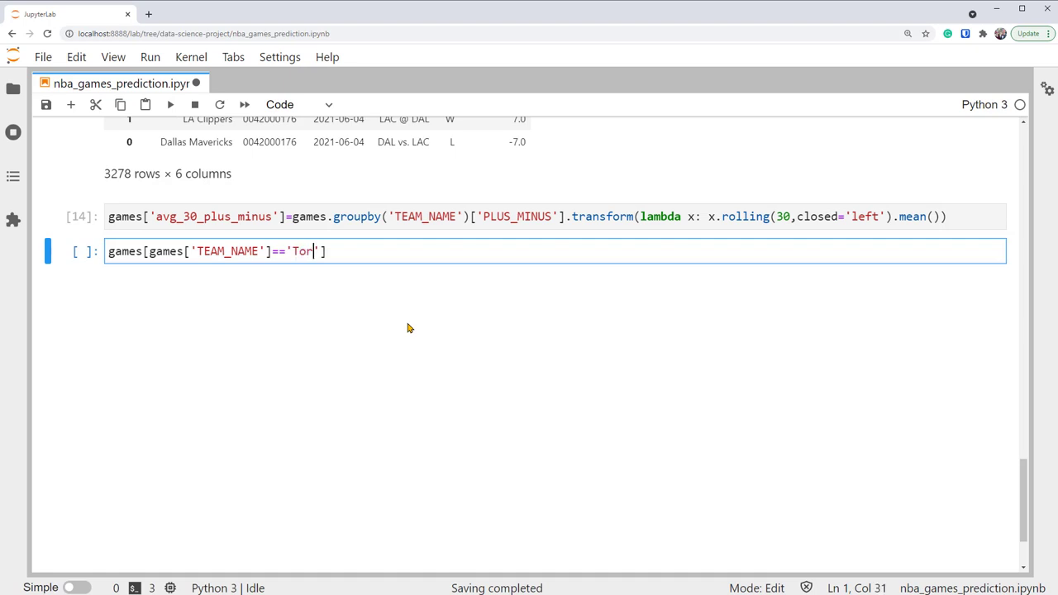
{"action": "type", "text": "onto Raptor"}
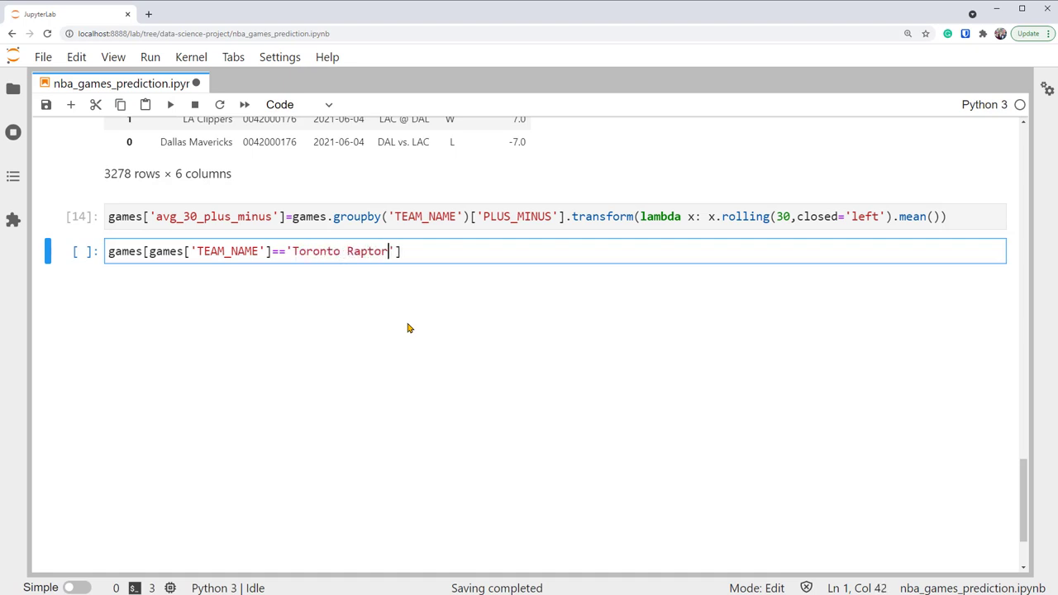
{"action": "type", "text": "s']."}
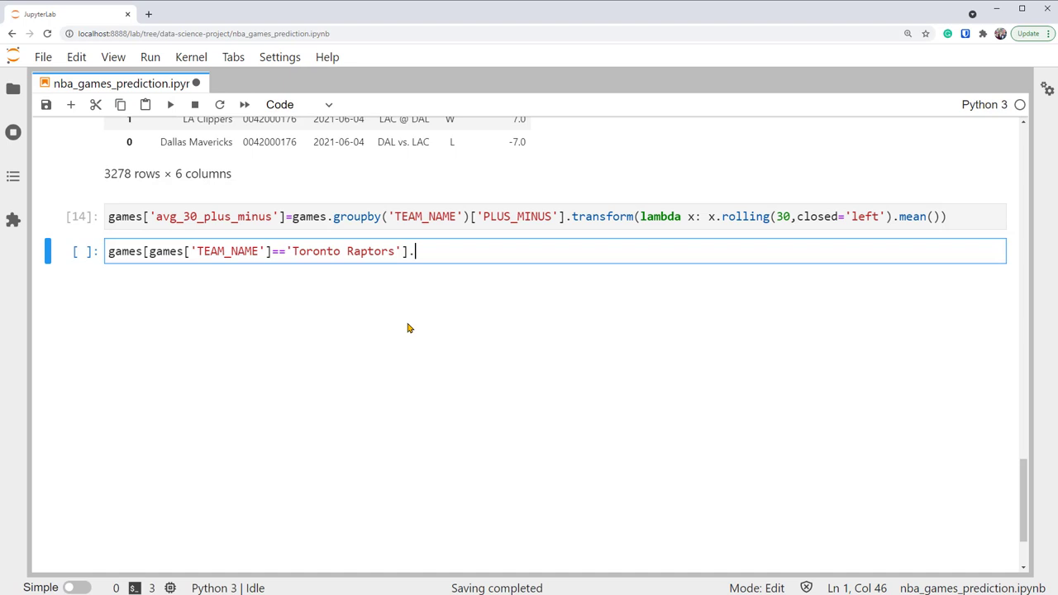
{"action": "type", "text": "head(35)"}
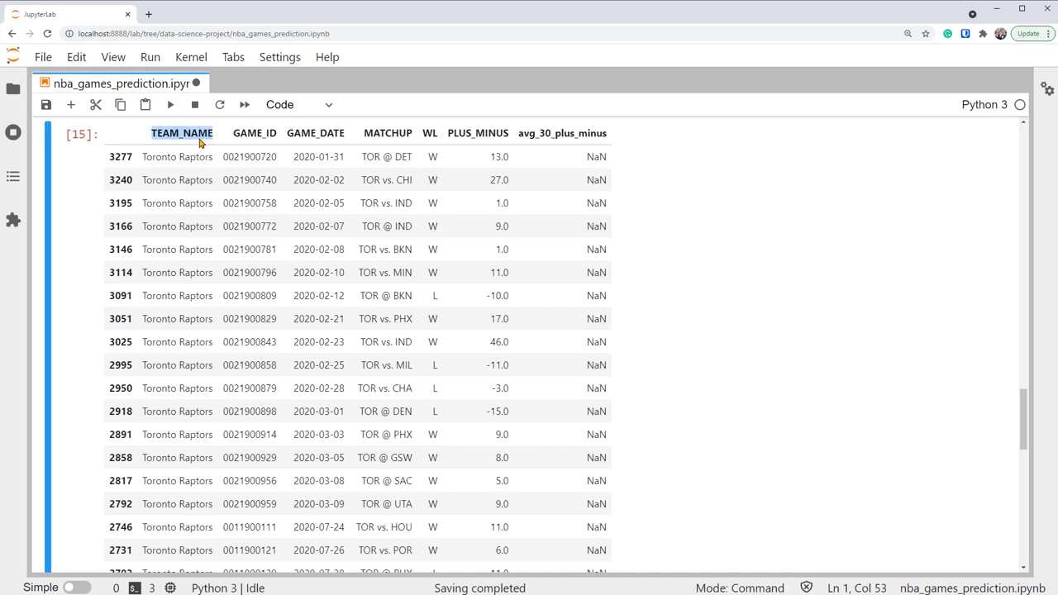
{"action": "left_click", "coordinate": [318, 156]}
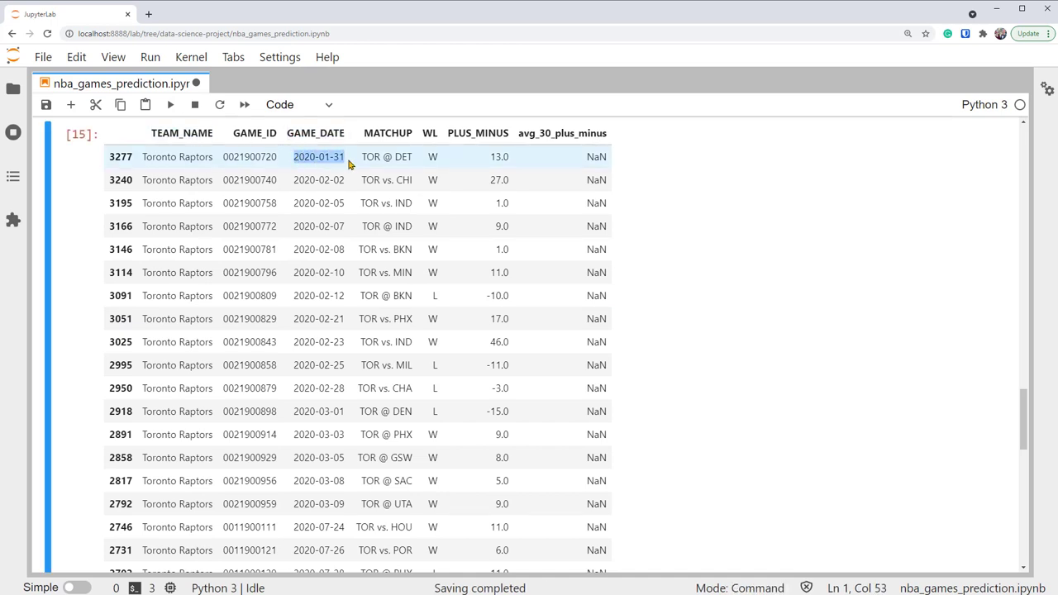
{"action": "scroll", "scroll_direction": "down", "scroll_amount": 3}
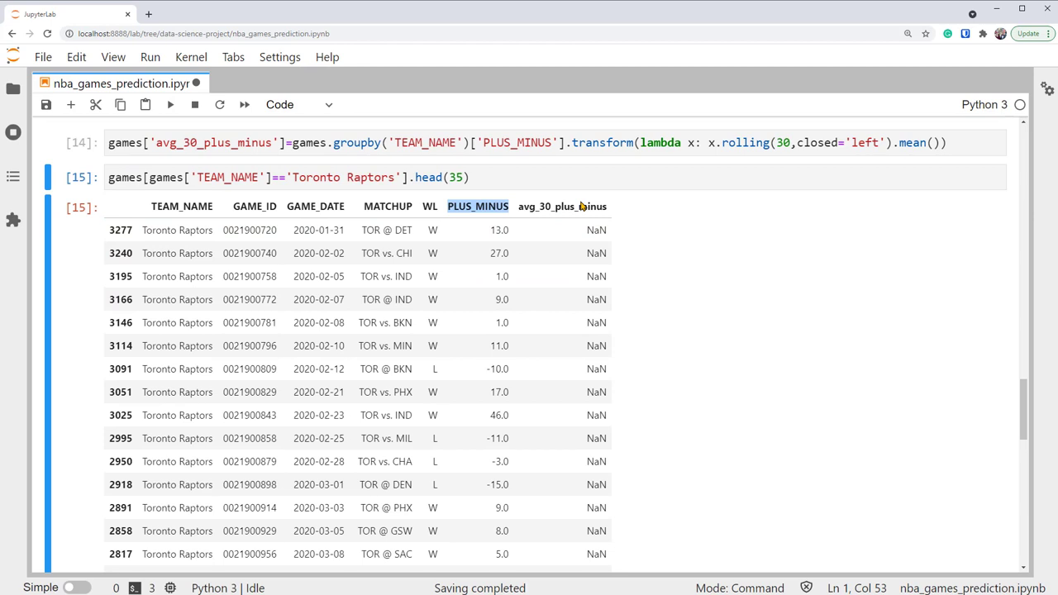
{"action": "scroll", "scroll_direction": "down", "scroll_amount": 3}
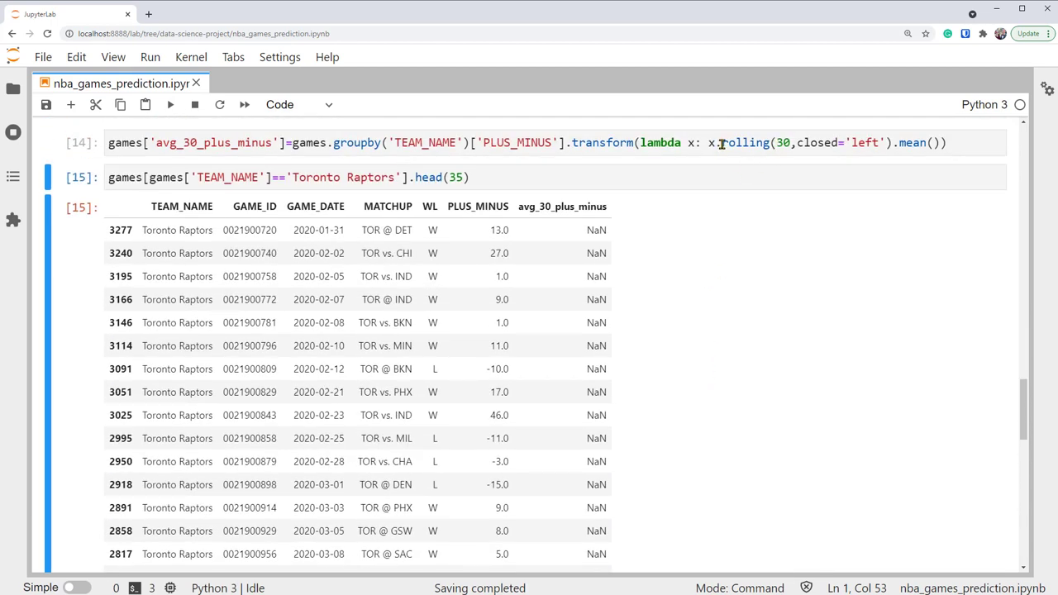
{"action": "double_click", "coordinate": [747, 143]}
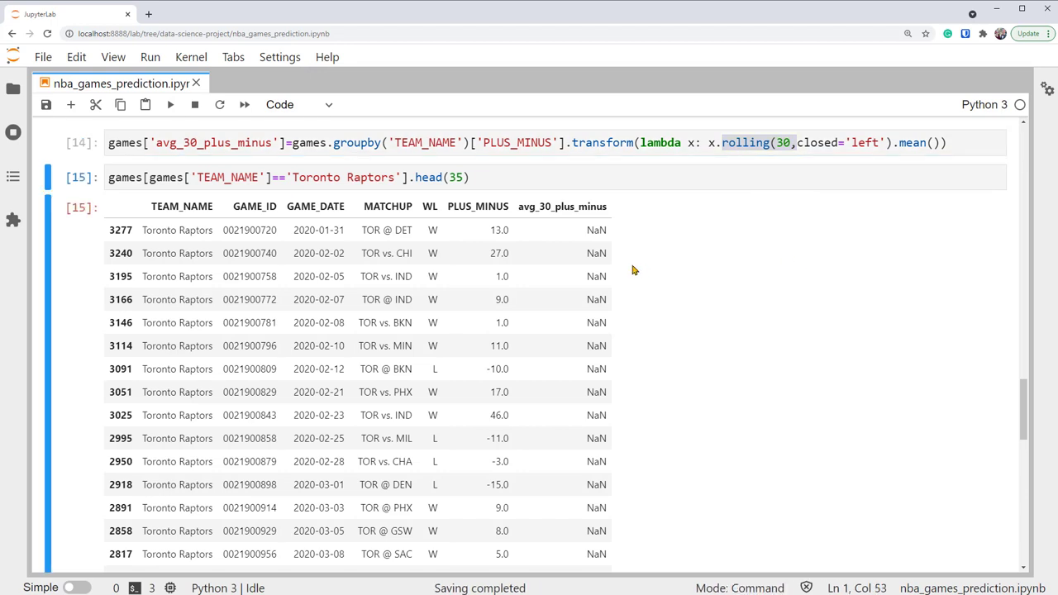
{"action": "mouse_move", "coordinate": [657, 279]}
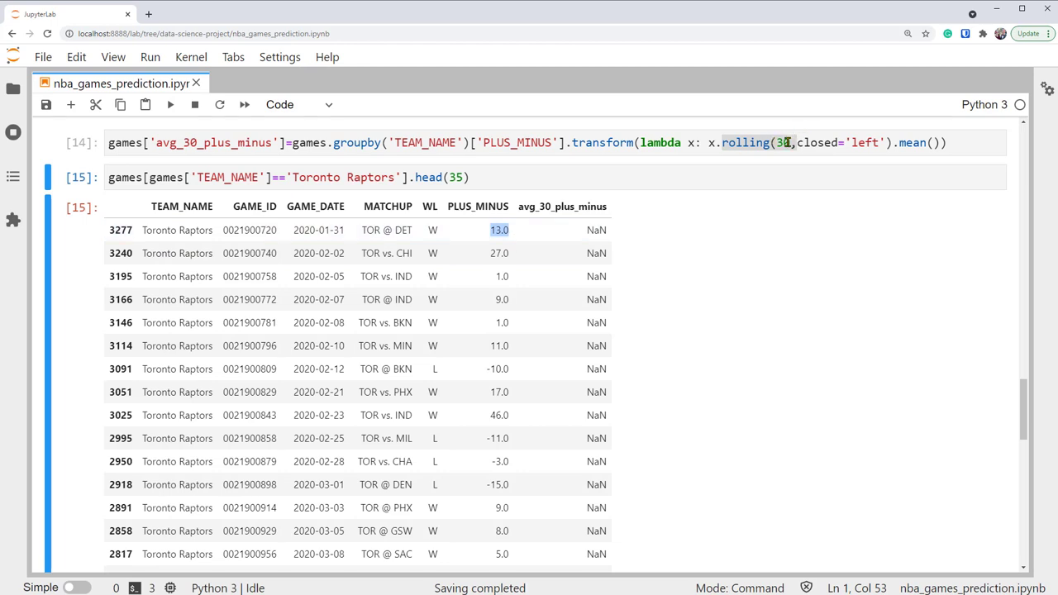
{"action": "left_click", "coordinate": [784, 142]}
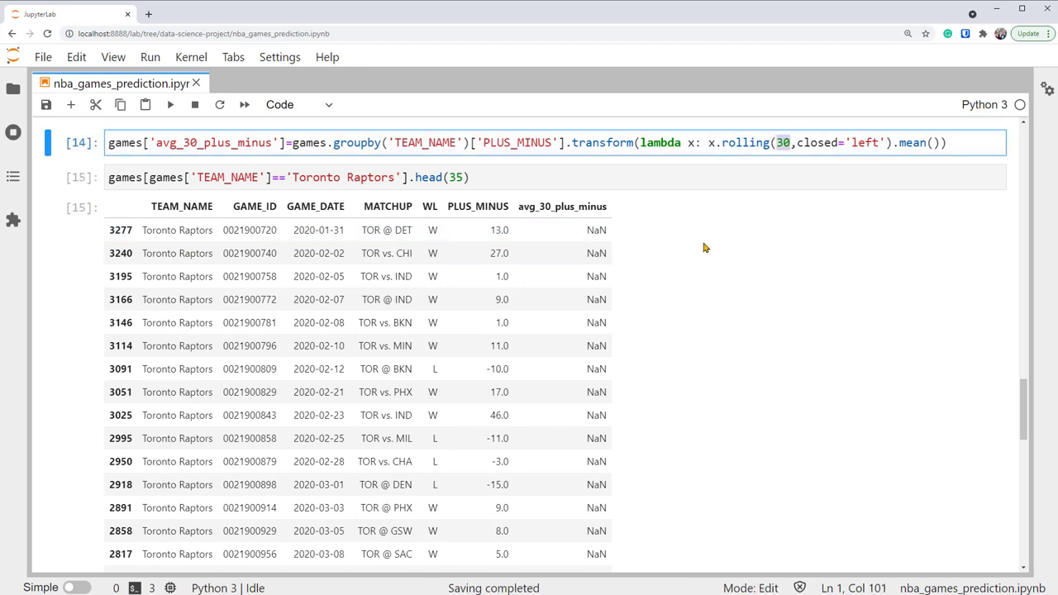
{"action": "mouse_move", "coordinate": [593, 253]}
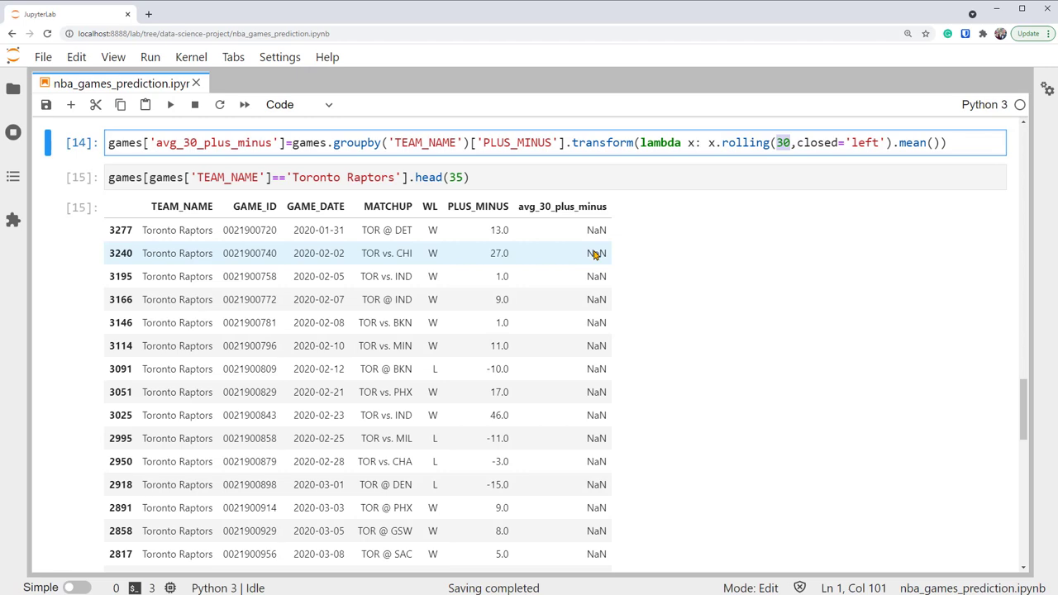
{"action": "scroll", "scroll_direction": "down", "scroll_amount": 3}
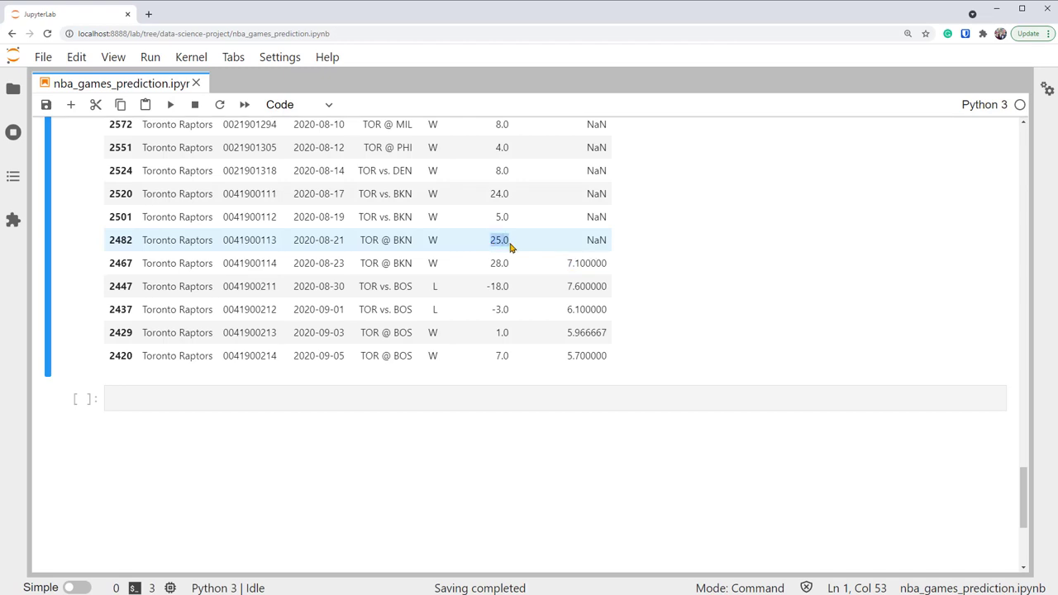
{"action": "scroll", "scroll_direction": "down", "scroll_amount": 3}
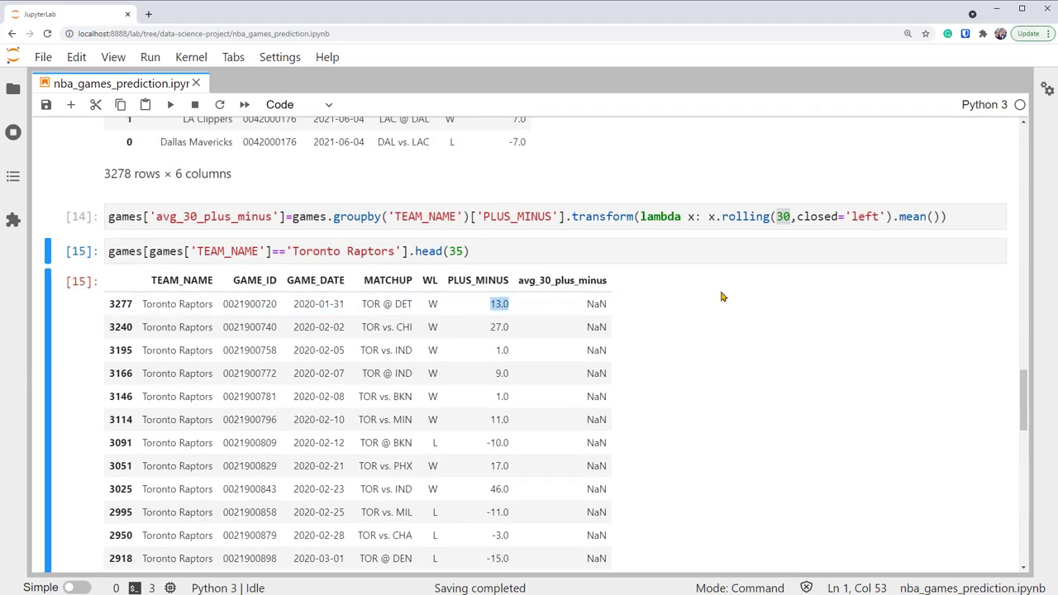
{"action": "scroll", "scroll_direction": "down", "scroll_amount": 3}
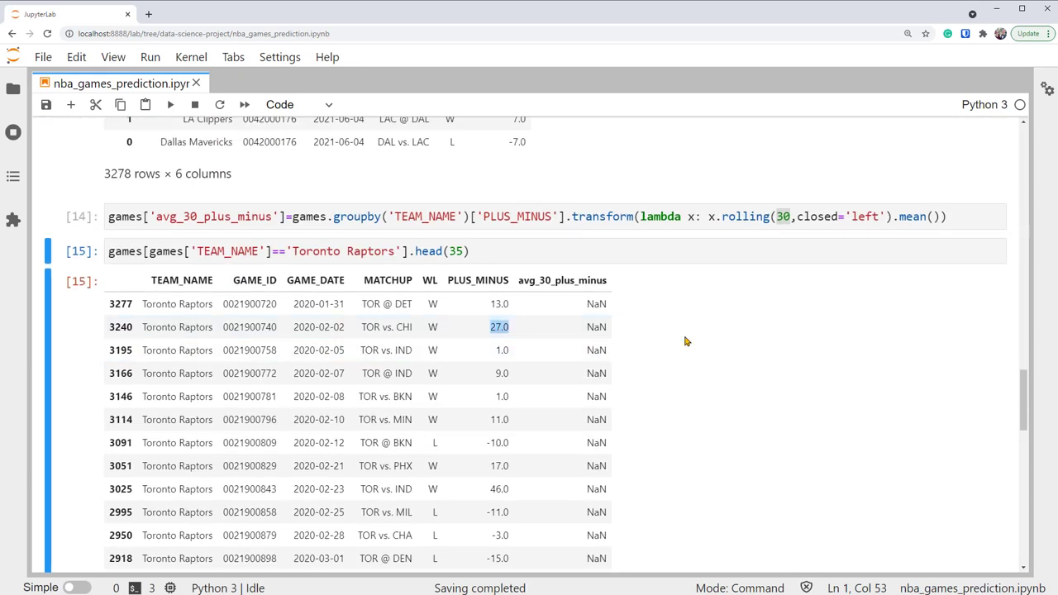
{"action": "scroll", "scroll_direction": "down", "scroll_amount": 3}
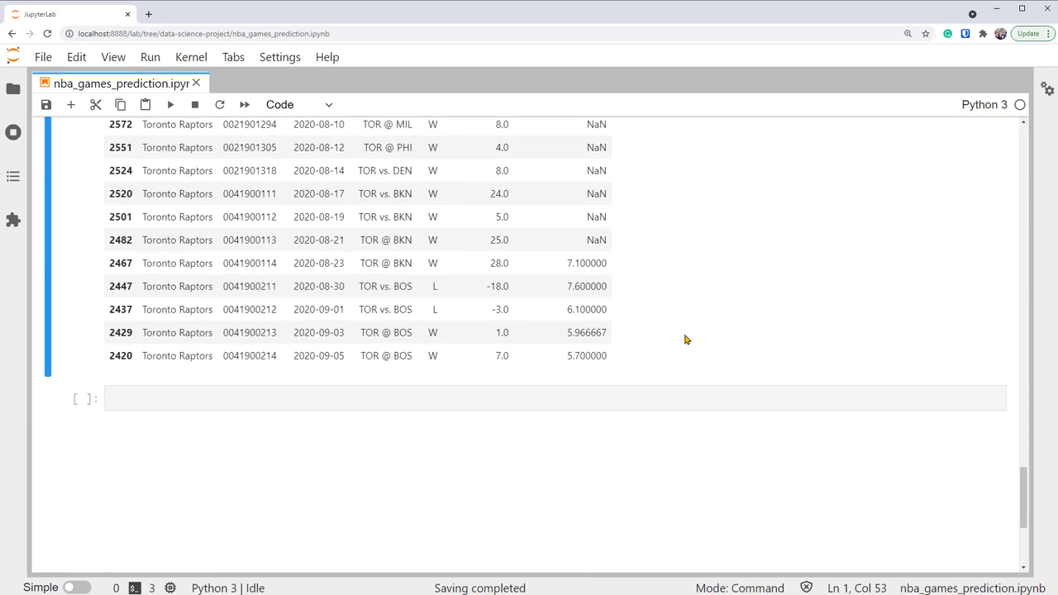
{"action": "mouse_move", "coordinate": [678, 366]}
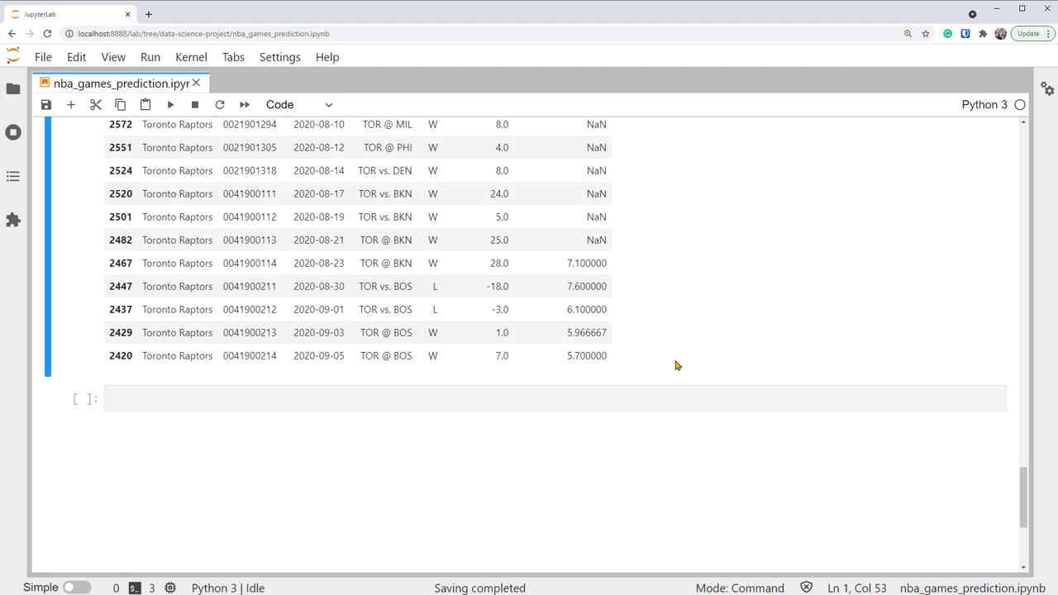
{"action": "scroll", "scroll_direction": "up", "scroll_amount": 3}
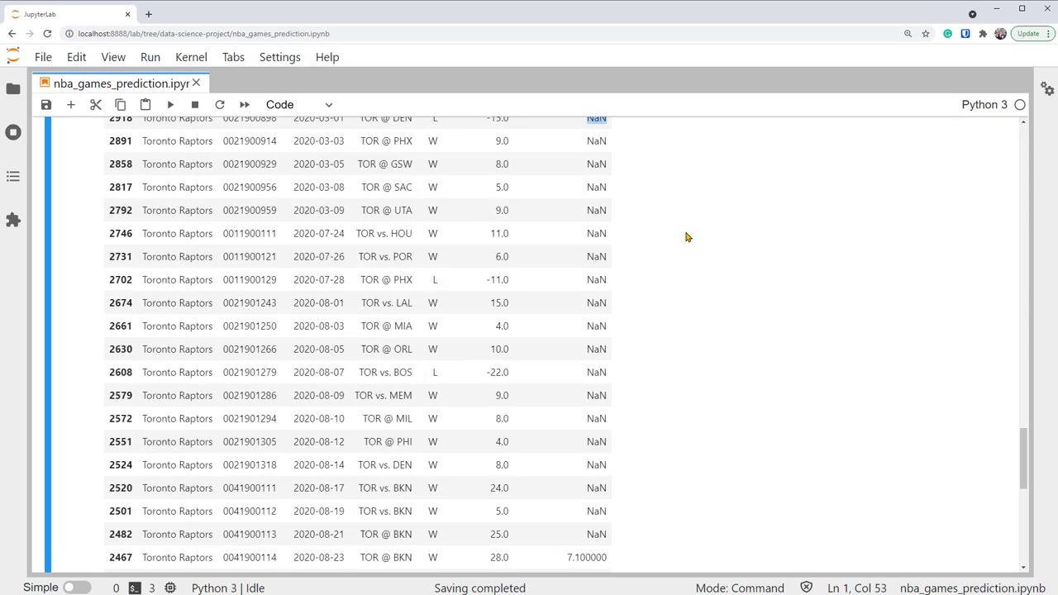
{"action": "scroll", "scroll_direction": "down", "scroll_amount": 3}
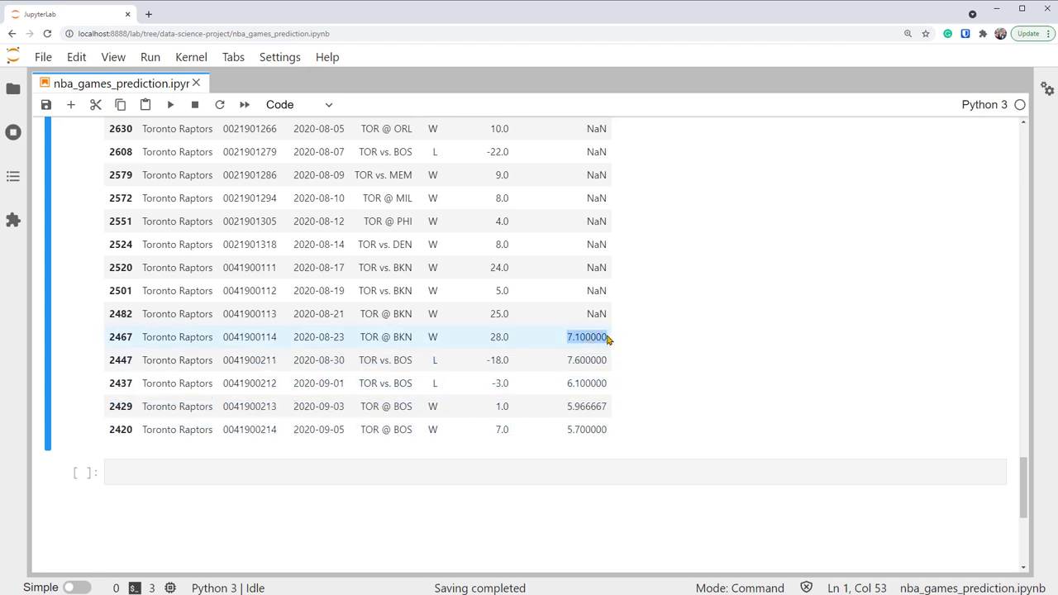
{"action": "mouse_move", "coordinate": [658, 339]}
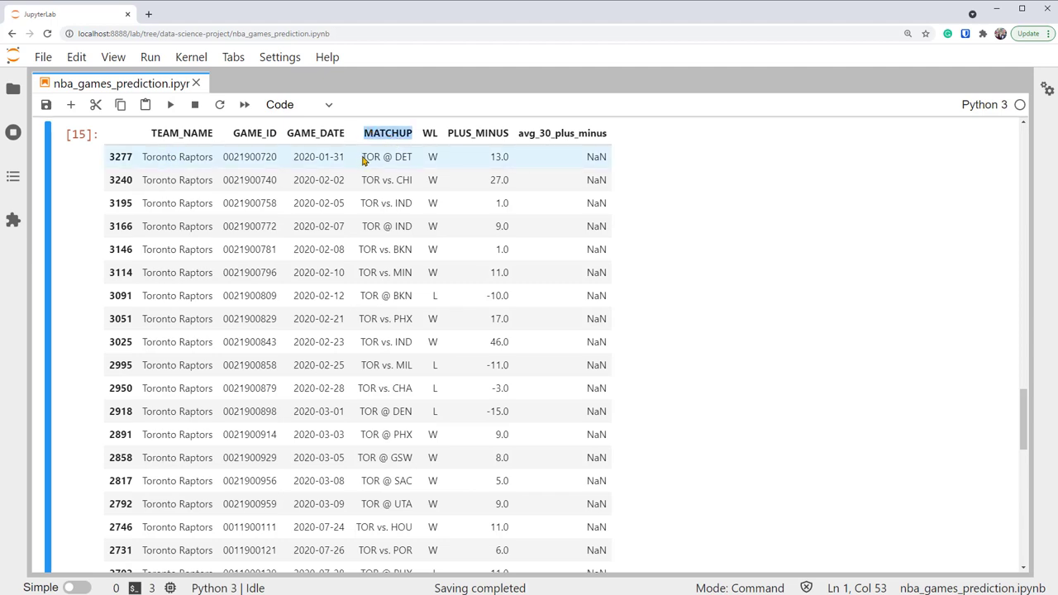
{"action": "double_click", "coordinate": [370, 157]}
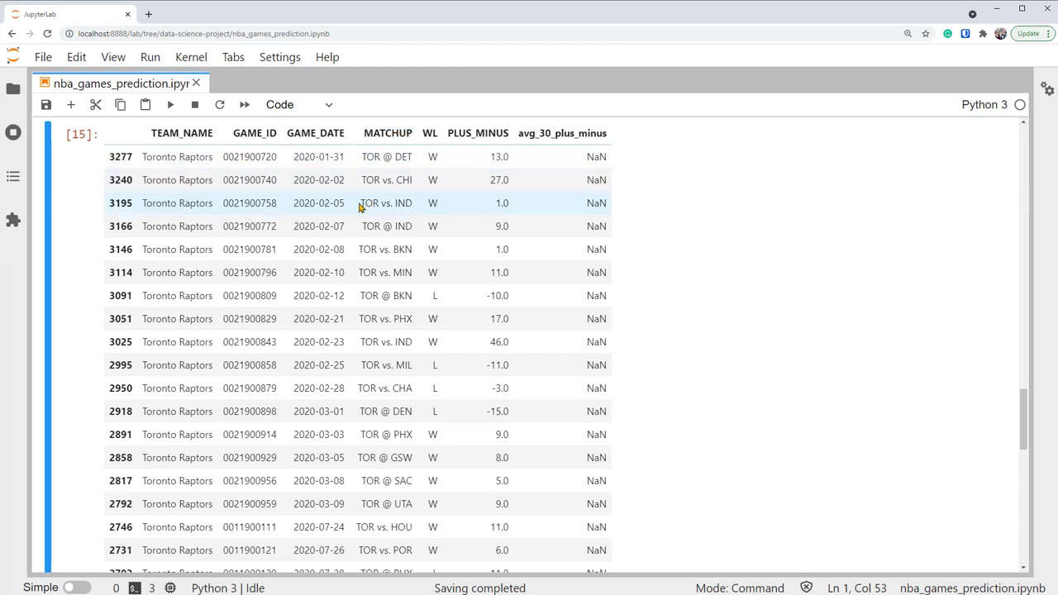
{"action": "double_click", "coordinate": [369, 203]}
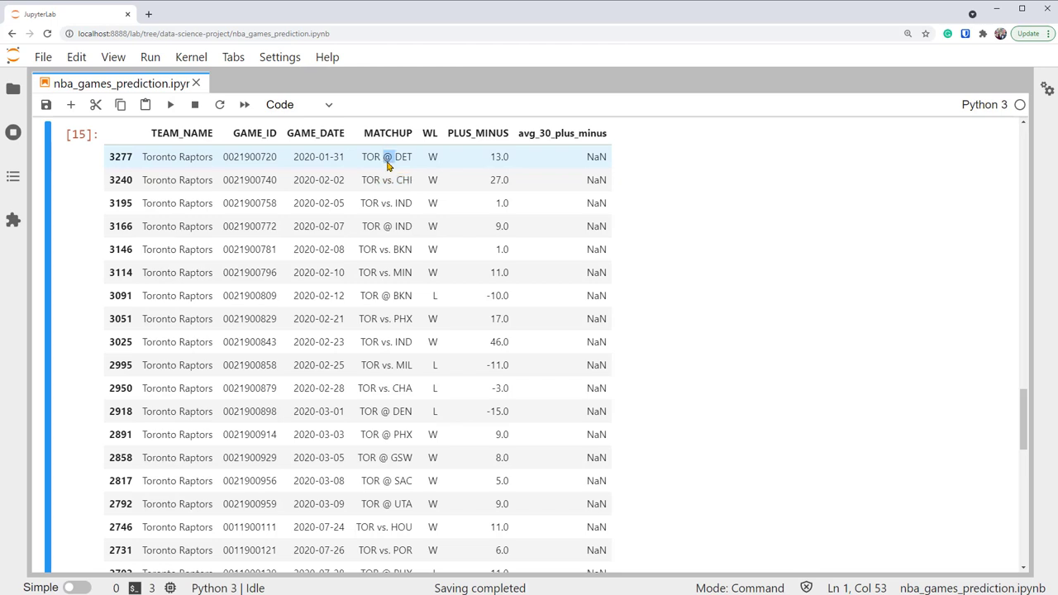
{"action": "mouse_move", "coordinate": [399, 162]}
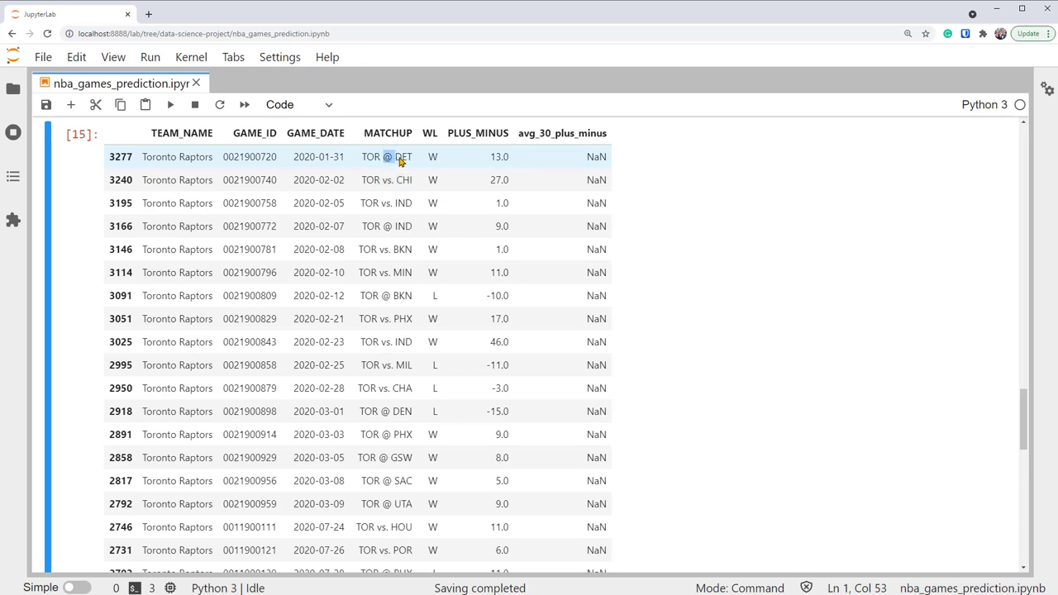
{"action": "double_click", "coordinate": [404, 156]}
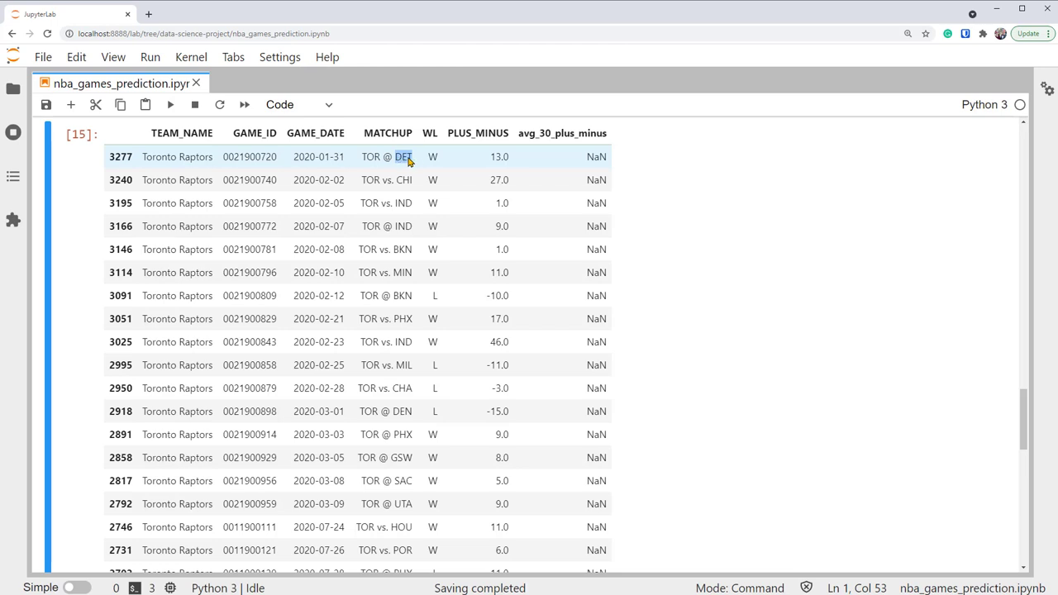
{"action": "mouse_move", "coordinate": [364, 162]}
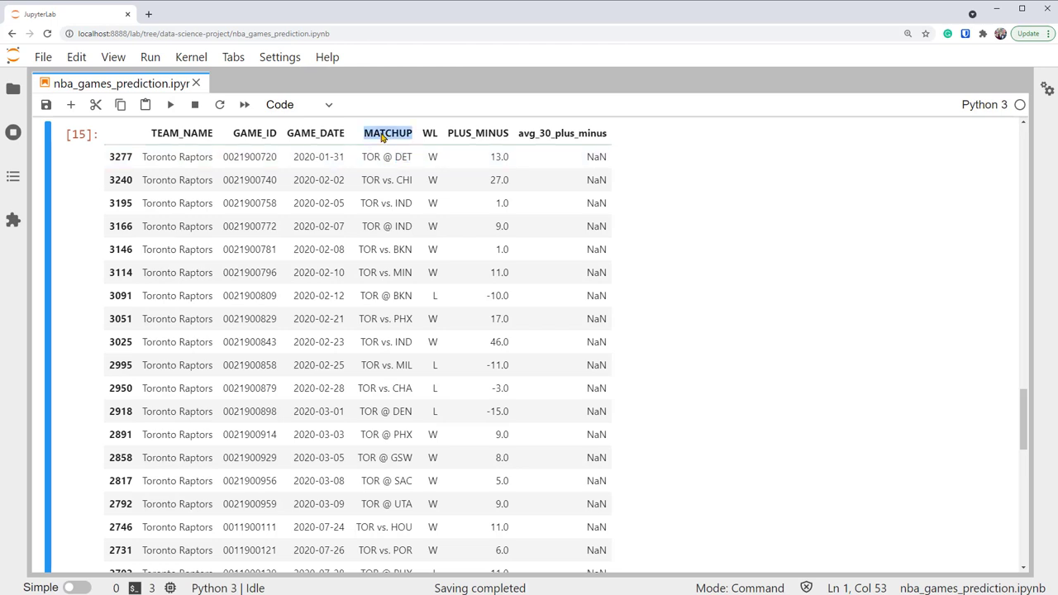
{"action": "scroll", "scroll_direction": "down", "scroll_amount": 3}
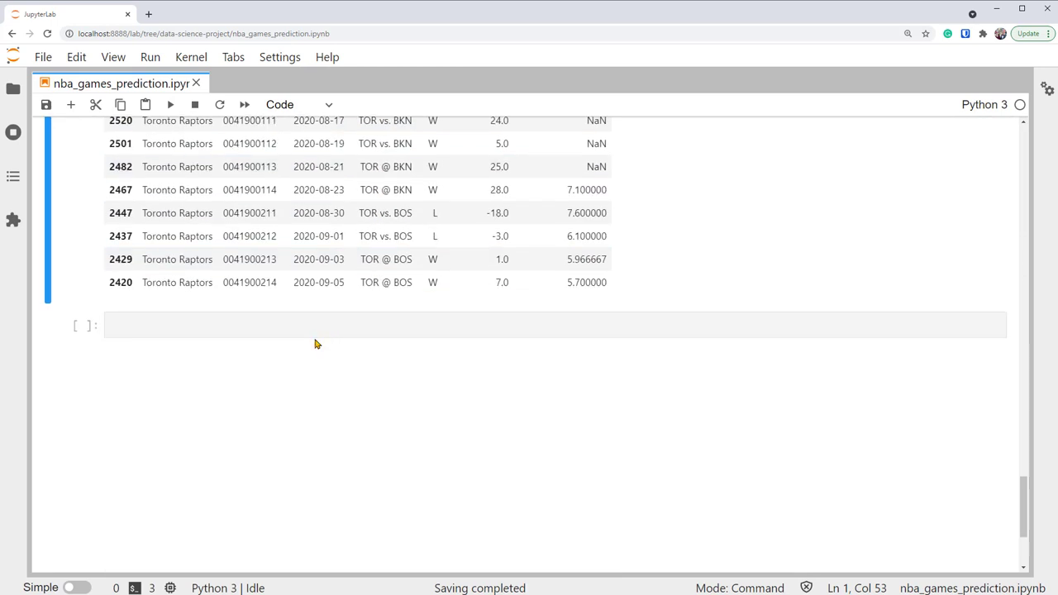
Define msk=games['MATCHUP'].str.contains('@') to flag away games
{"action": "type", "text": "msk="}
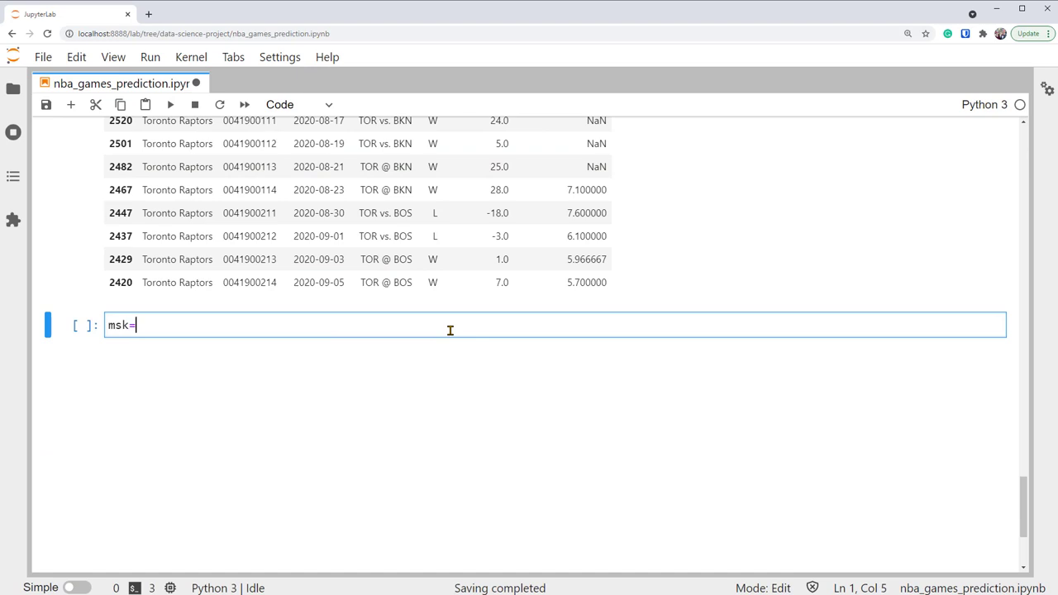
{"action": "type", "text": "games"}
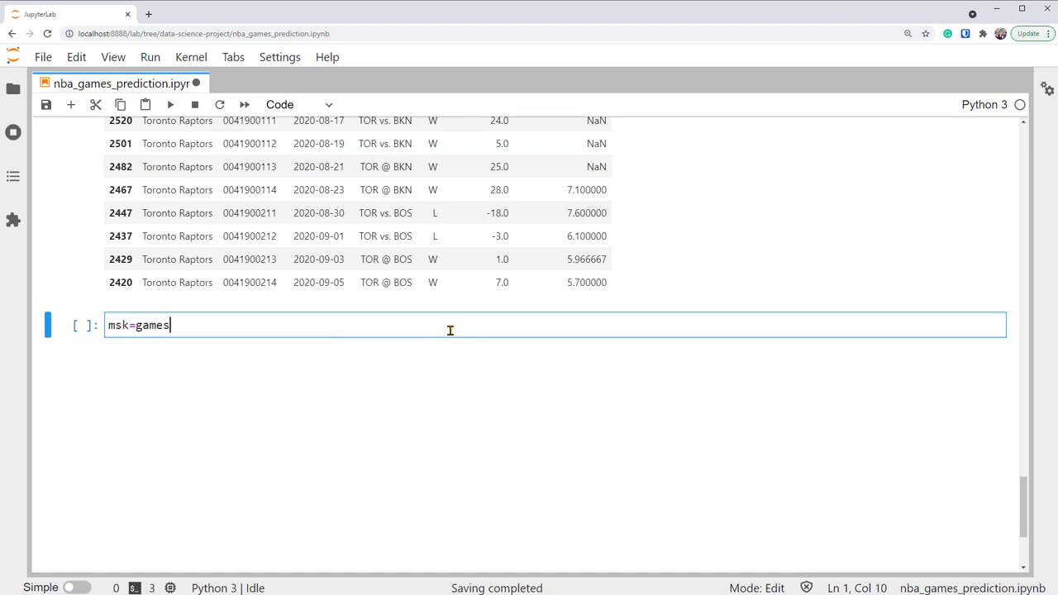
{"action": "type", "text": "['MATCHUP']"}
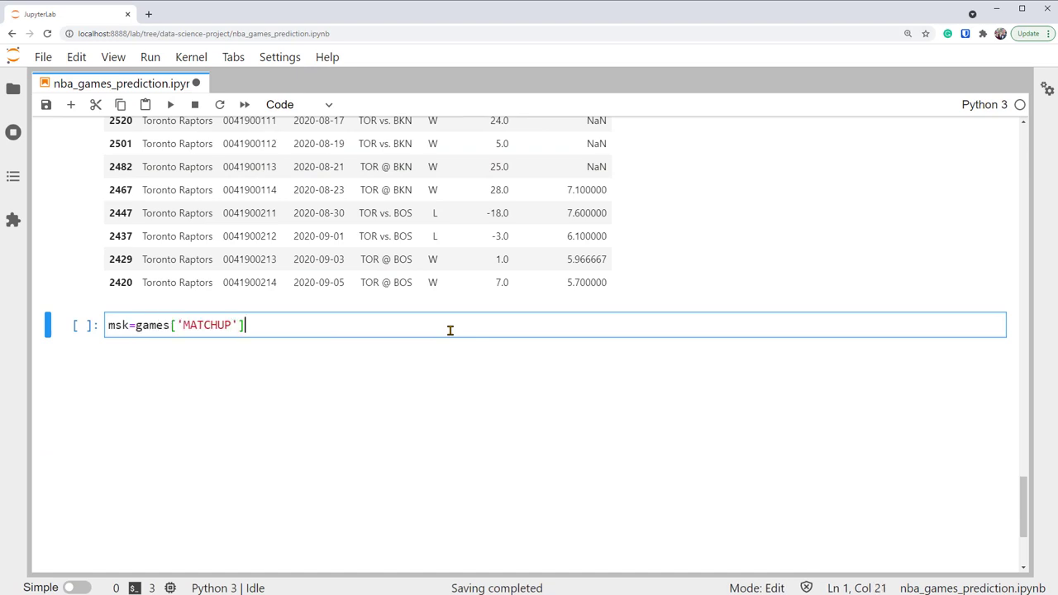
{"action": "type", "text": ".str.cont"}
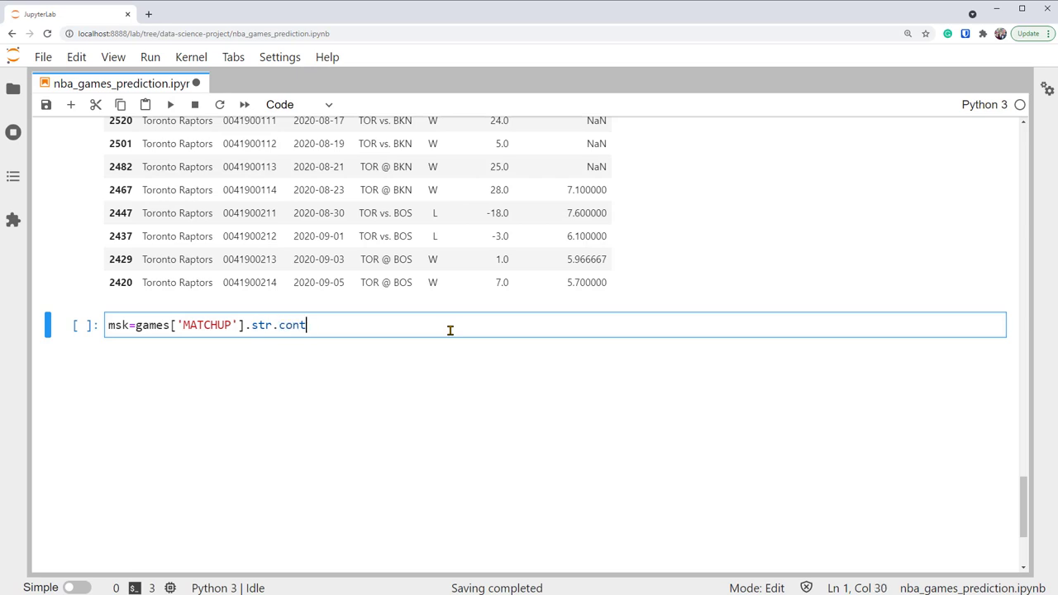
{"action": "type", "text": "ains('@'"}
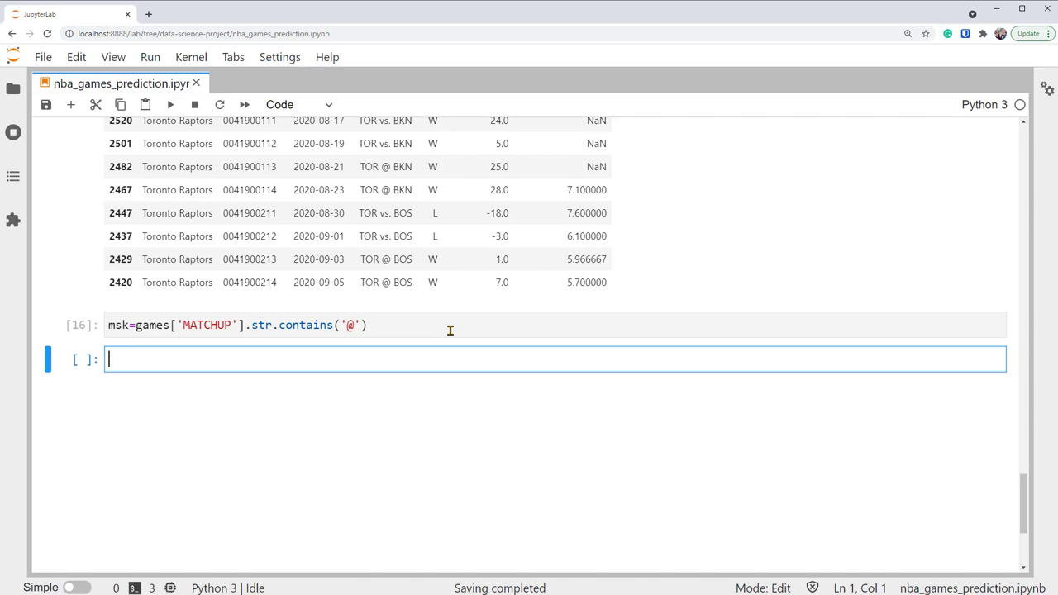
Start drafting the games_away and games_home assignments in the next cell
{"action": "type", "text": "games_away"}
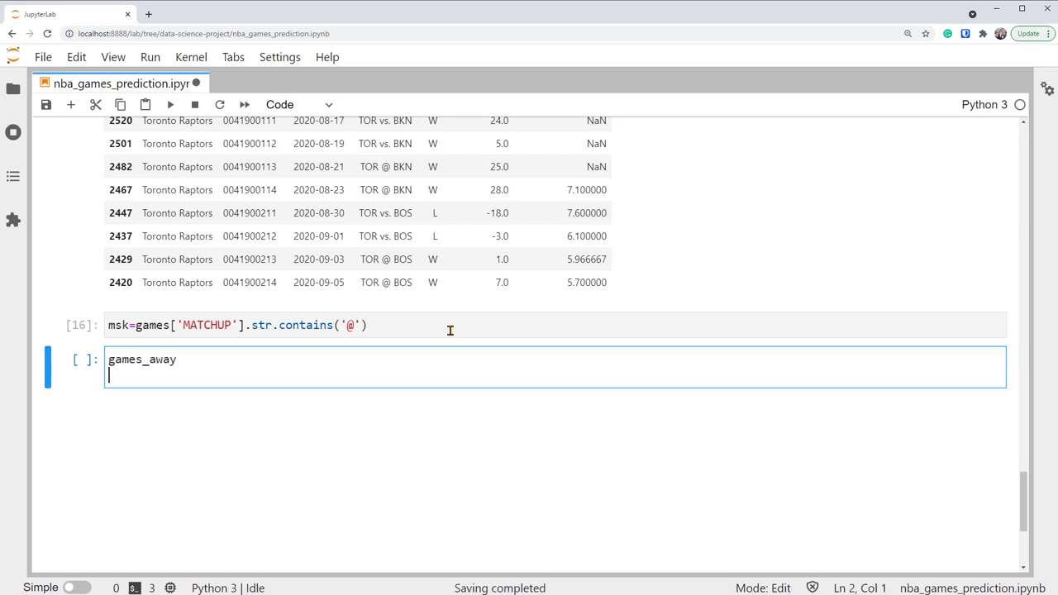
{"action": "type", "text": "games_ho"}
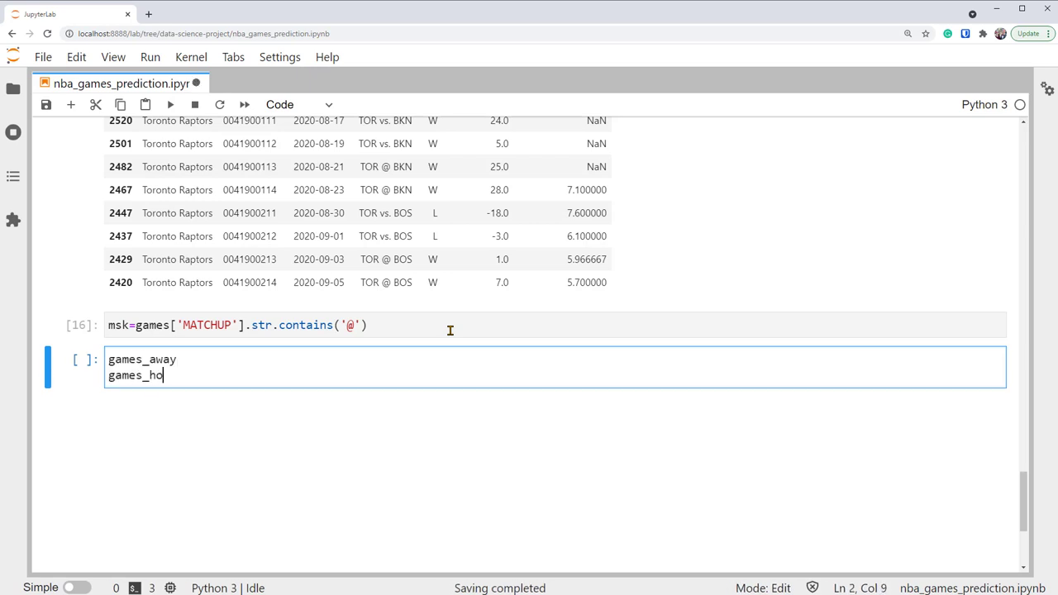
{"action": "type", "text": "me"}
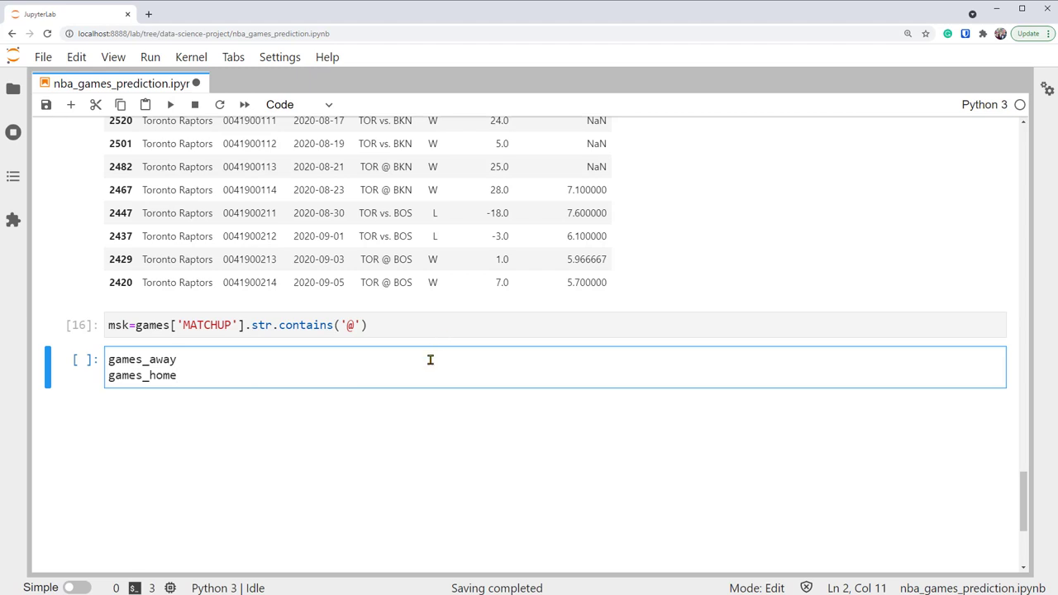
{"action": "type", "text": "=games[msk"}
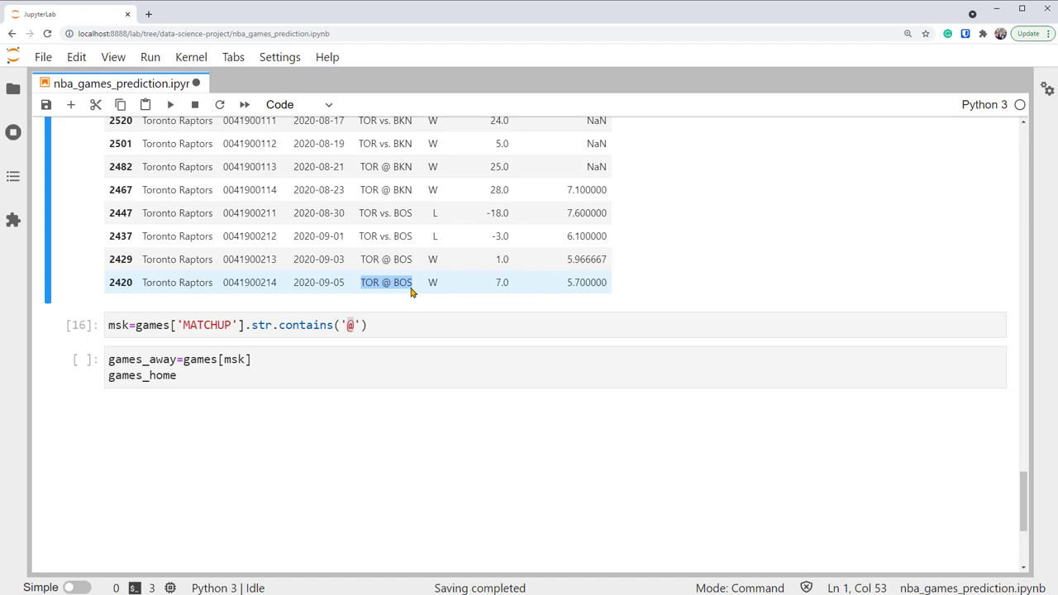
Complete and run games_away=games[msk] and games_home=games[~msk]
{"action": "left_click", "coordinate": [190, 360]}
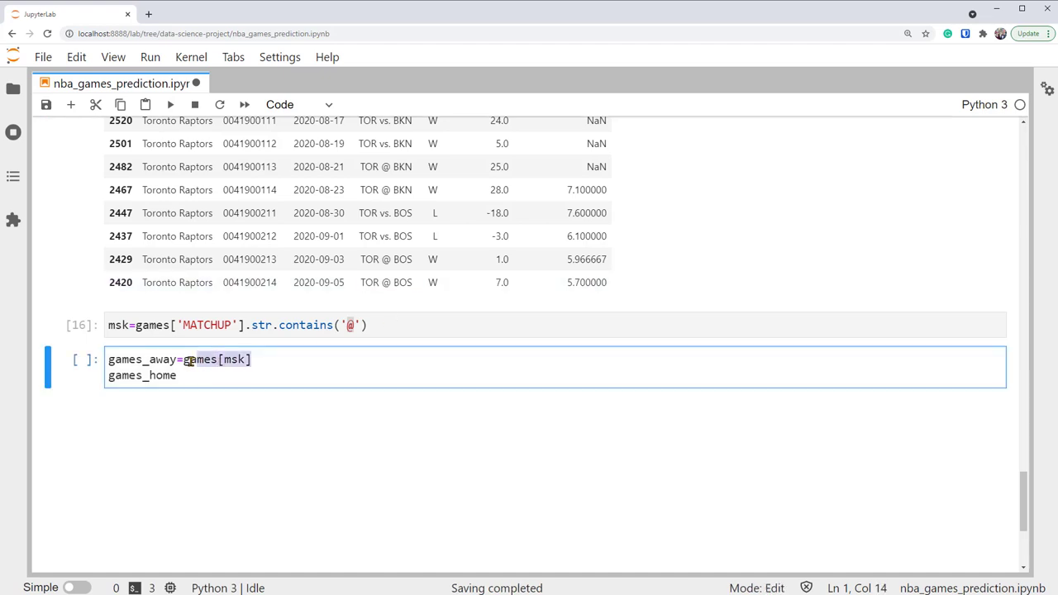
{"action": "type", "text": "=games[msk]"}
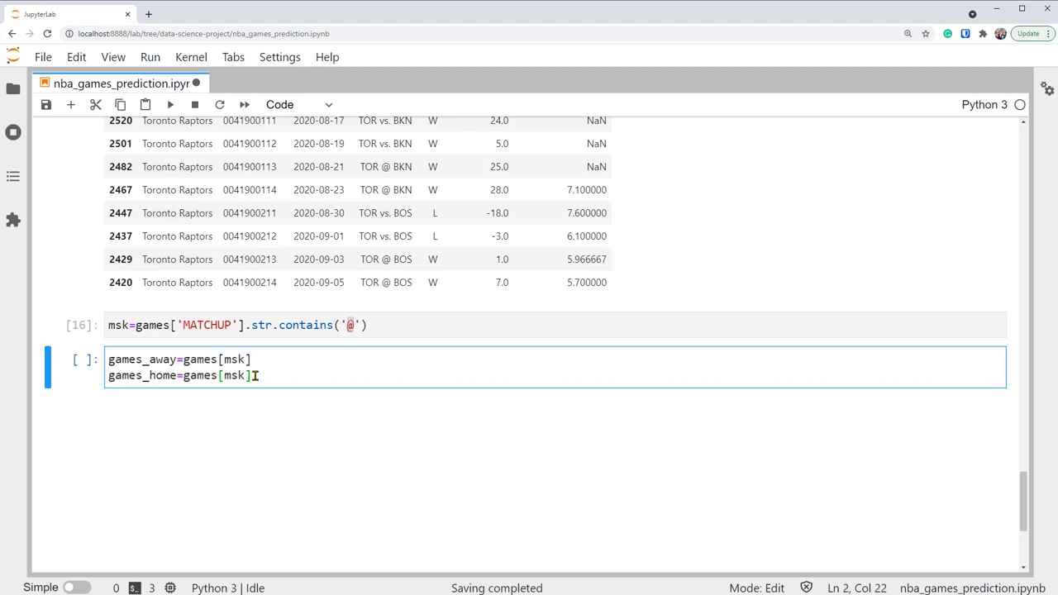
{"action": "type", "text": "~"}
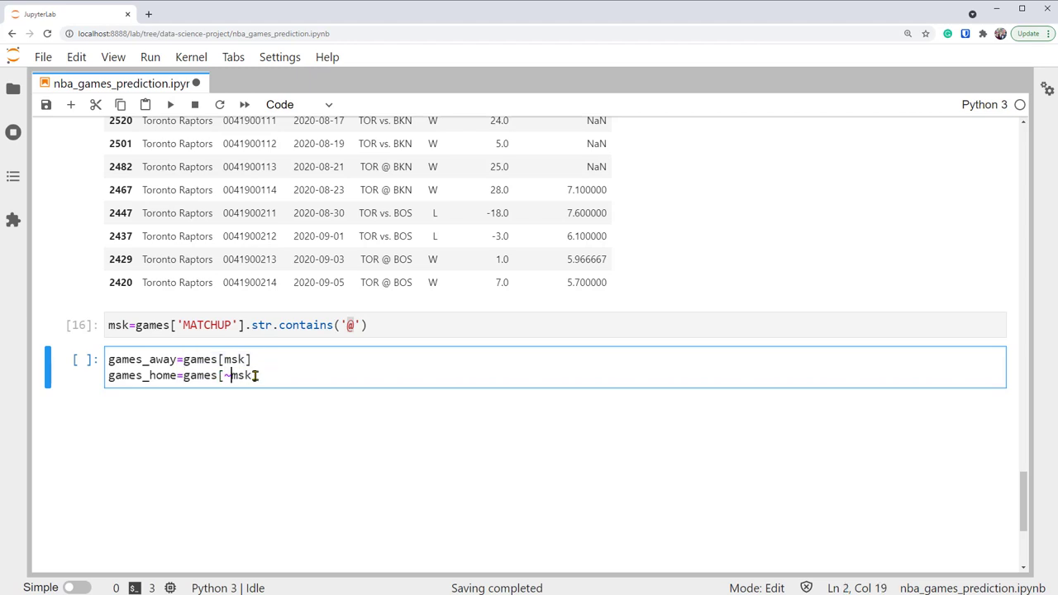
{"action": "key", "text": "shift+Enter"}
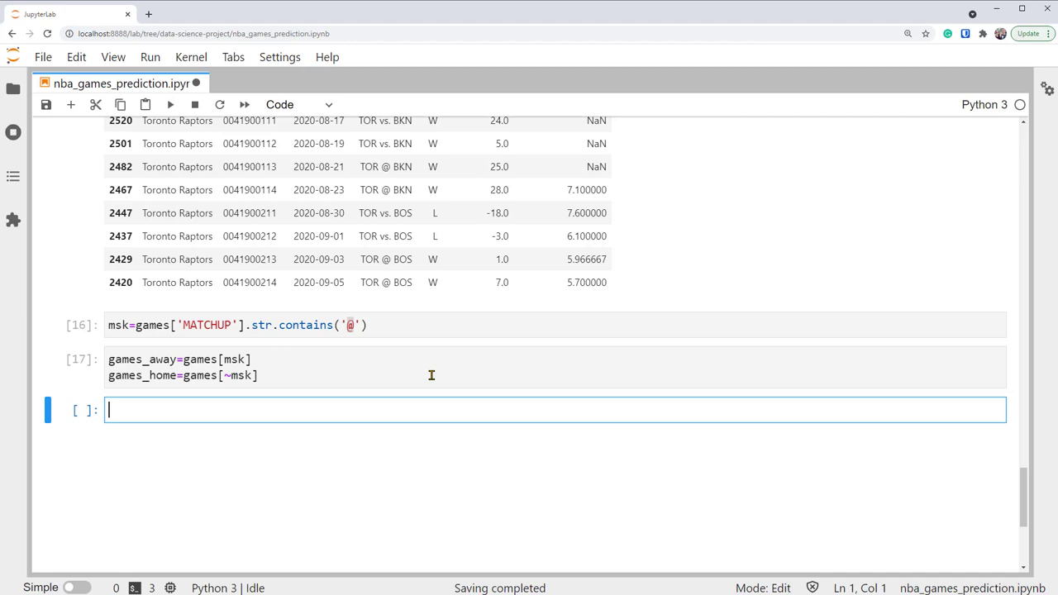
Check games_home.shape and games_away.shape, both (1639, 7)
{"action": "type", "text": "games_home.shape"}
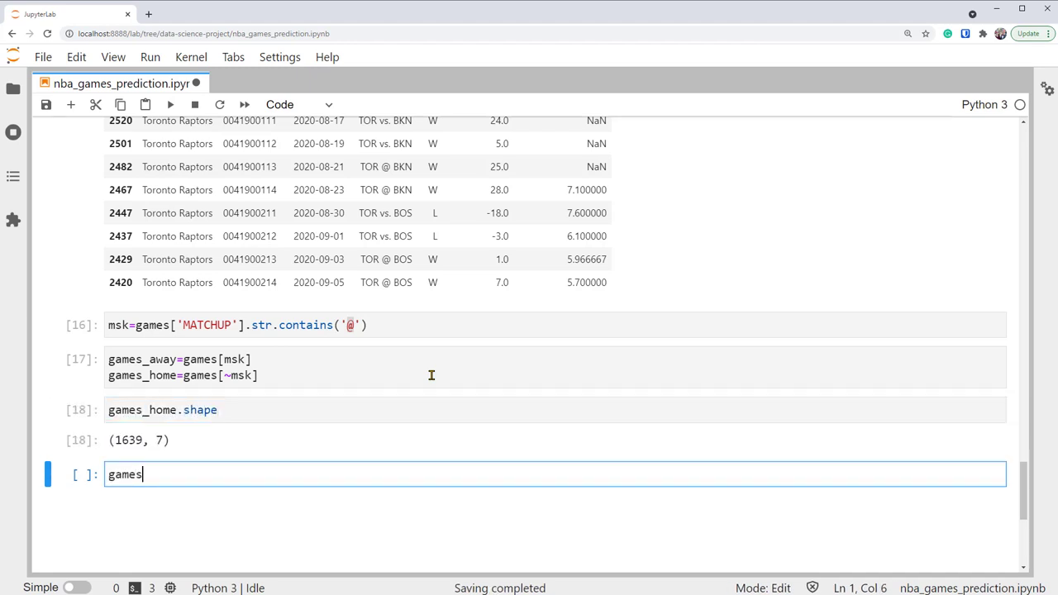
{"action": "type", "text": "_away.shape"}
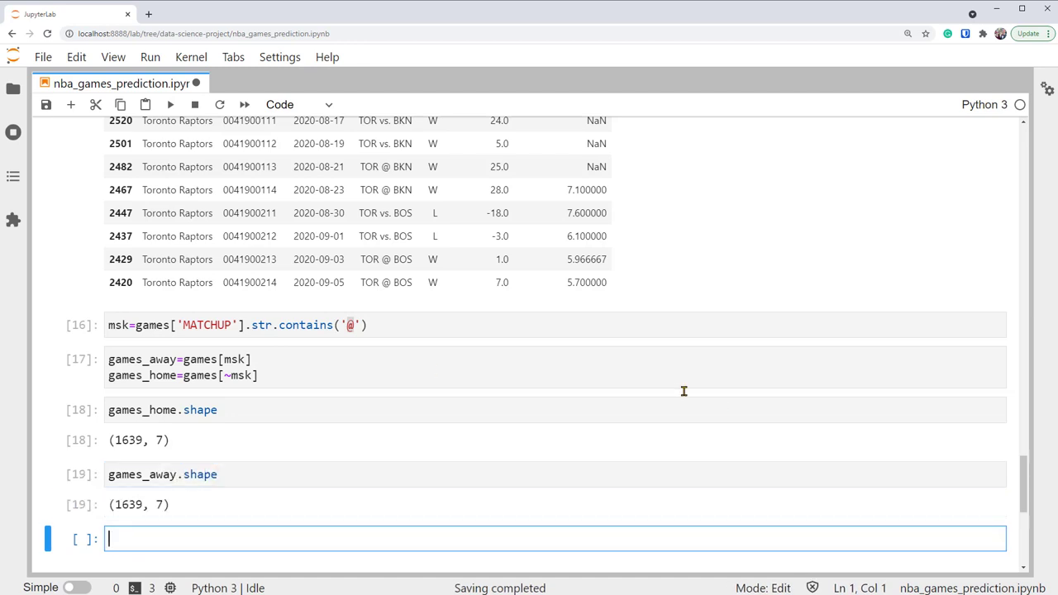
{"action": "type", "text": "games_home"}
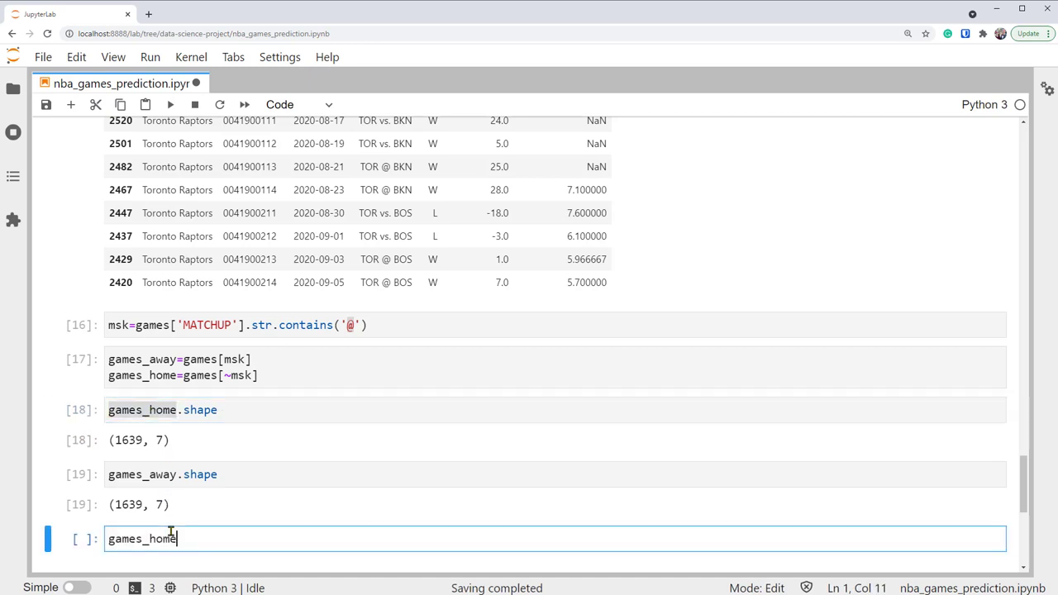
Display games_home and games_away, scrolling the output and highlighting the GAME_ID column
{"action": "key", "text": "shift+enter"}
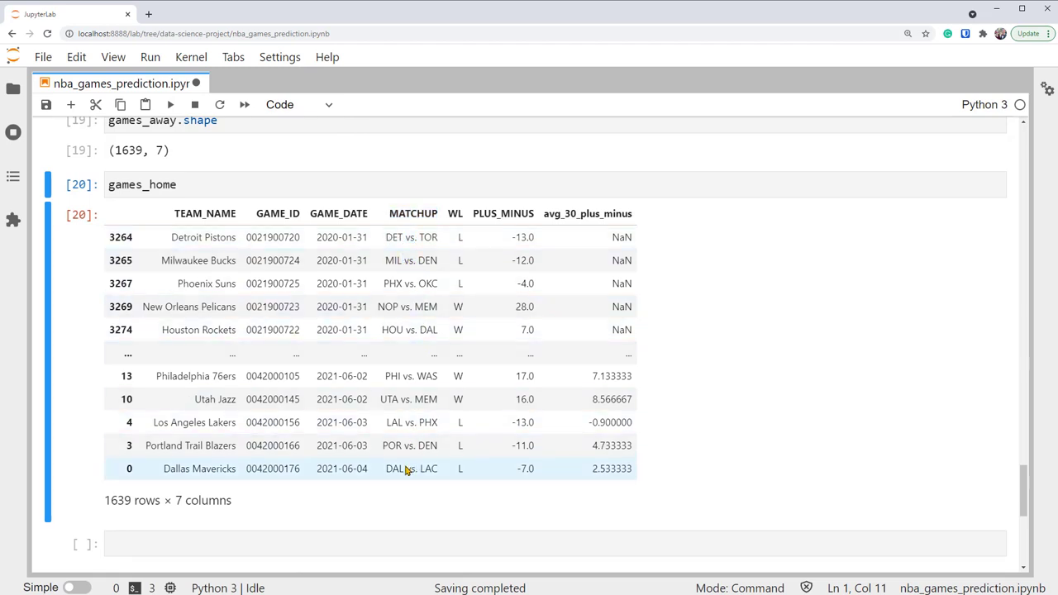
{"action": "double_click", "coordinate": [410, 469]}
{"action": "type", "text": "games_away"}
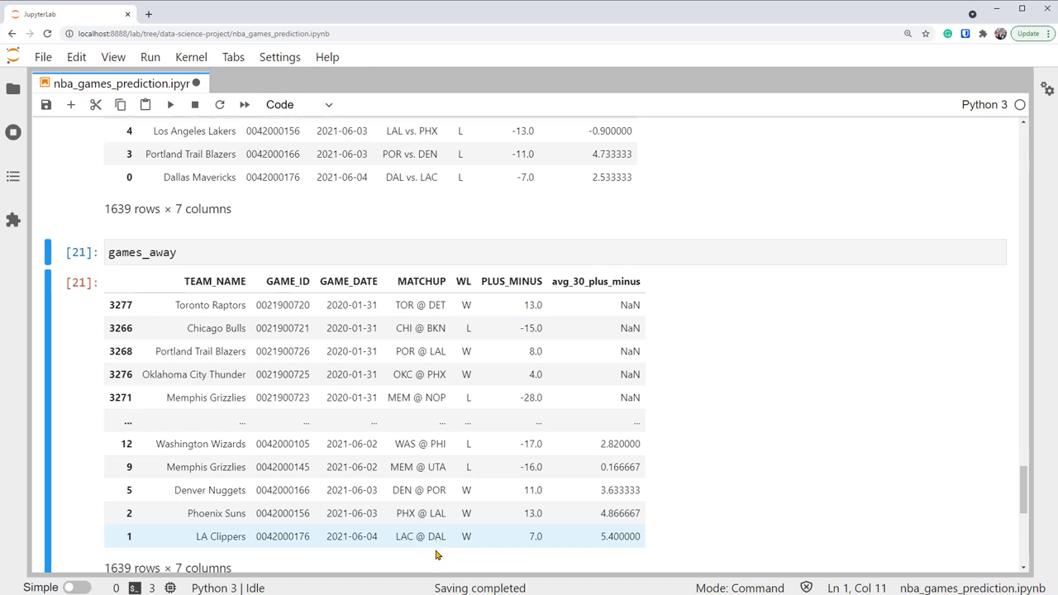
{"action": "scroll", "scroll_direction": "down", "scroll_amount": 3}
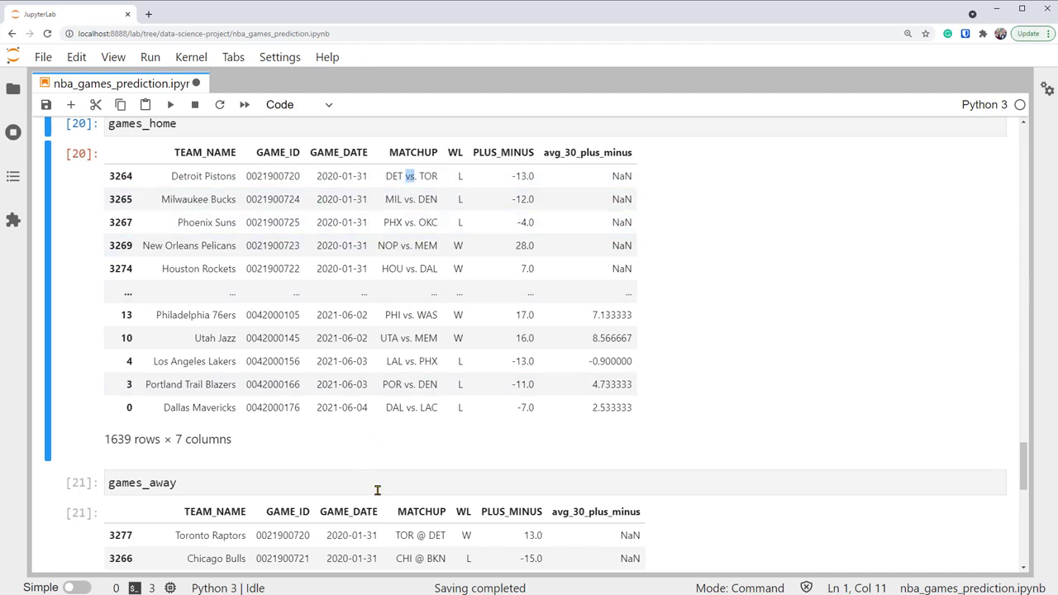
{"action": "scroll", "scroll_direction": "down", "scroll_amount": 3}
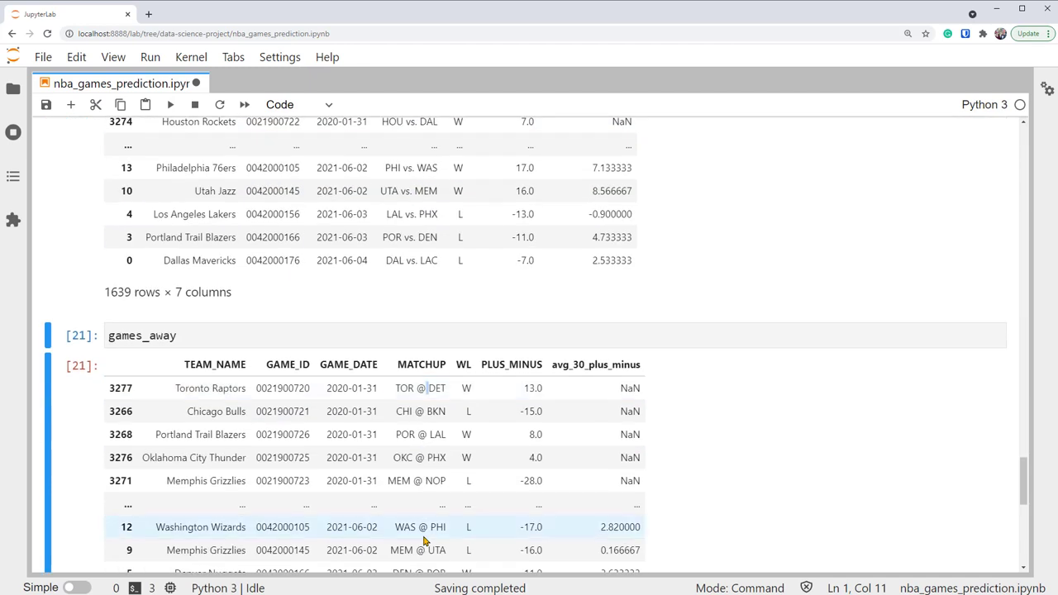
{"action": "scroll", "scroll_direction": "down", "scroll_amount": 3}
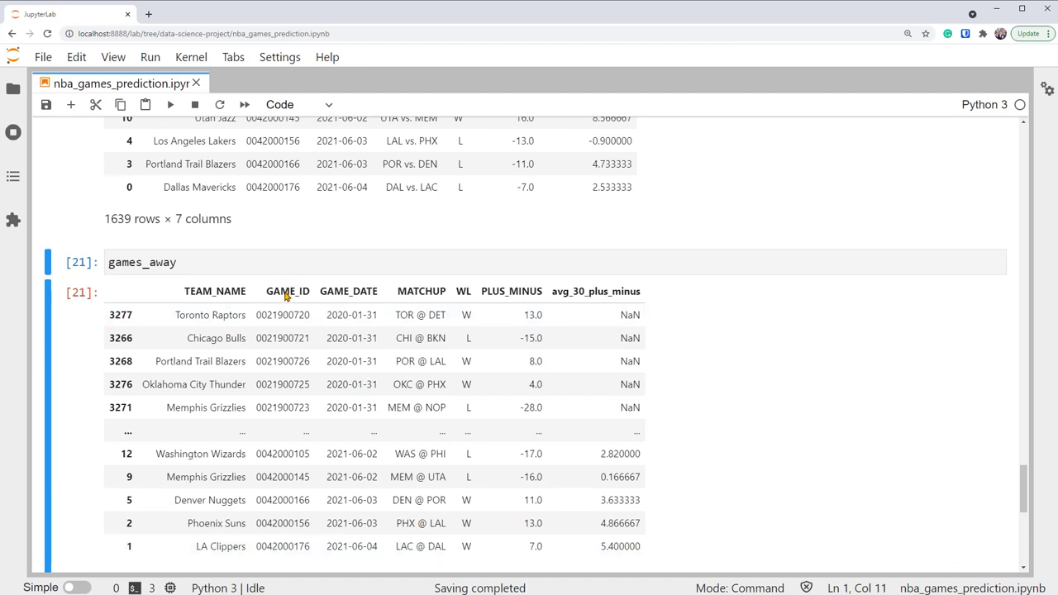
{"action": "double_click", "coordinate": [287, 291]}
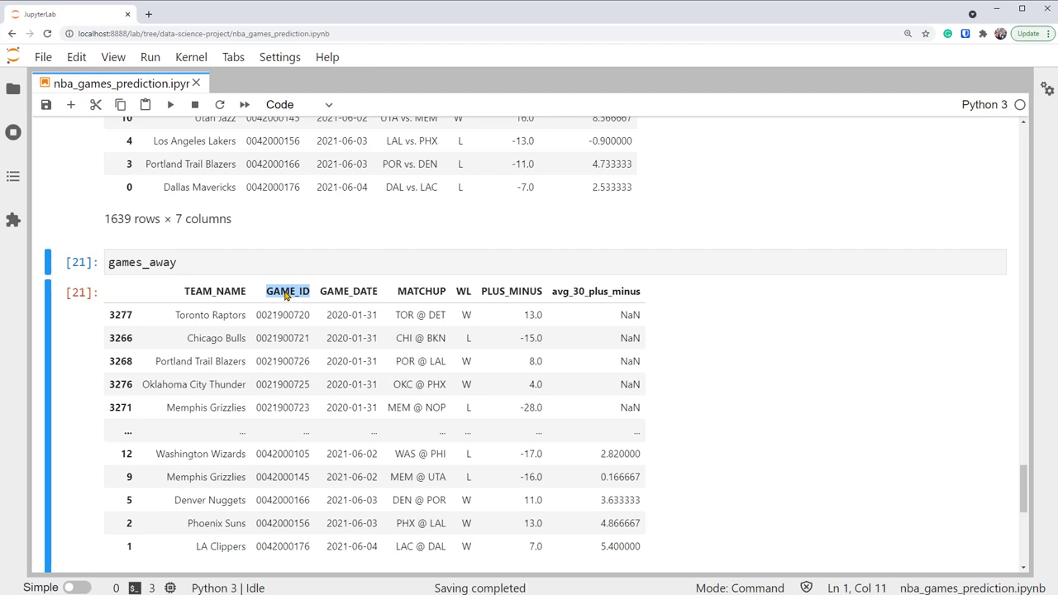
Enter games_merged=pd.merge(games_home,games_away,on='GAME_ID',suffixes=('_home','_away'))
{"action": "type", "text": "games_merged"}
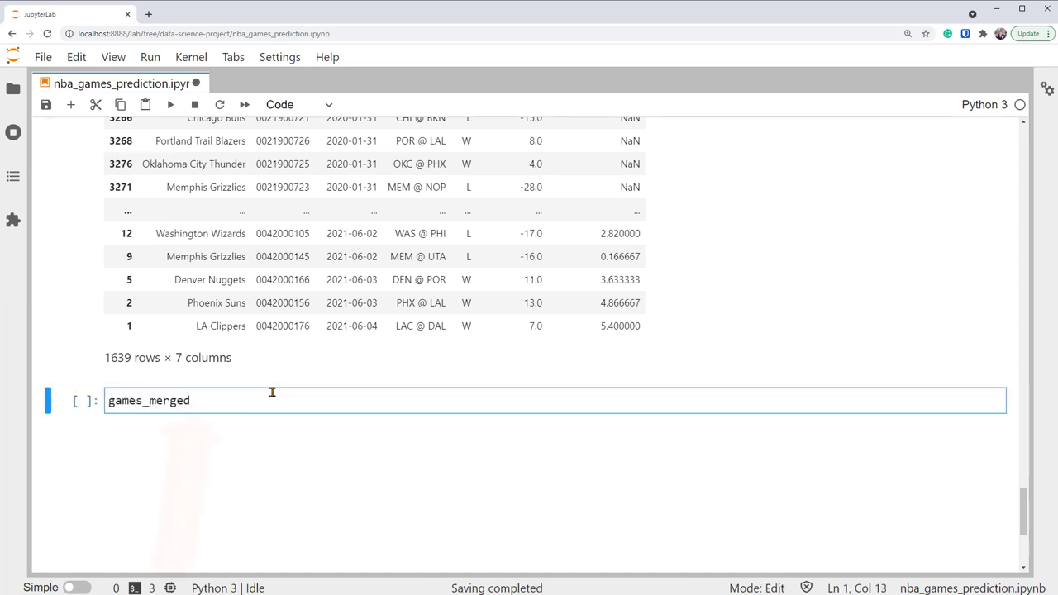
{"action": "type", "text": ".pd.merge"}
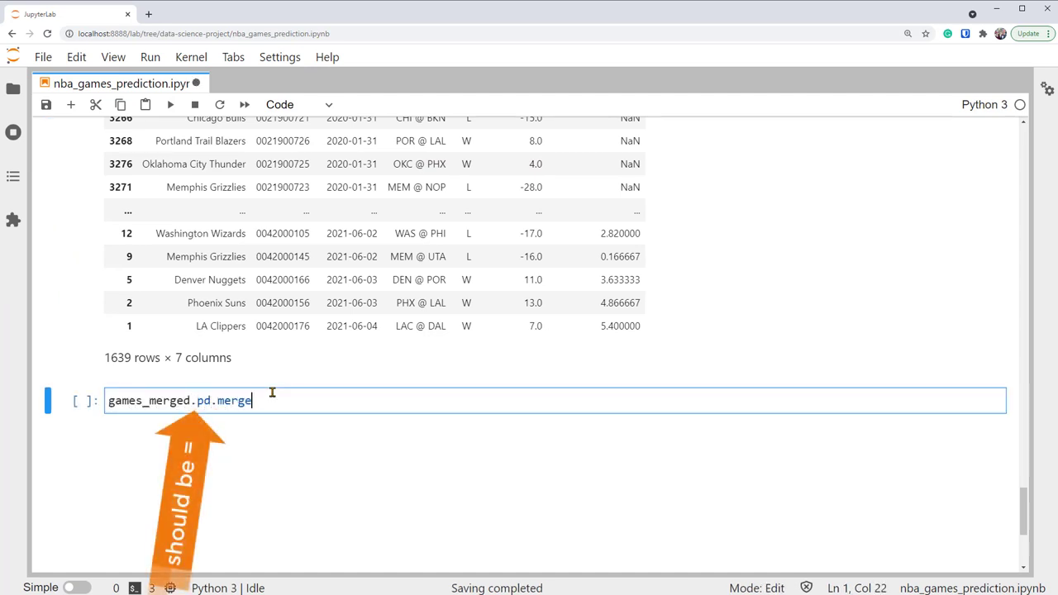
{"action": "type", "text": "(games_home,g"}
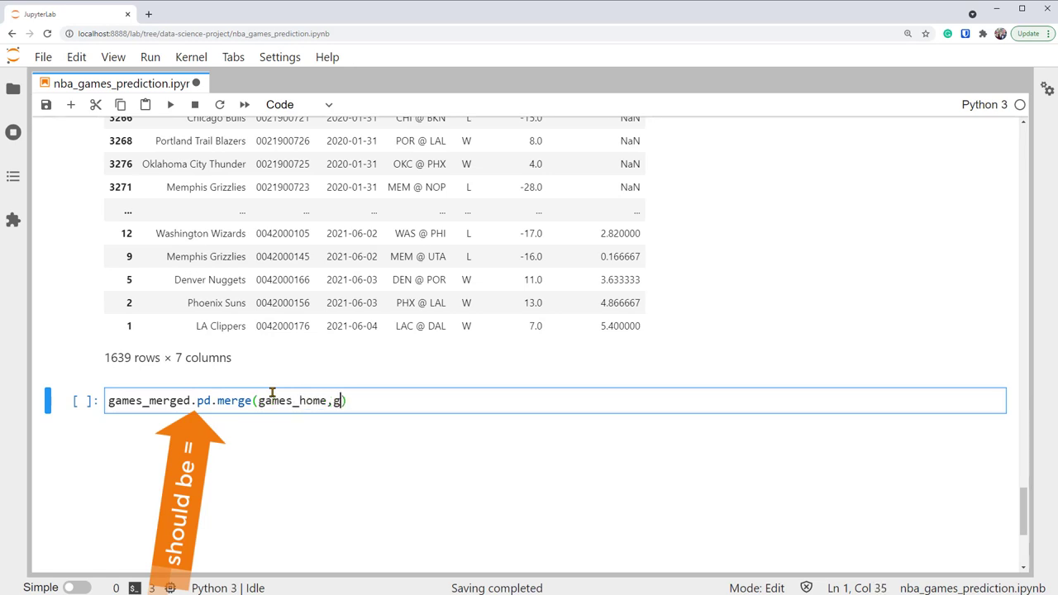
{"action": "type", "text": "ames_away,on"}
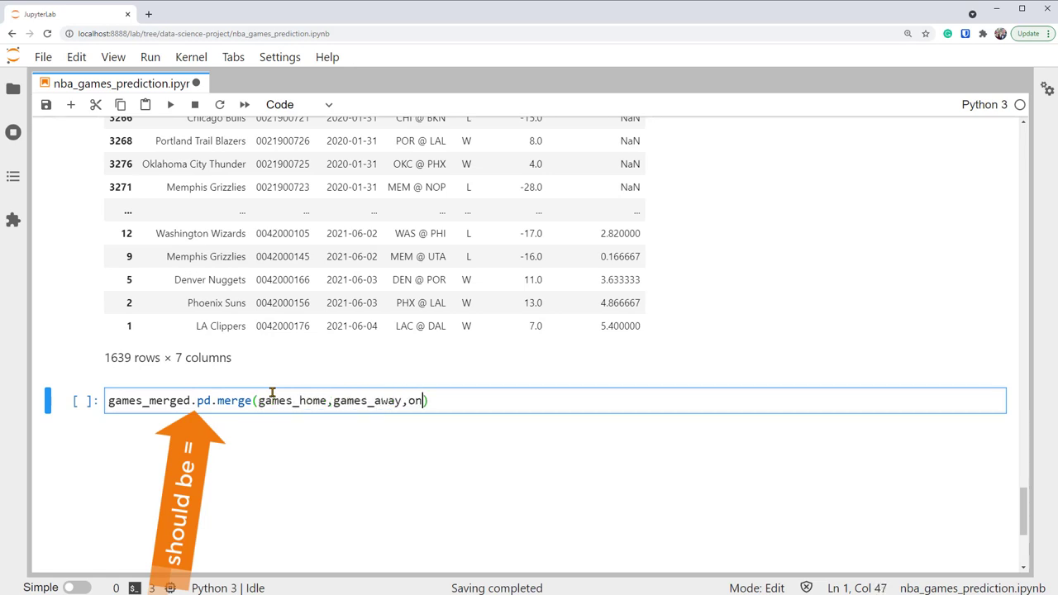
{"action": "type", "text": "'GAME_ID'"}
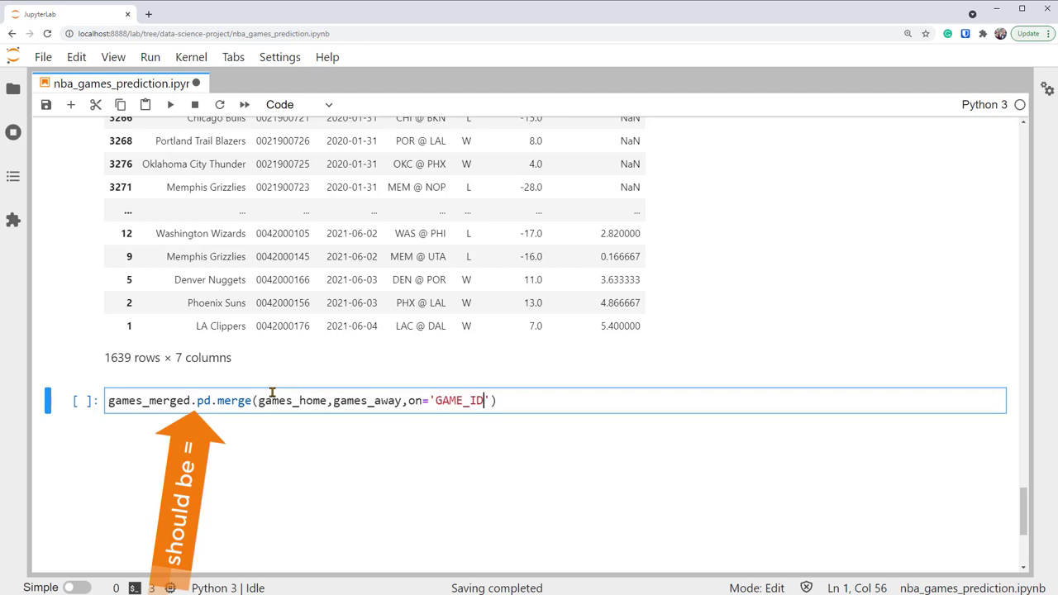
{"action": "type", "text": ")"}
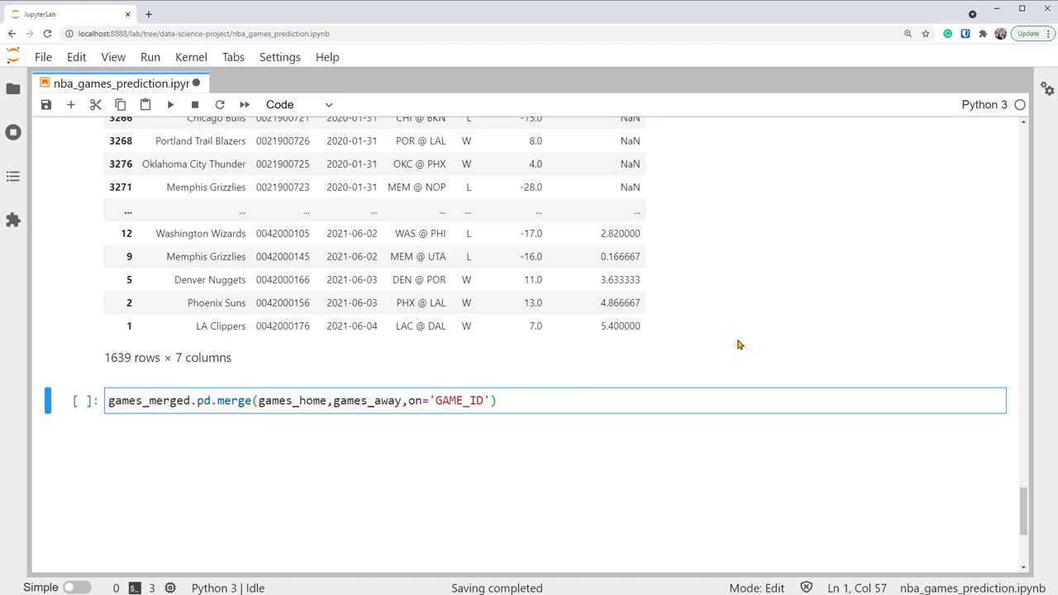
{"action": "type", "text": ",suf"}
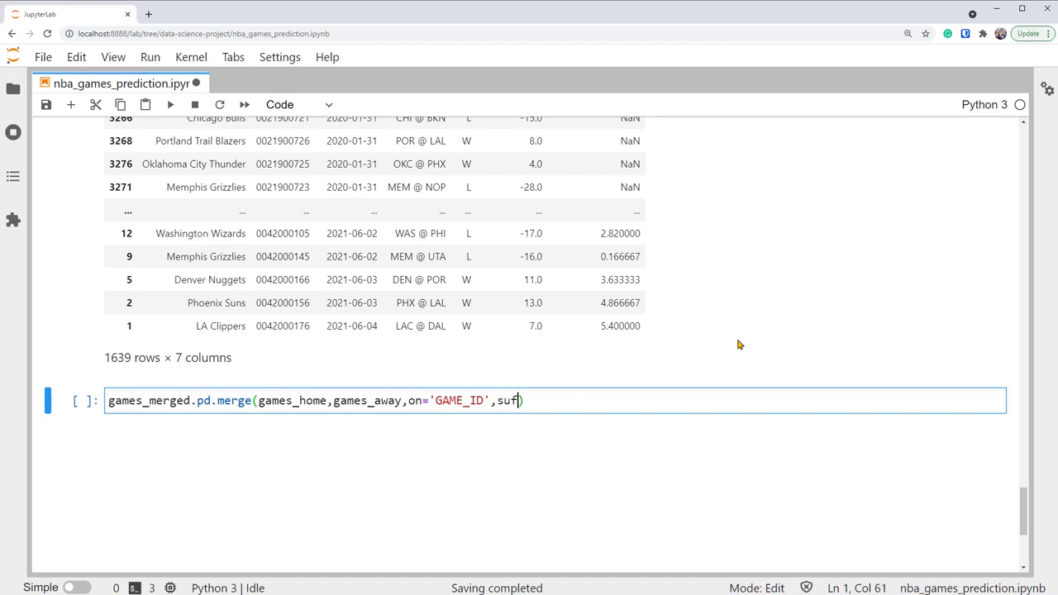
{"action": "type", "text": "fixes="}
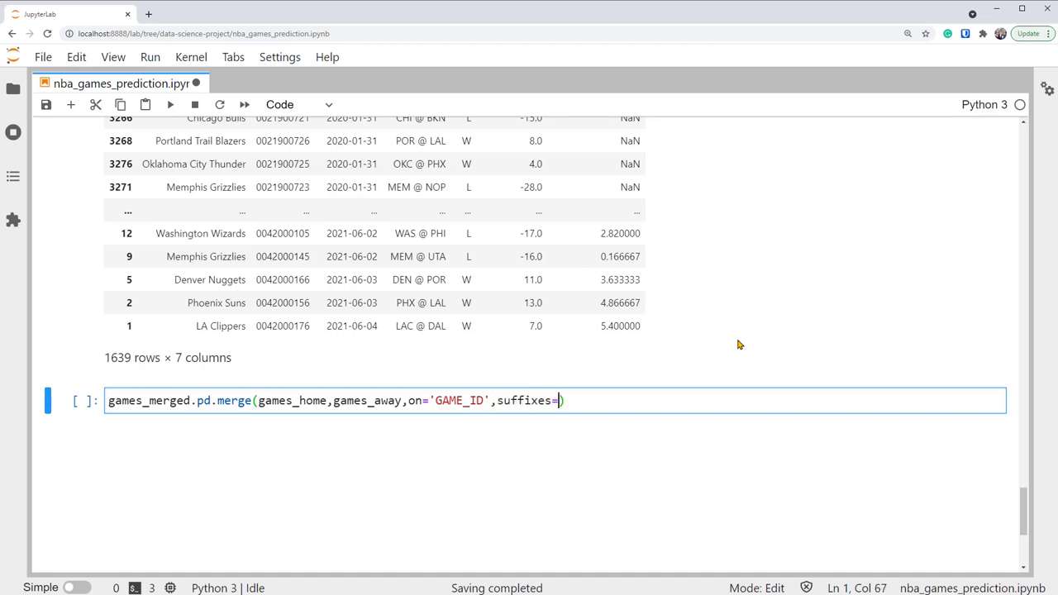
{"action": "type", "text": "('')"}
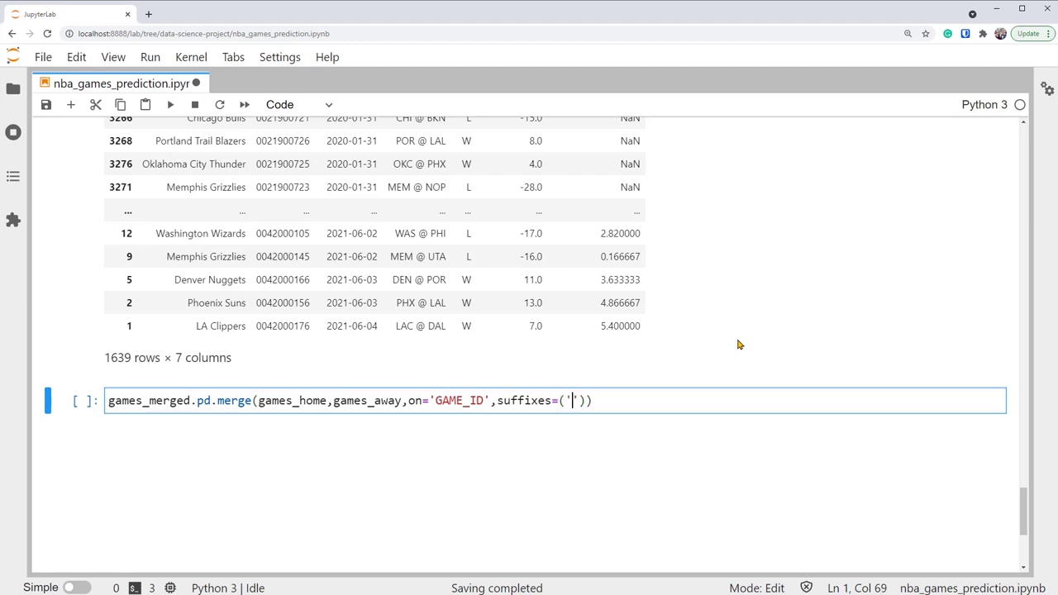
{"action": "type", "text": "_home"}
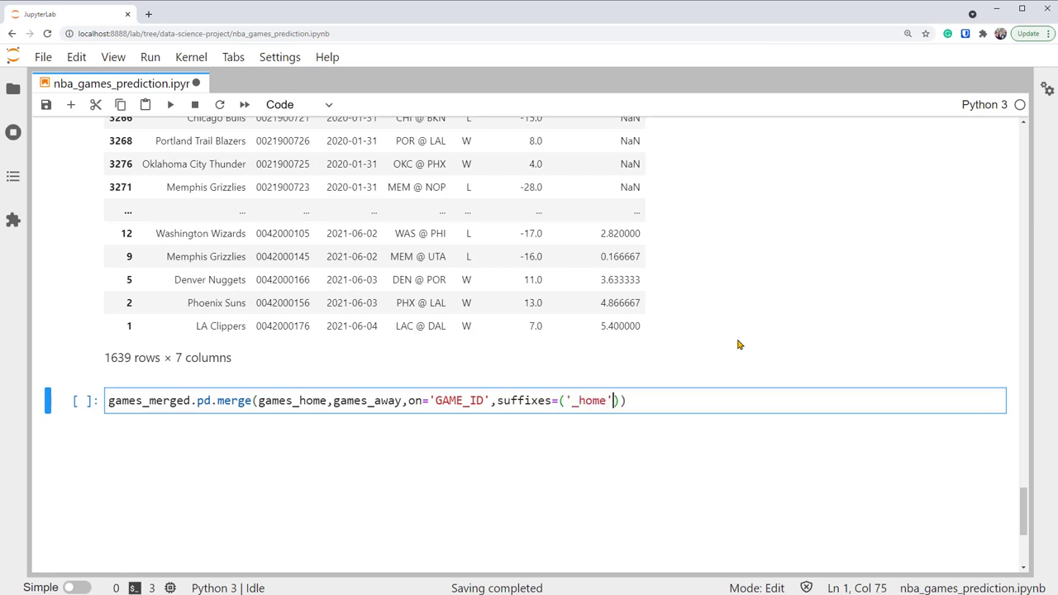
{"action": "type", "text": ",'_away'"}
{"action": "type", "text": "games_merged"}
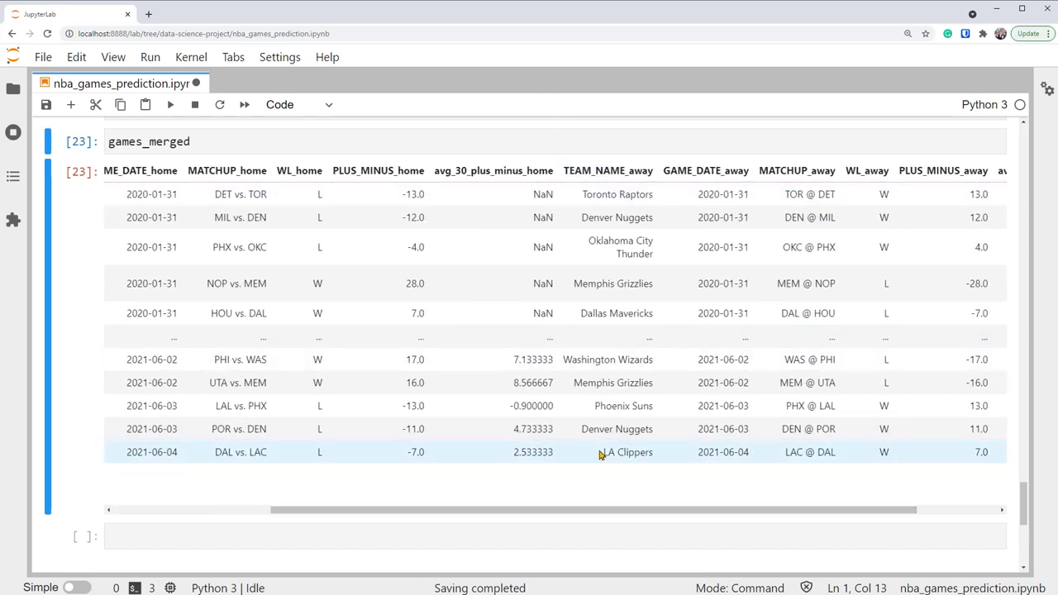
Inspect the merged table, highlighting LA Clippers as away team and avg_30_plus_minus_away
{"action": "double_click", "coordinate": [626, 453]}
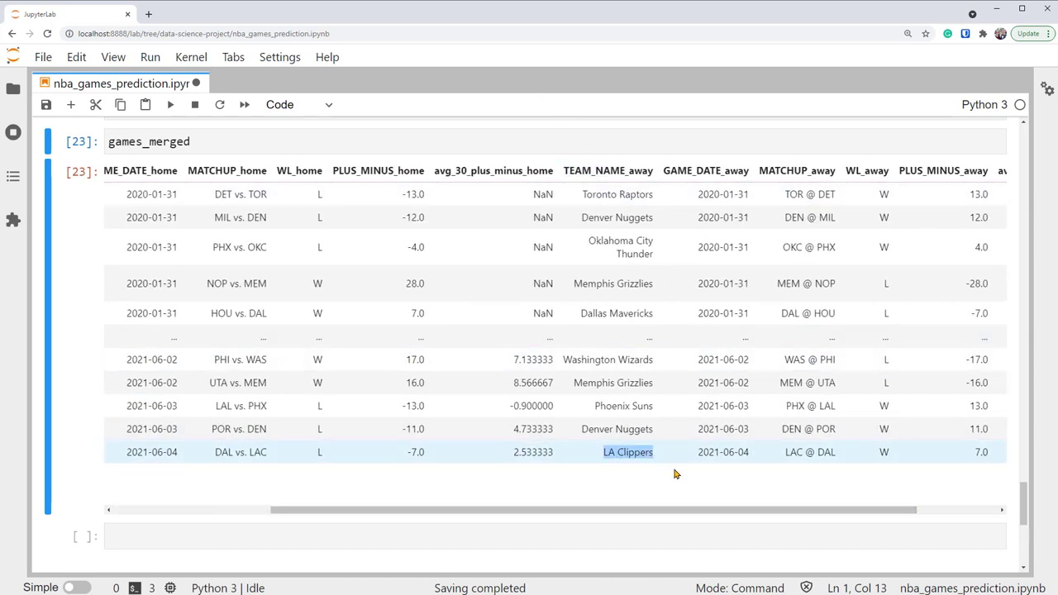
{"action": "left_click", "coordinate": [884, 452]}
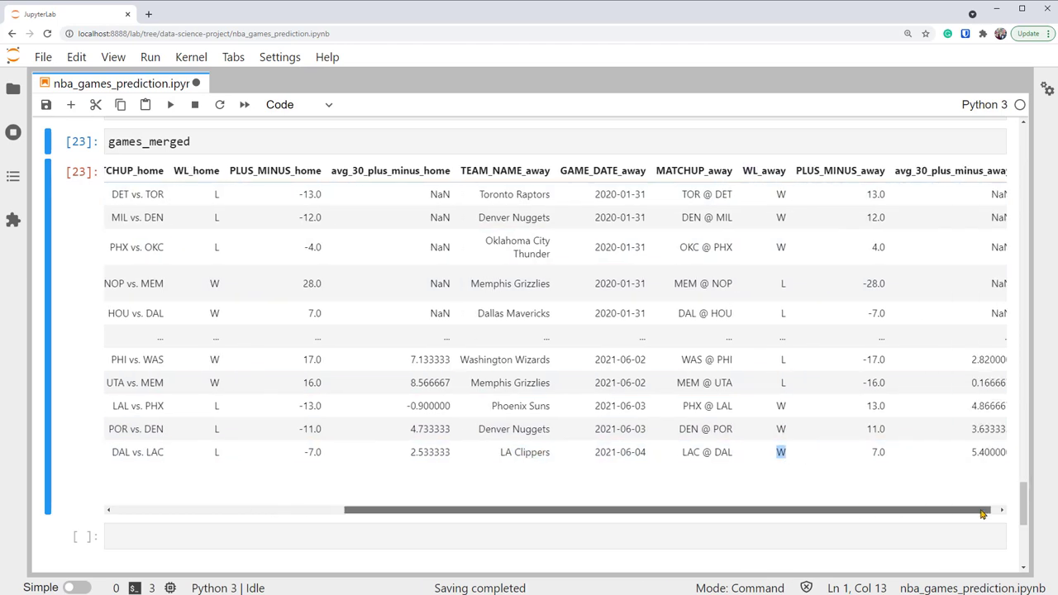
{"action": "scroll", "scroll_direction": "right", "scroll_amount": 3}
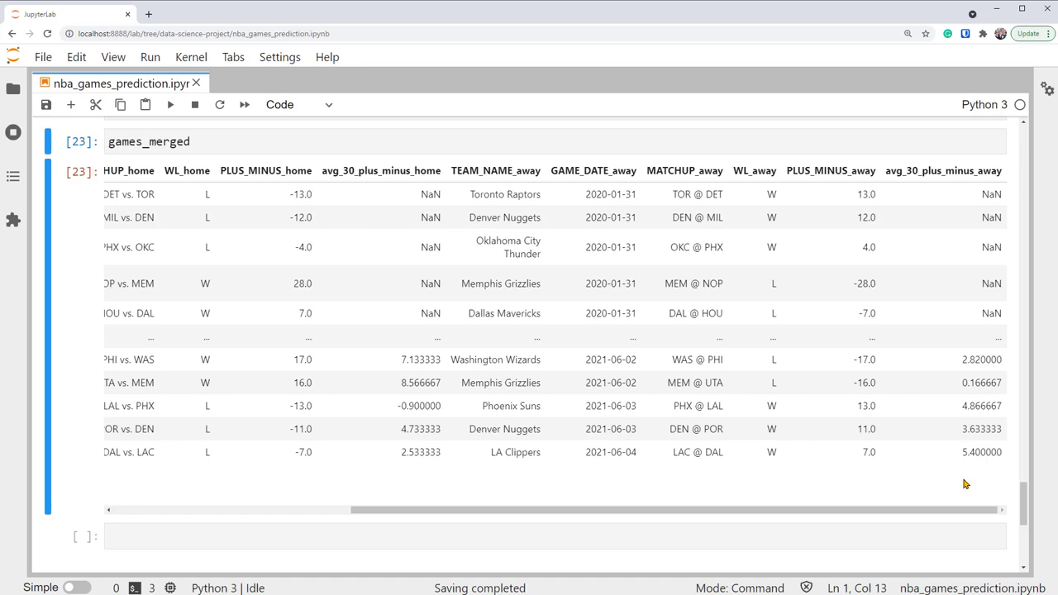
{"action": "mouse_move", "coordinate": [411, 174]}
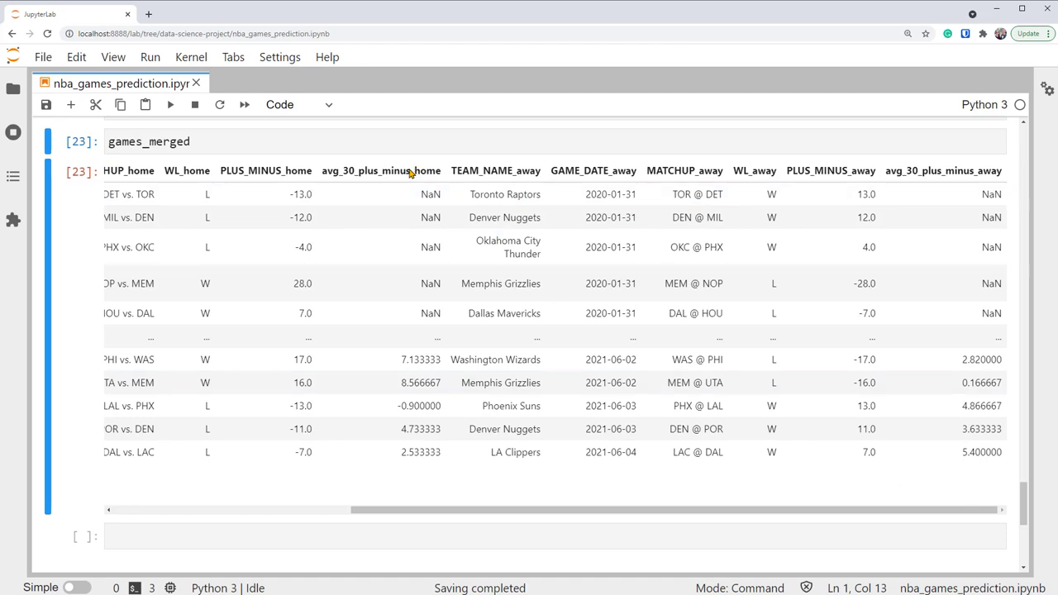
{"action": "double_click", "coordinate": [381, 170]}
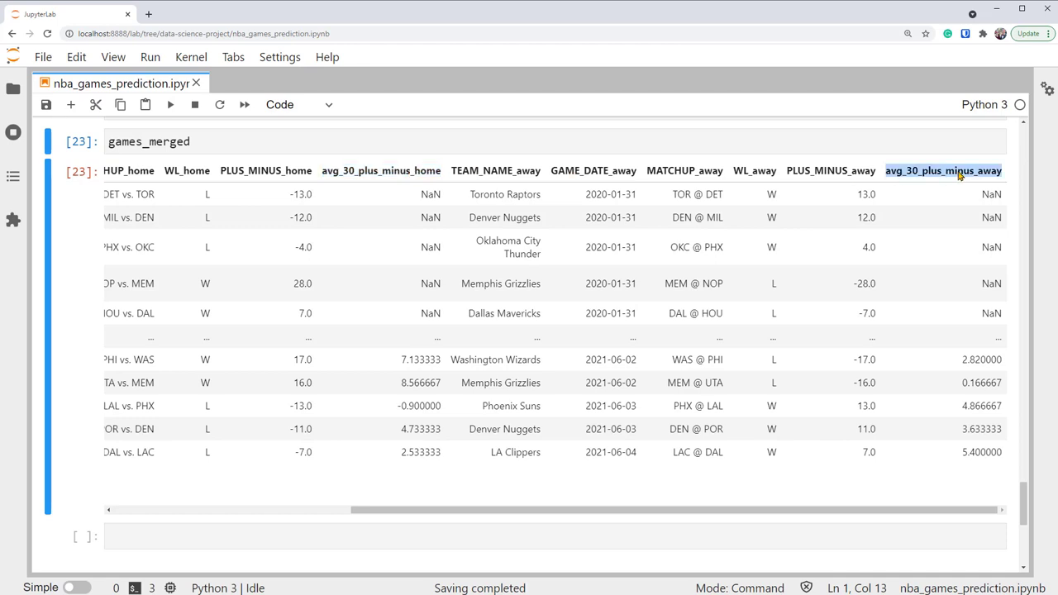
{"action": "type", "text": "games_merged"}
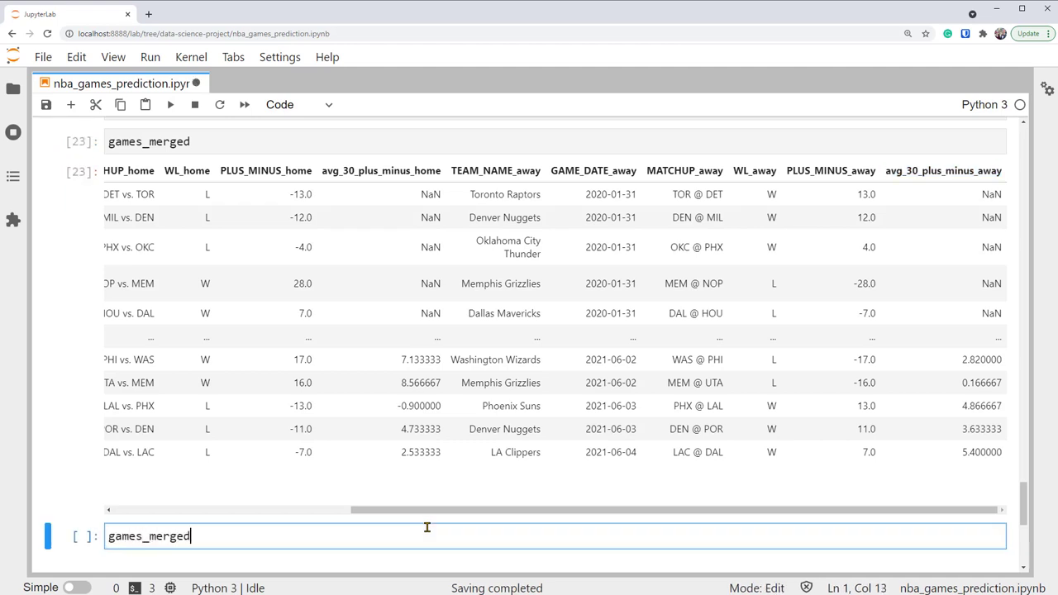
Add avg_30_plus_minus_diff as avg_30_plus_minus_home minus avg_30_plus_minus_away, then redisplay games_merged
{"action": "type", "text": "['avg_']"}
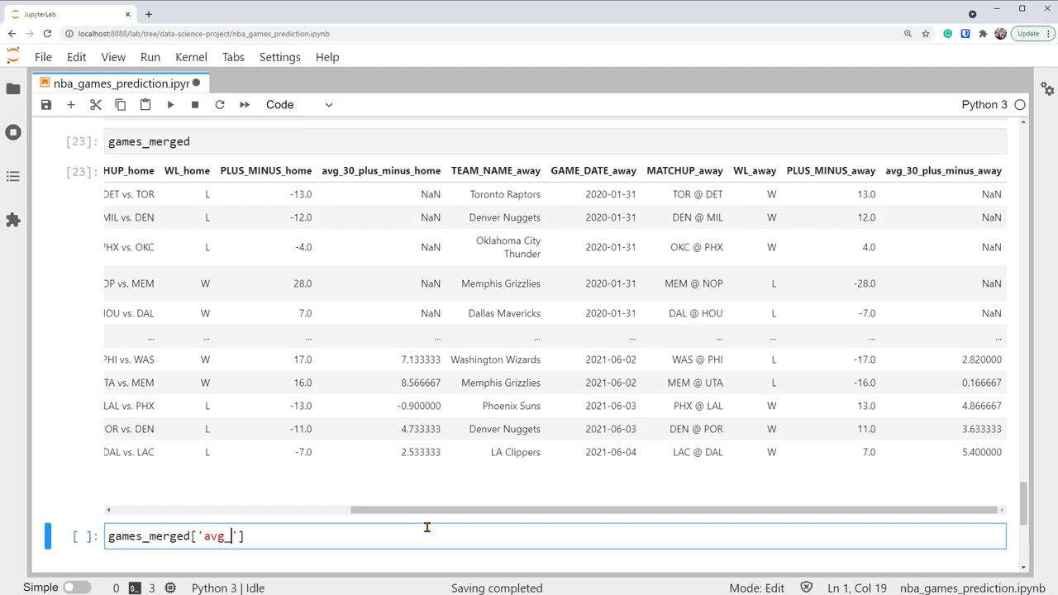
{"action": "type", "text": "30_plus_minus_diff"}
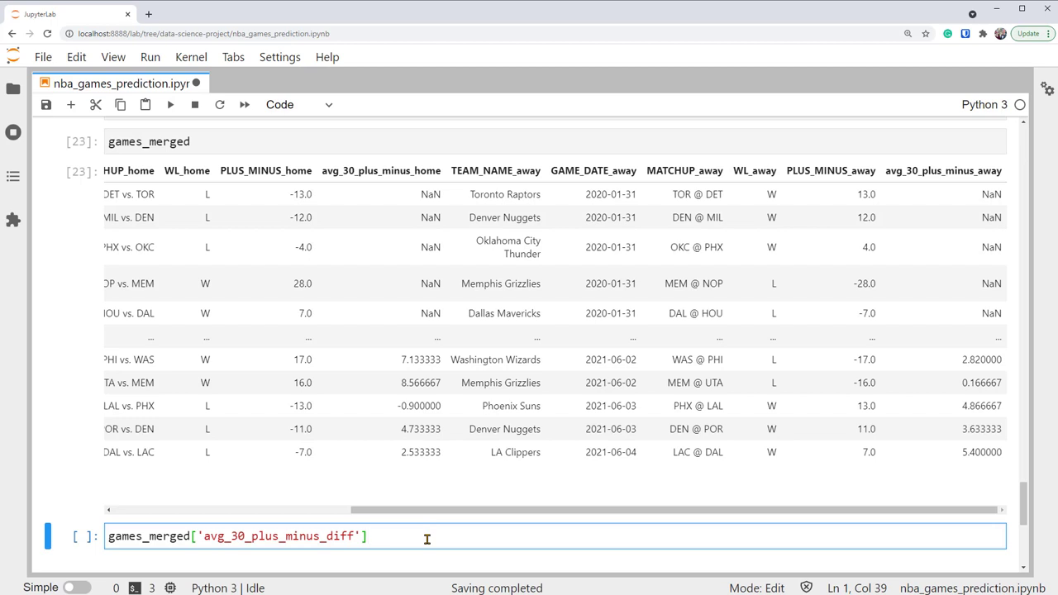
{"action": "type", "text": "=games_merged['"}
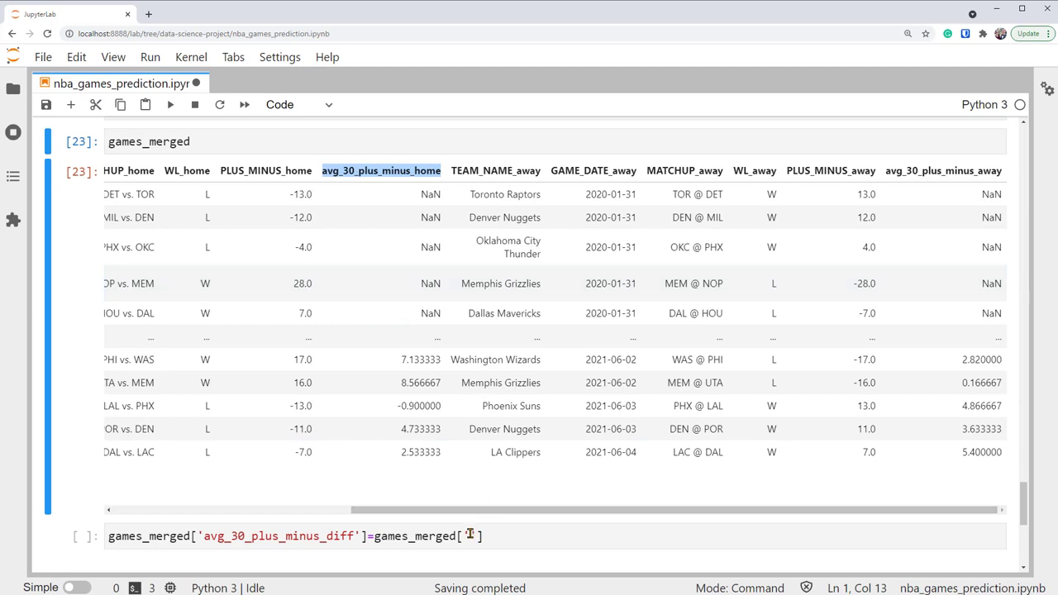
{"action": "type", "text": "games_merged['avg_30_plus_minus_home']-"}
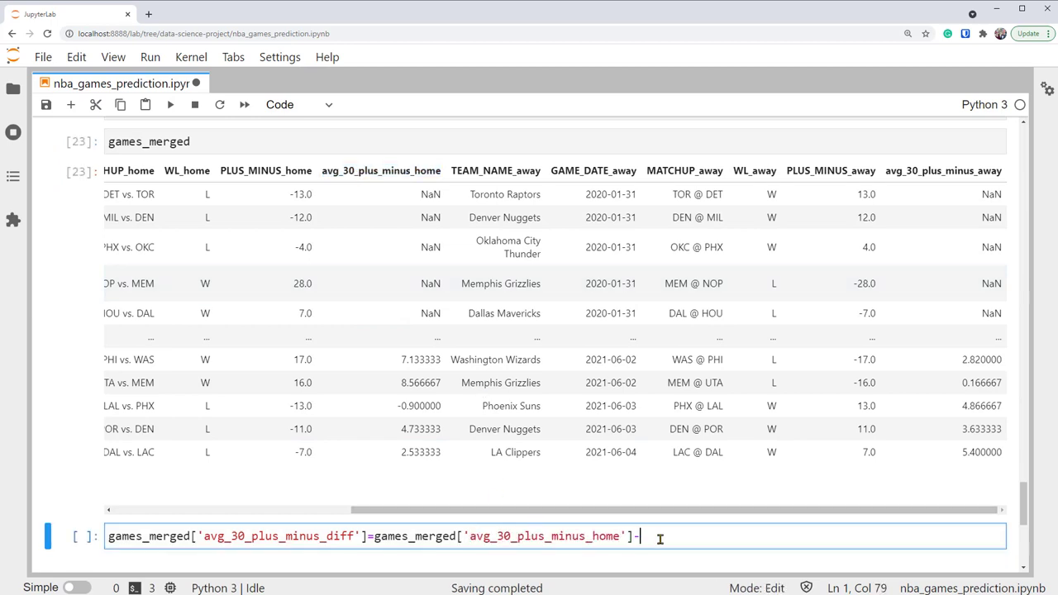
{"action": "type", "text": "games_merged"}
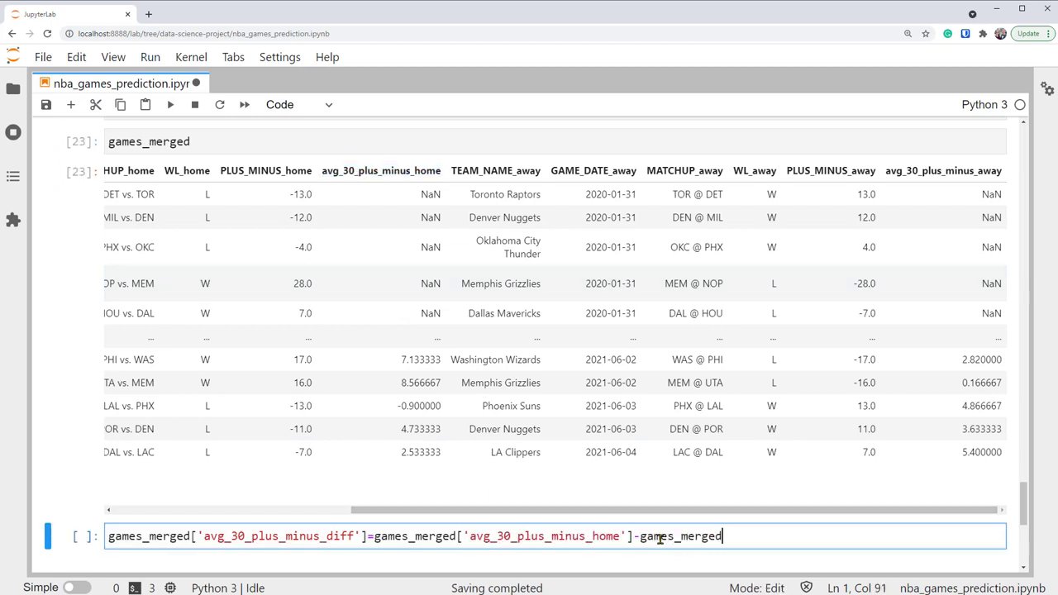
{"action": "type", "text": "['']"}
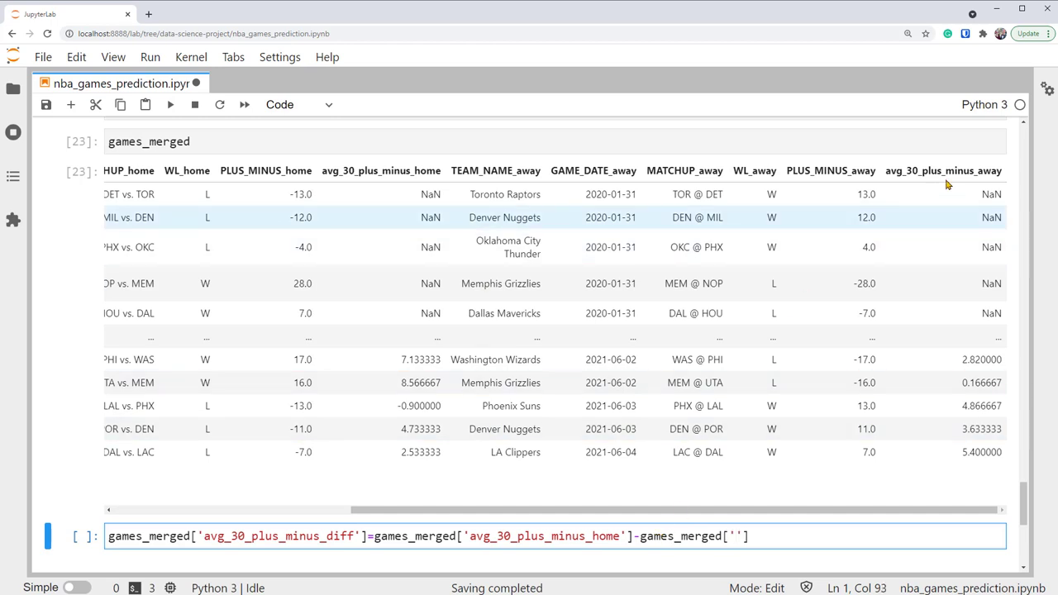
{"action": "type", "text": "avg_30_plus_minus_away"}
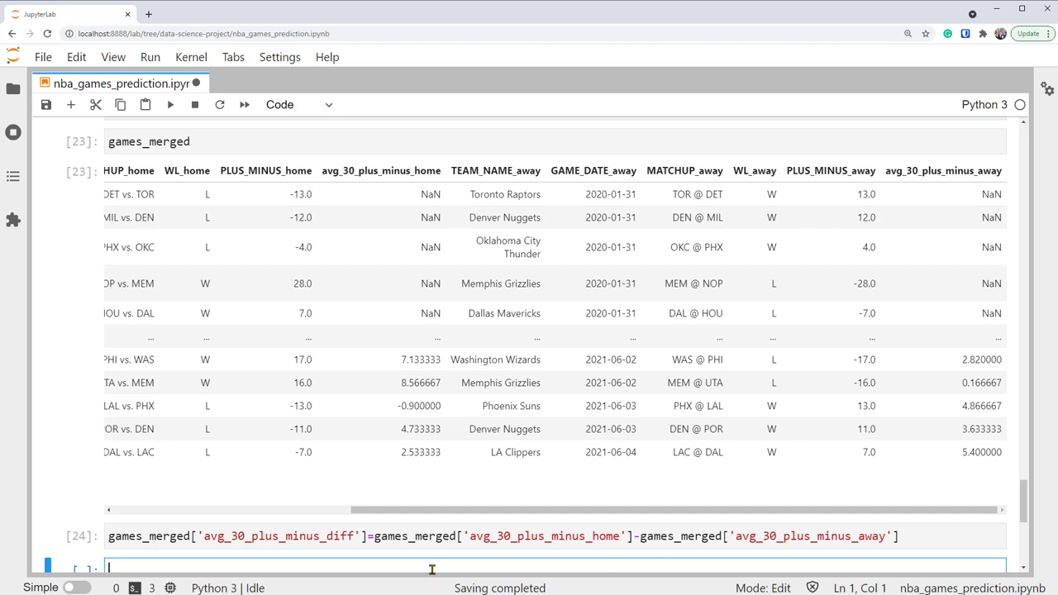
{"action": "left_click", "coordinate": [535, 536]}
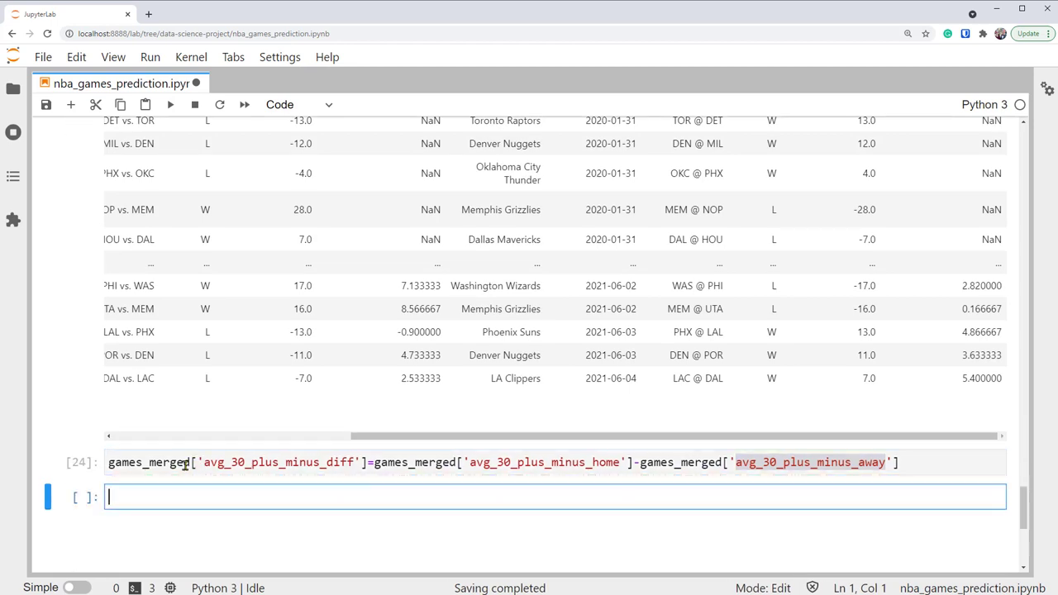
{"action": "type", "text": "games_merged"}
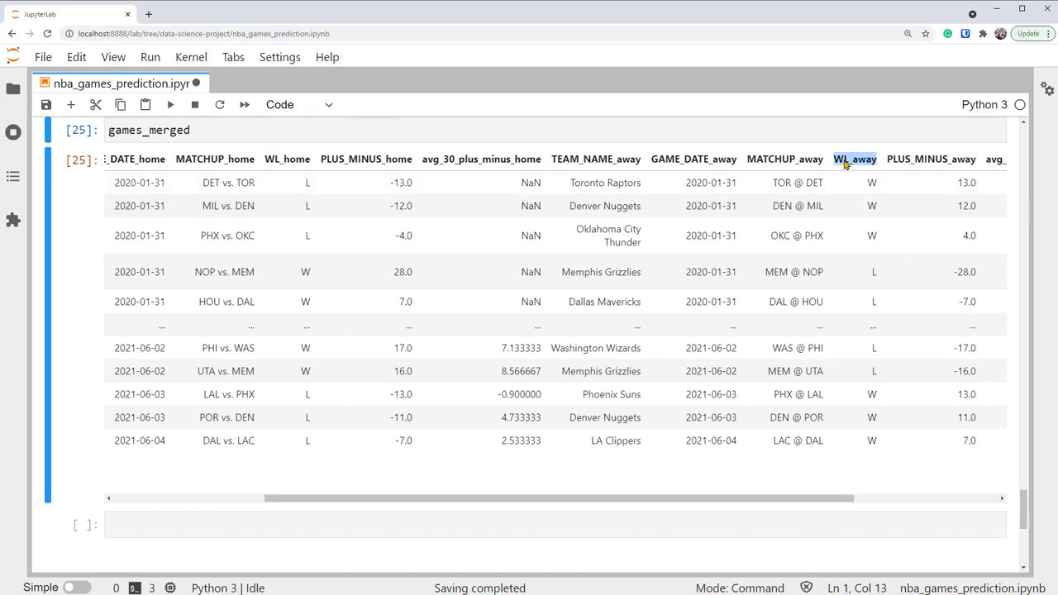
{"action": "mouse_move", "coordinate": [533, 152]}
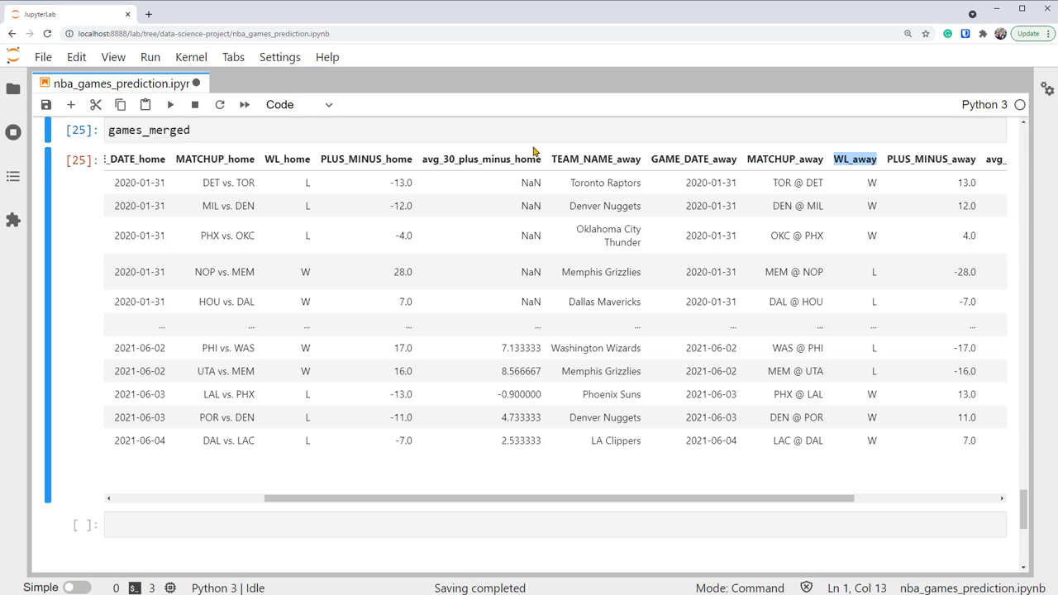
{"action": "mouse_move", "coordinate": [299, 167]}
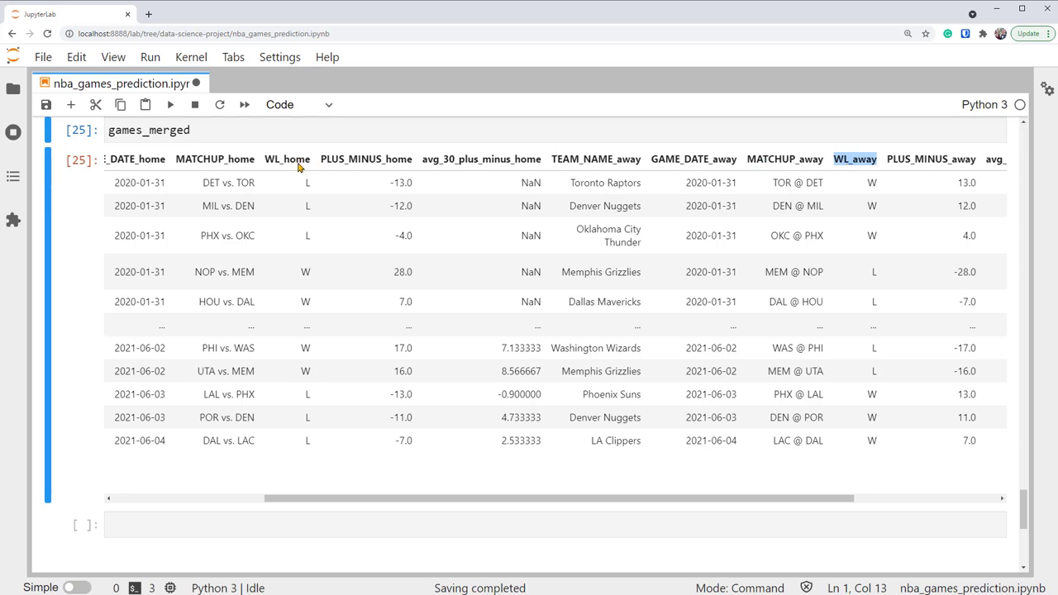
{"action": "mouse_move", "coordinate": [285, 165]}
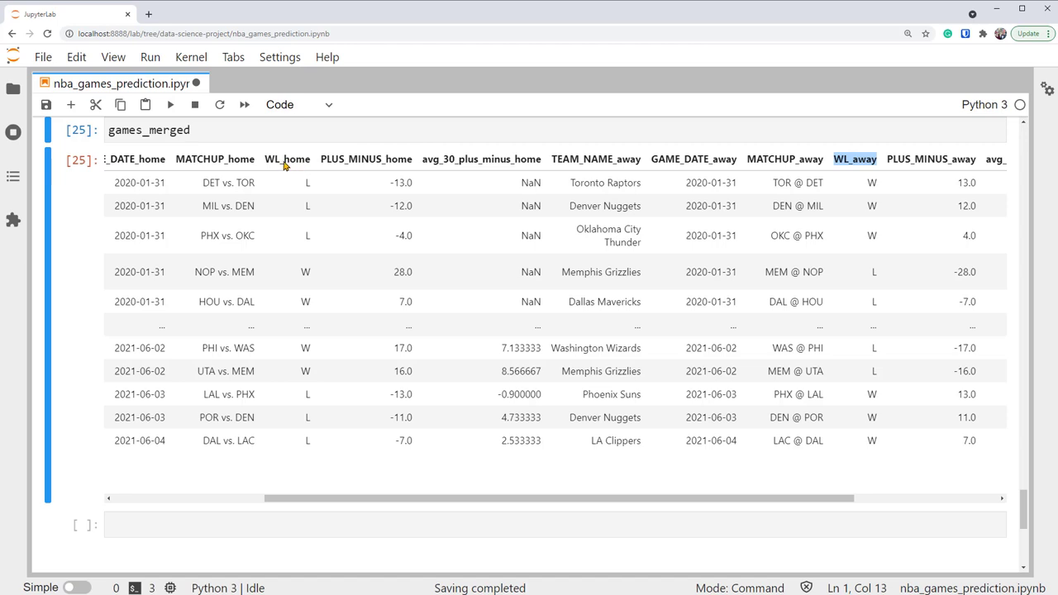
Select games_merged[['WL_home','avg_30_plus_minus_diff']] in a new cell, appending .dropna()
{"action": "left_click", "coordinate": [287, 158]}
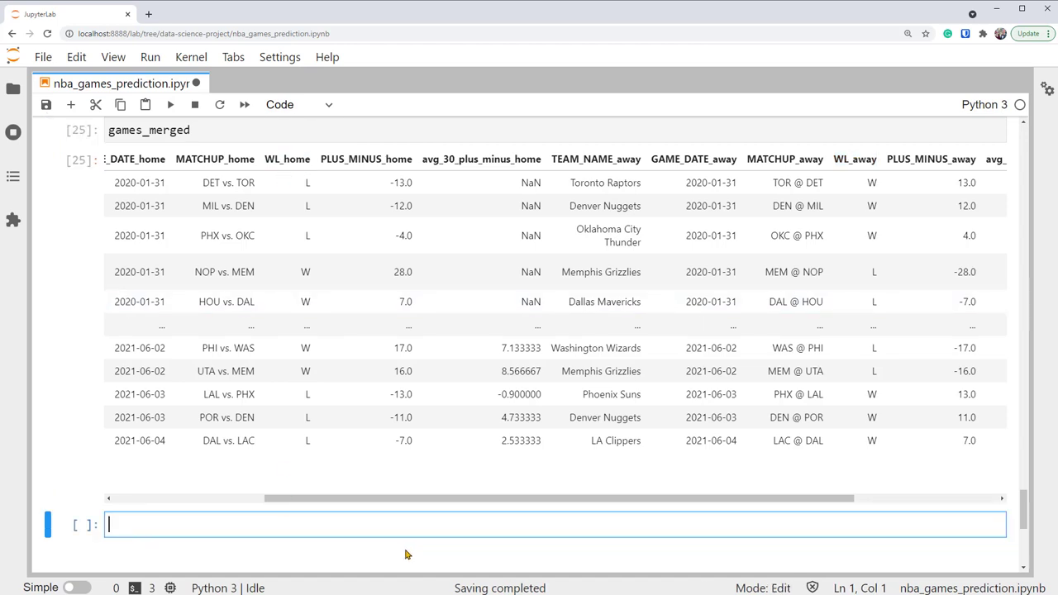
{"action": "type", "text": "games_merged[["}
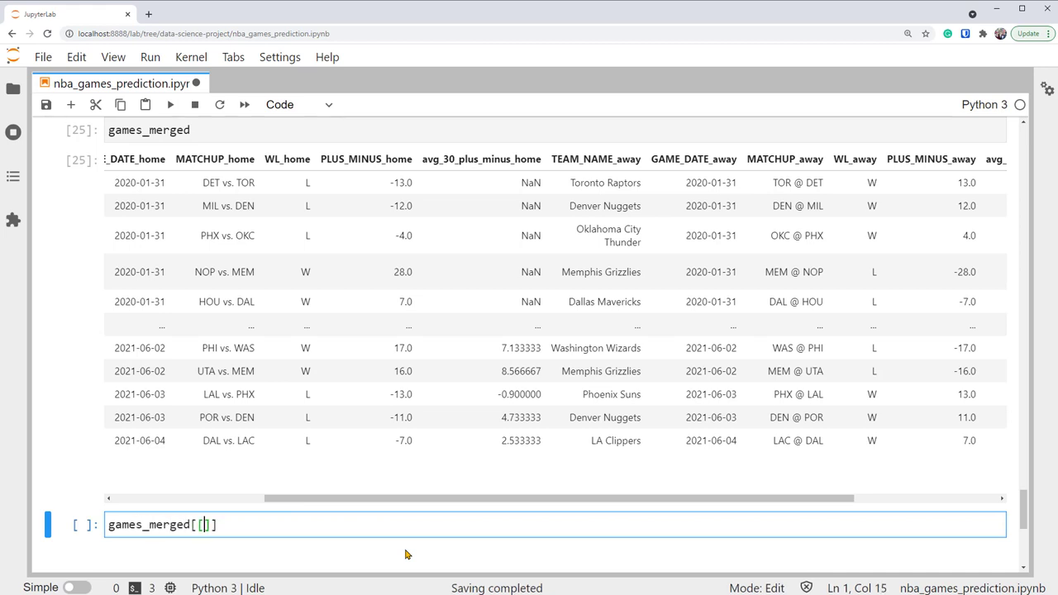
{"action": "type", "text": "'WL_home'"}
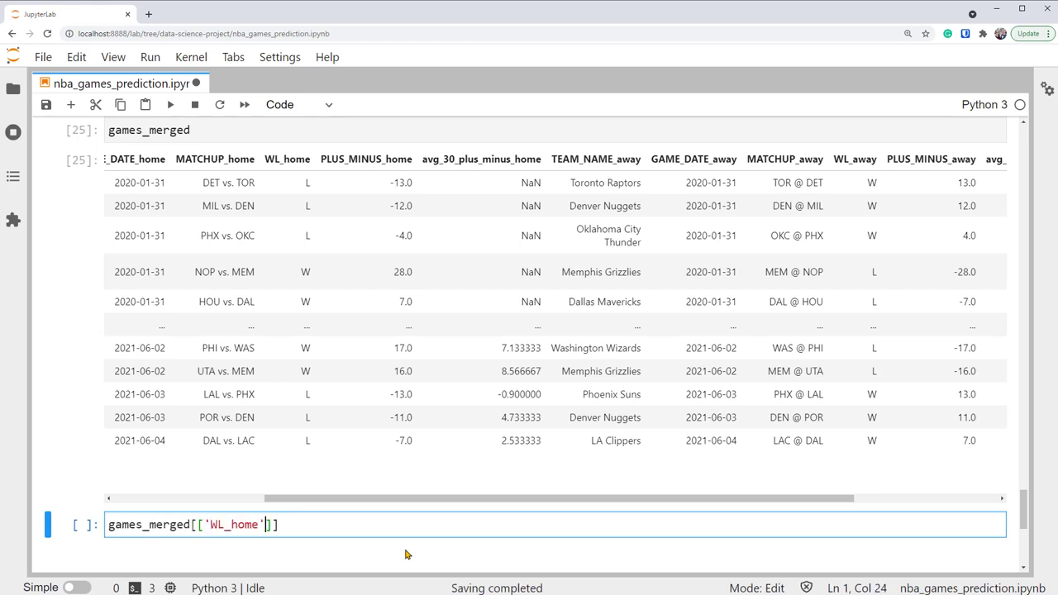
{"action": "type", "text": ",''"}
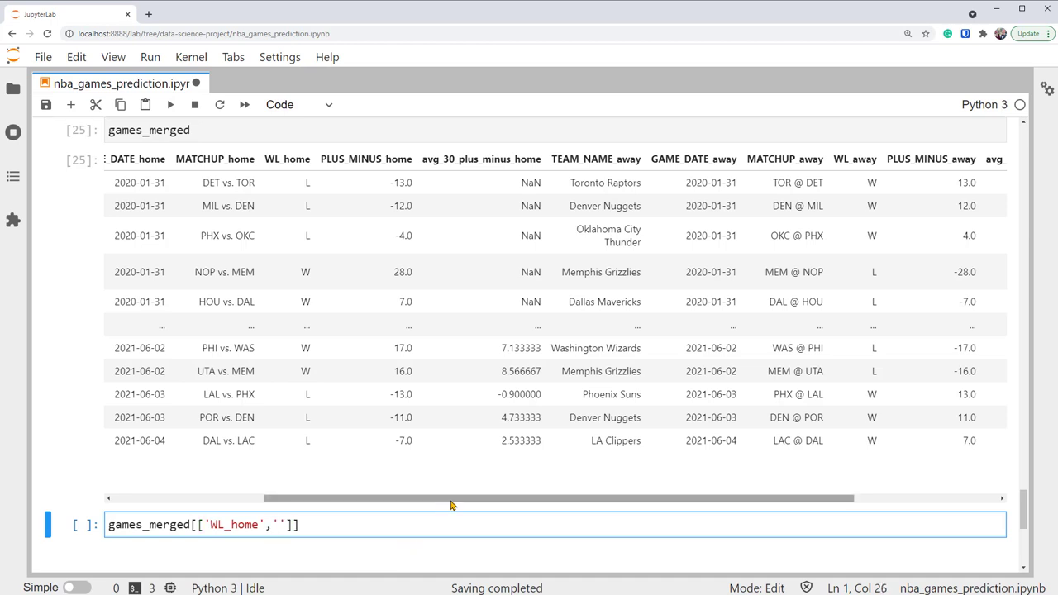
{"action": "scroll", "scroll_direction": "right", "scroll_amount": 3}
{"action": "type", "text": "avg_30_plus_minus_diff"}
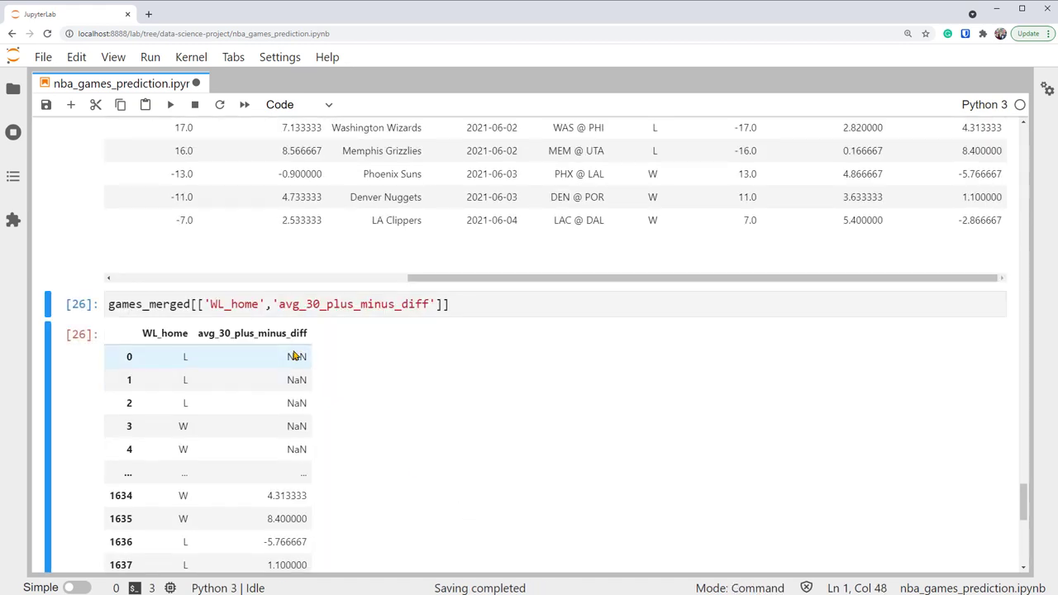
{"action": "type", "text": ".dropna("}
{"action": "type", "text": "games_model"}
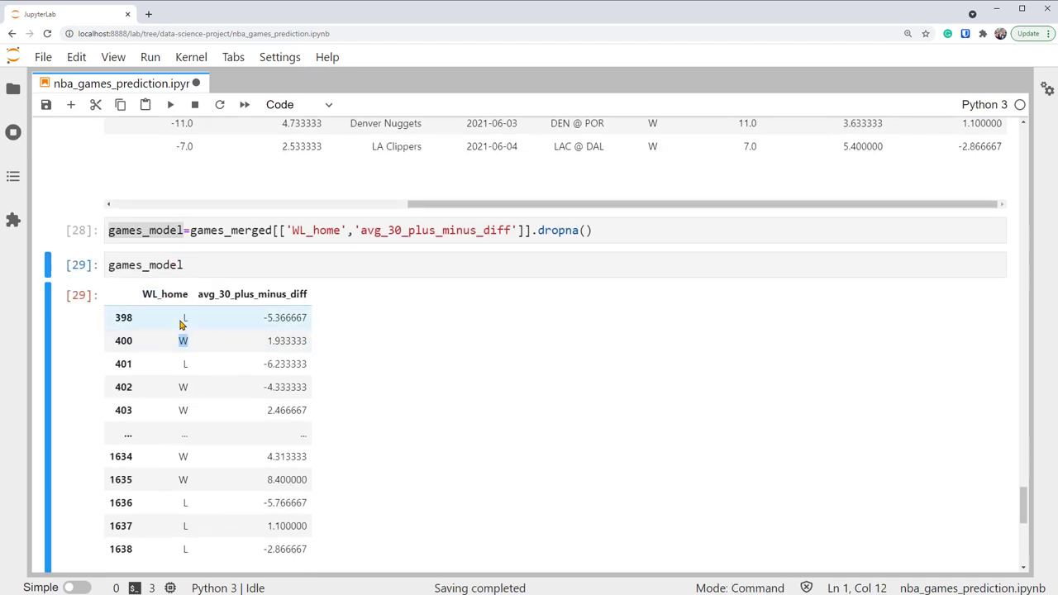
Scroll down to view games_model with 1136 rows × 2 columns
{"action": "scroll", "scroll_direction": "down", "scroll_amount": 3}
{"action": "type", "text": "['"}
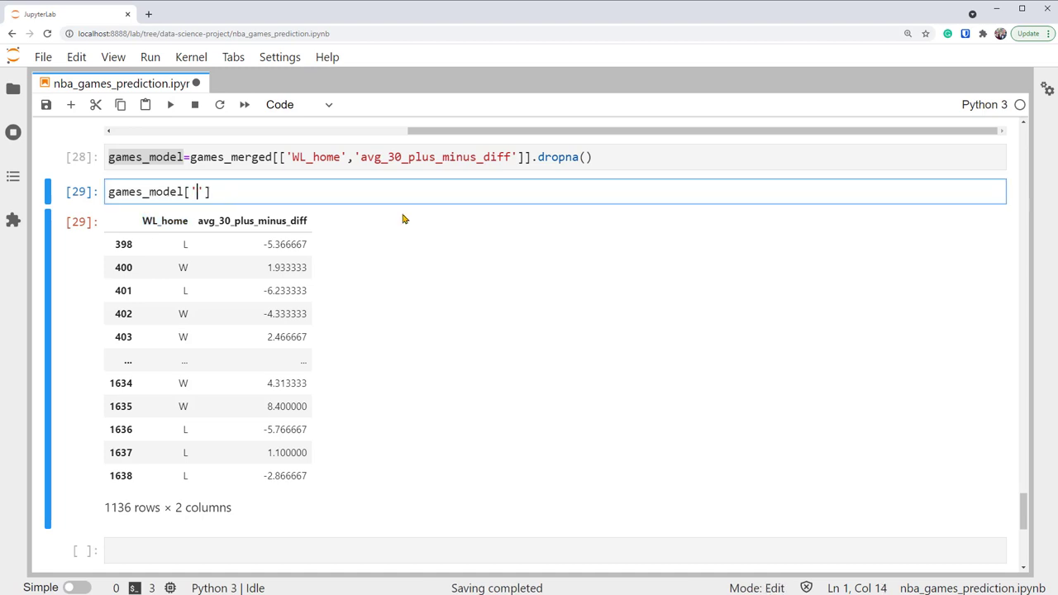
Map games_model['WL_home'] with {'W':1,'L':0}
{"action": "type", "text": "WL_home"}
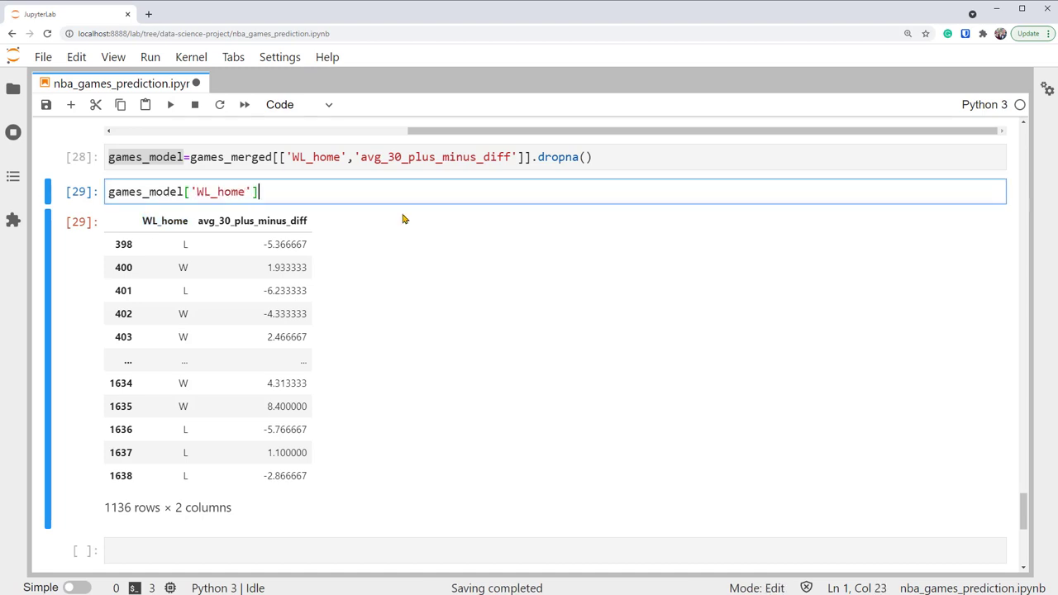
{"action": "type", "text": "="}
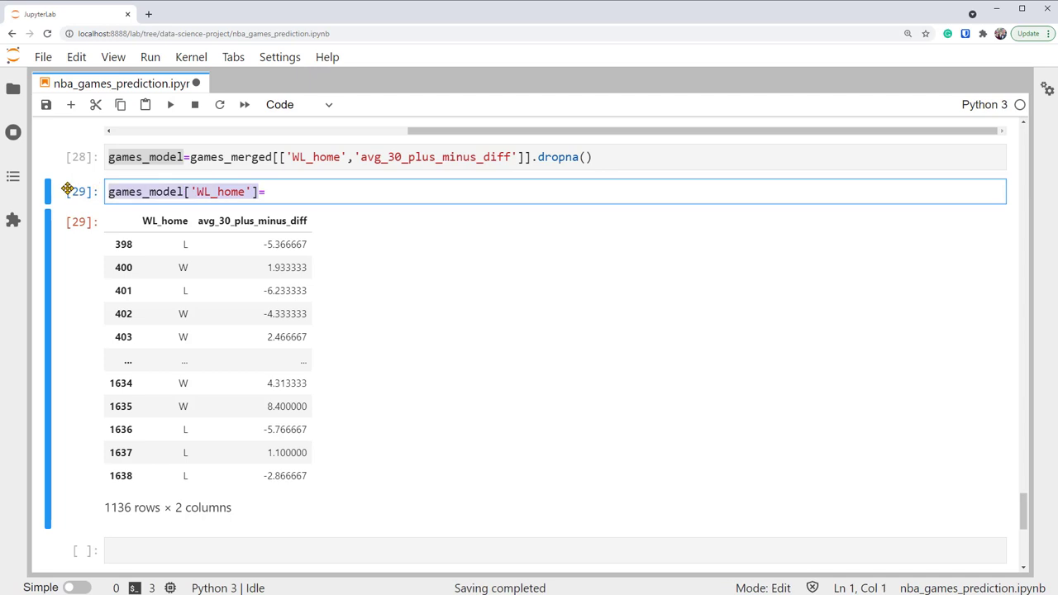
{"action": "type", "text": "games_model['WL_home'].map({"}
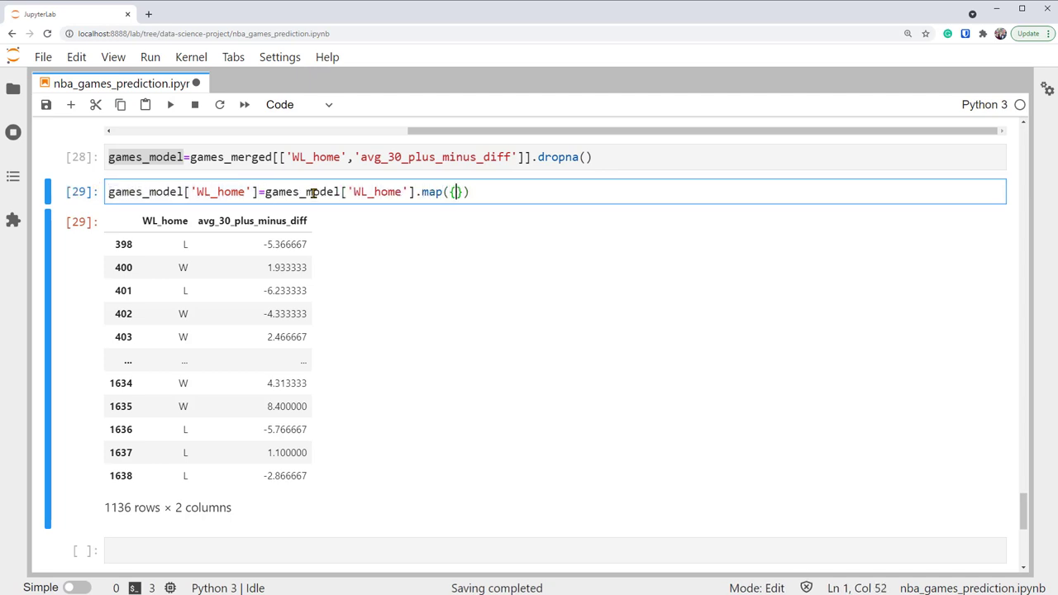
{"action": "type", "text": "'W':"}
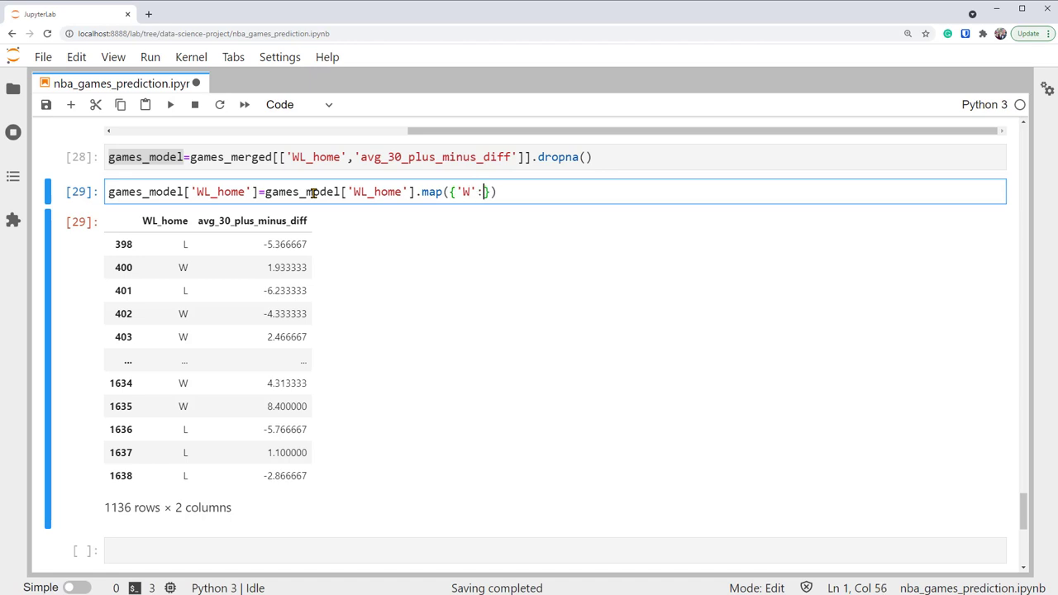
{"action": "type", "text": "1,"}
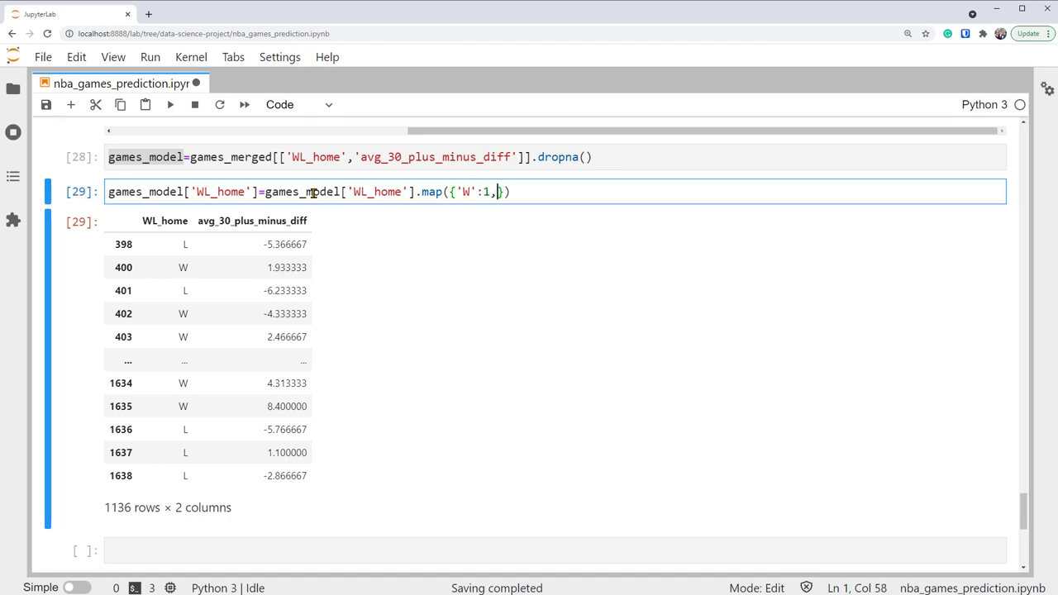
{"action": "type", "text": "'L'"}
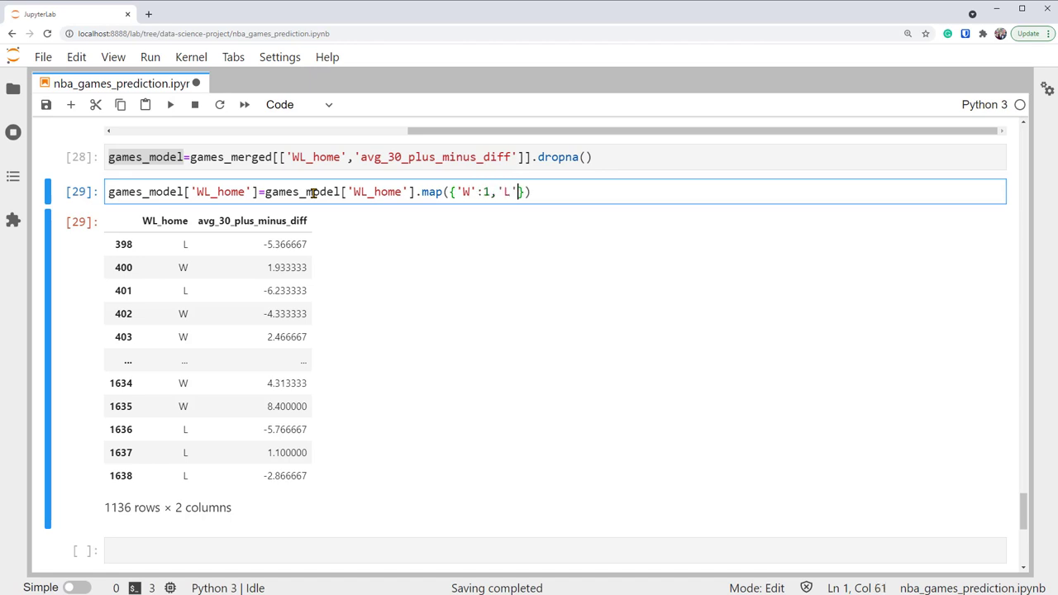
{"action": "type", "text": ":0"}
{"action": "left_click", "coordinate": [555, 550]}
{"action": "type", "text": "games_model"}
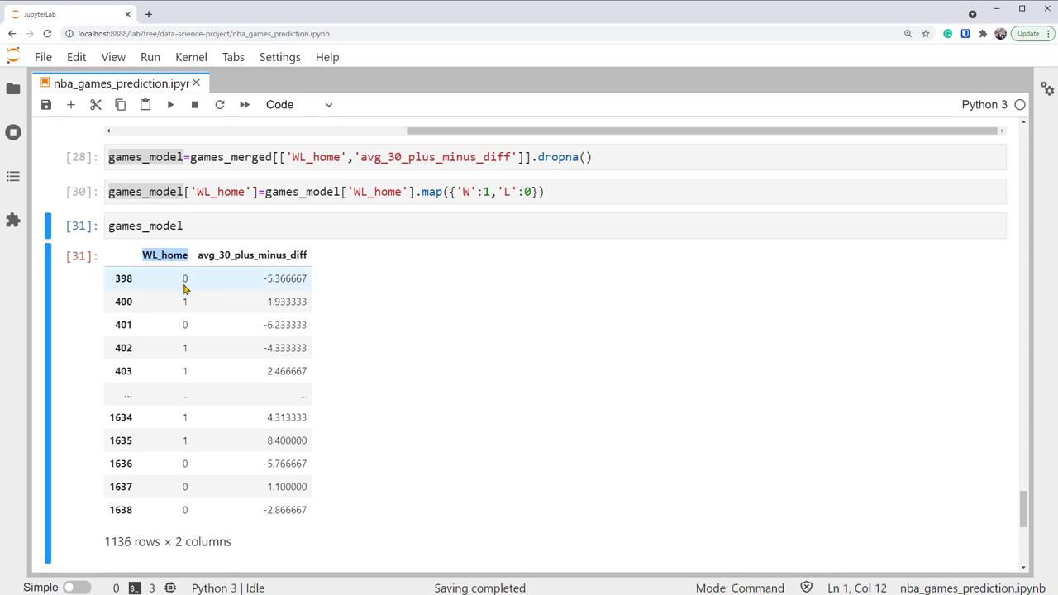
{"action": "mouse_move", "coordinate": [185, 309]}
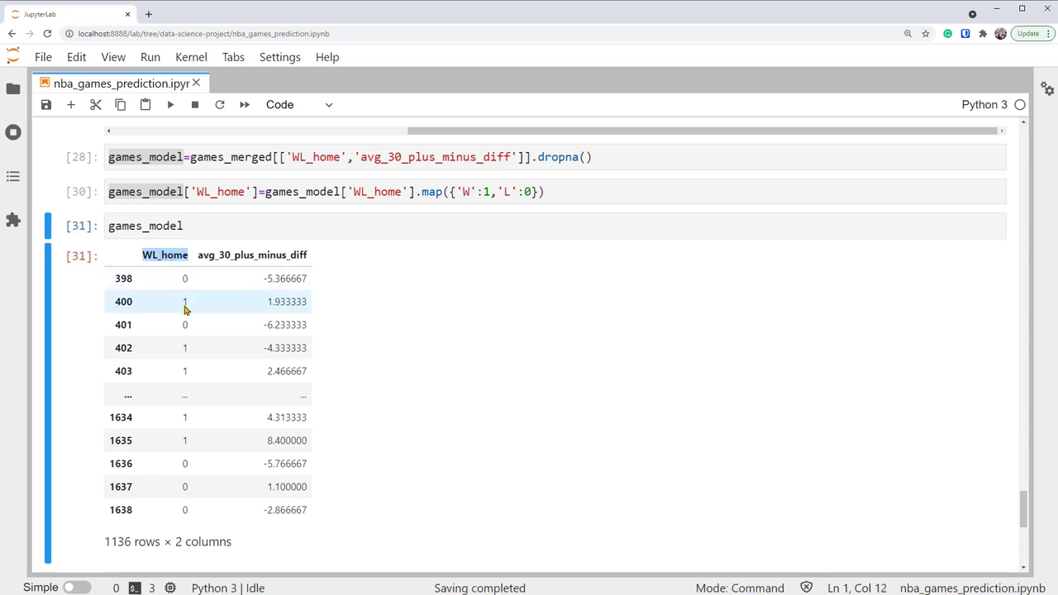
{"action": "mouse_move", "coordinate": [185, 279]}
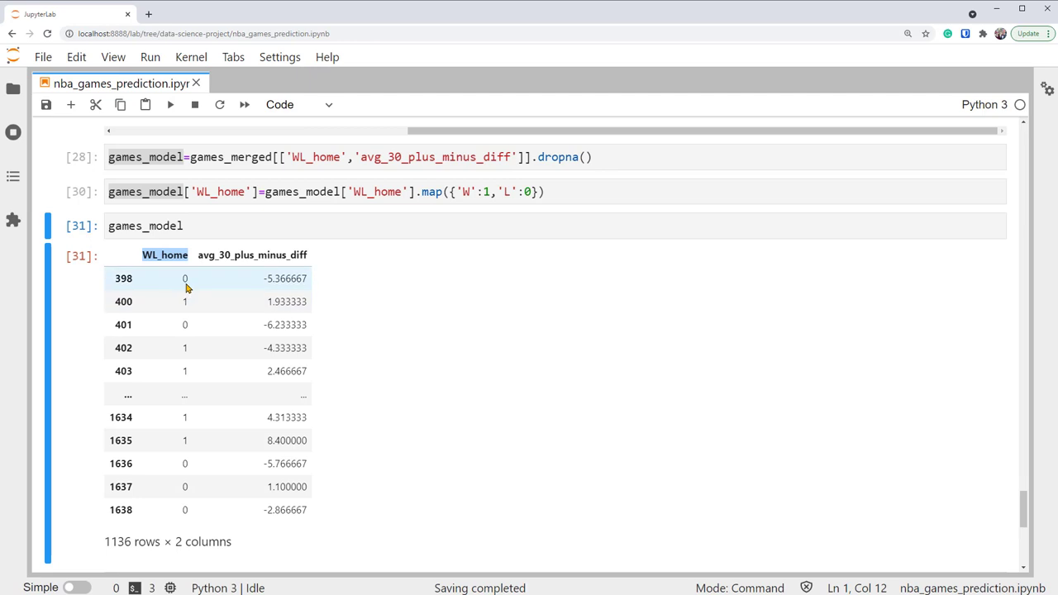
{"action": "mouse_move", "coordinate": [226, 270]}
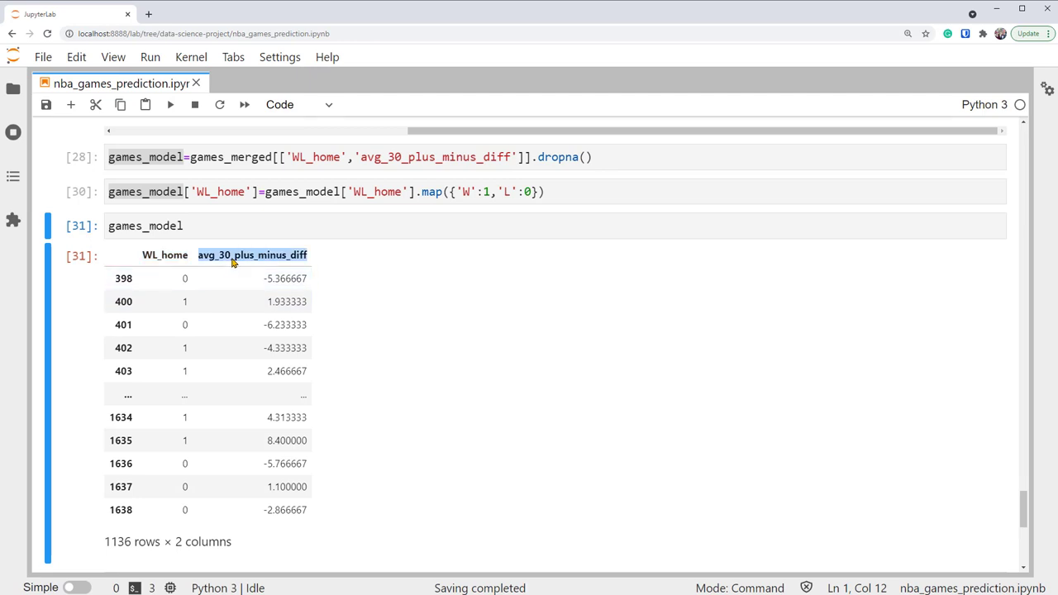
{"action": "mouse_move", "coordinate": [472, 307]}
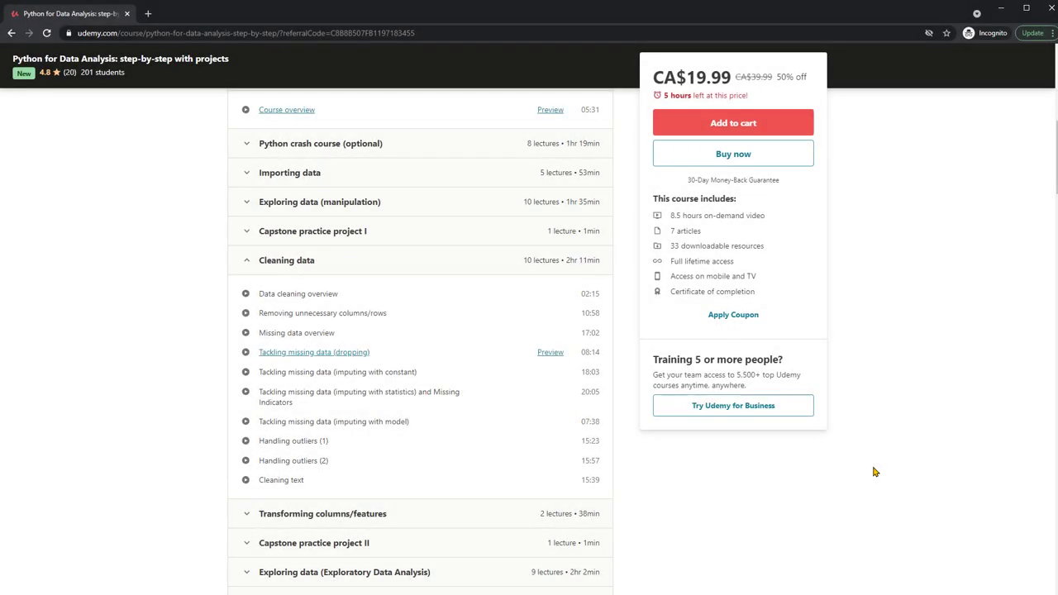
View the Udemy 'Python for Data Analysis' course curriculum page
{"action": "double_click", "coordinate": [213, 58]}
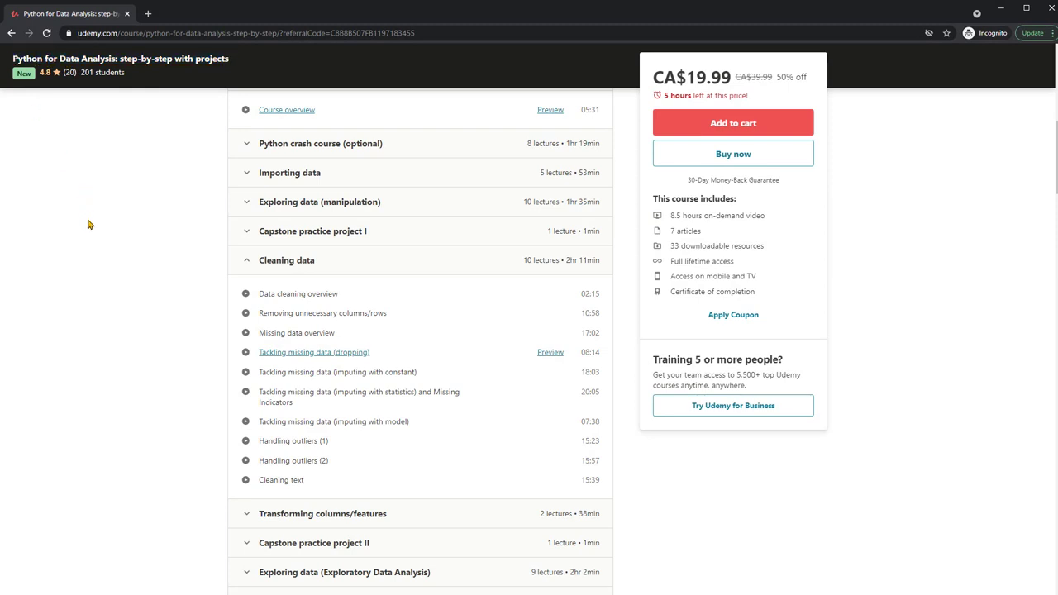
{"action": "mouse_move", "coordinate": [371, 267]}
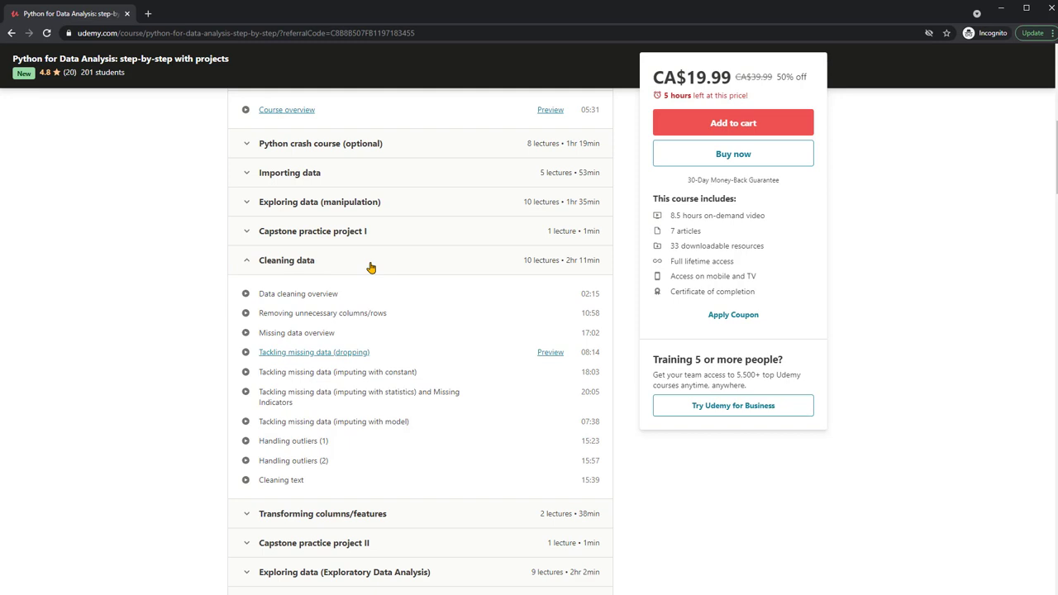
{"action": "mouse_move", "coordinate": [418, 468]}
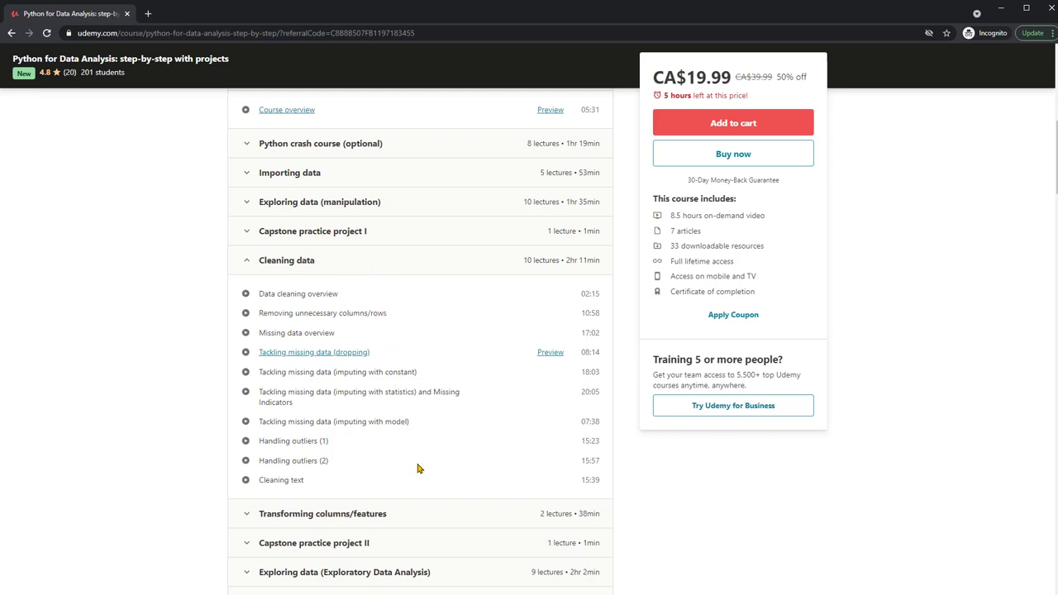